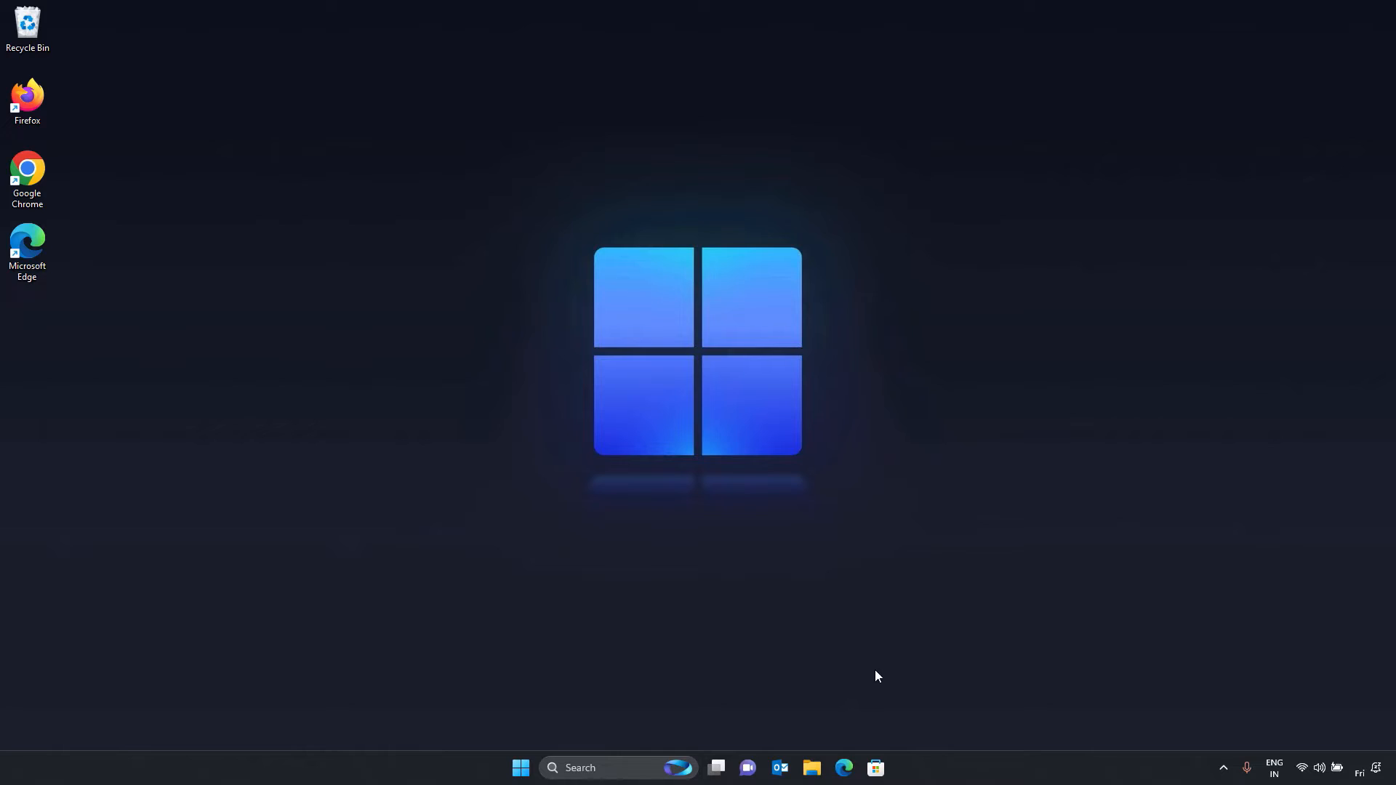
Launch Outlook and switch off Work Offline so the mailbox reconnects and syncs
click(779, 768)
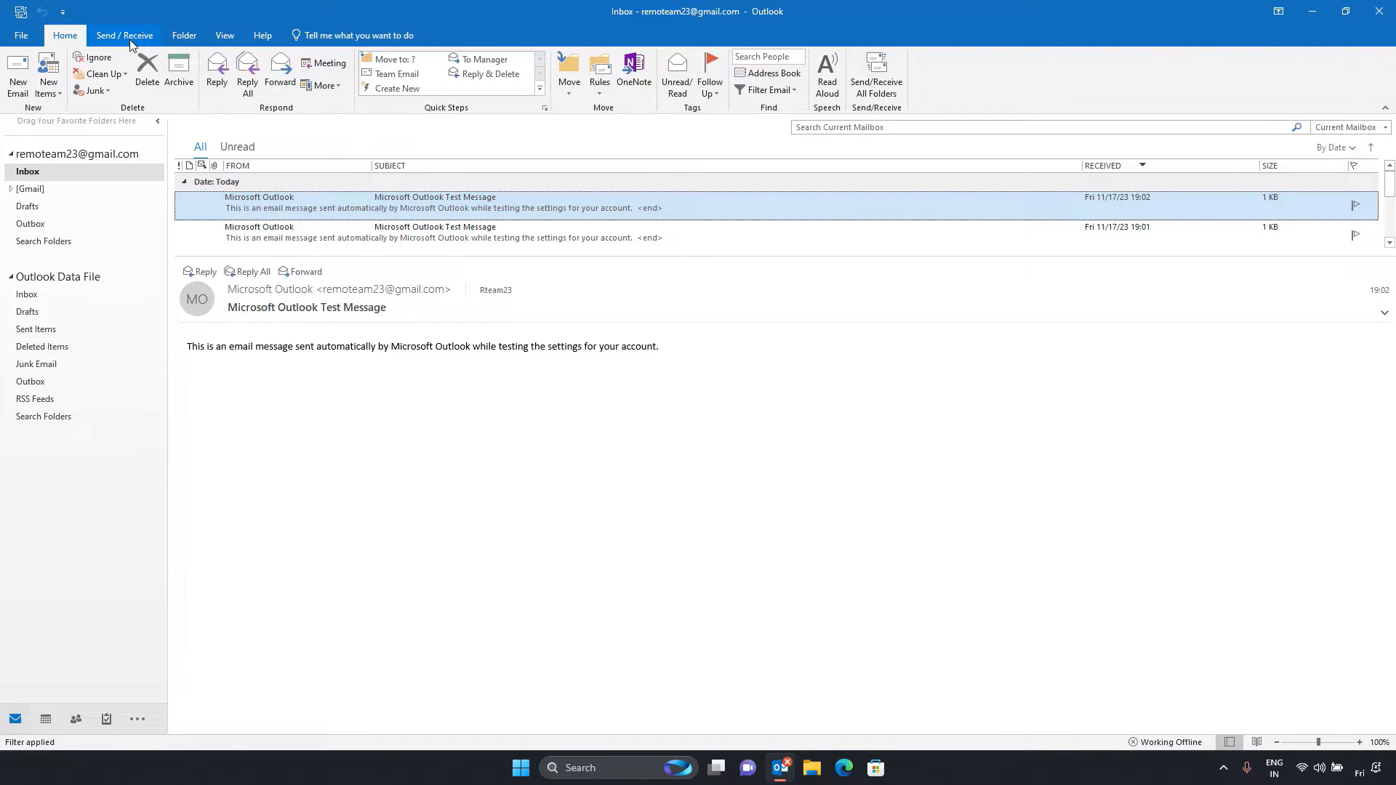
click(124, 35)
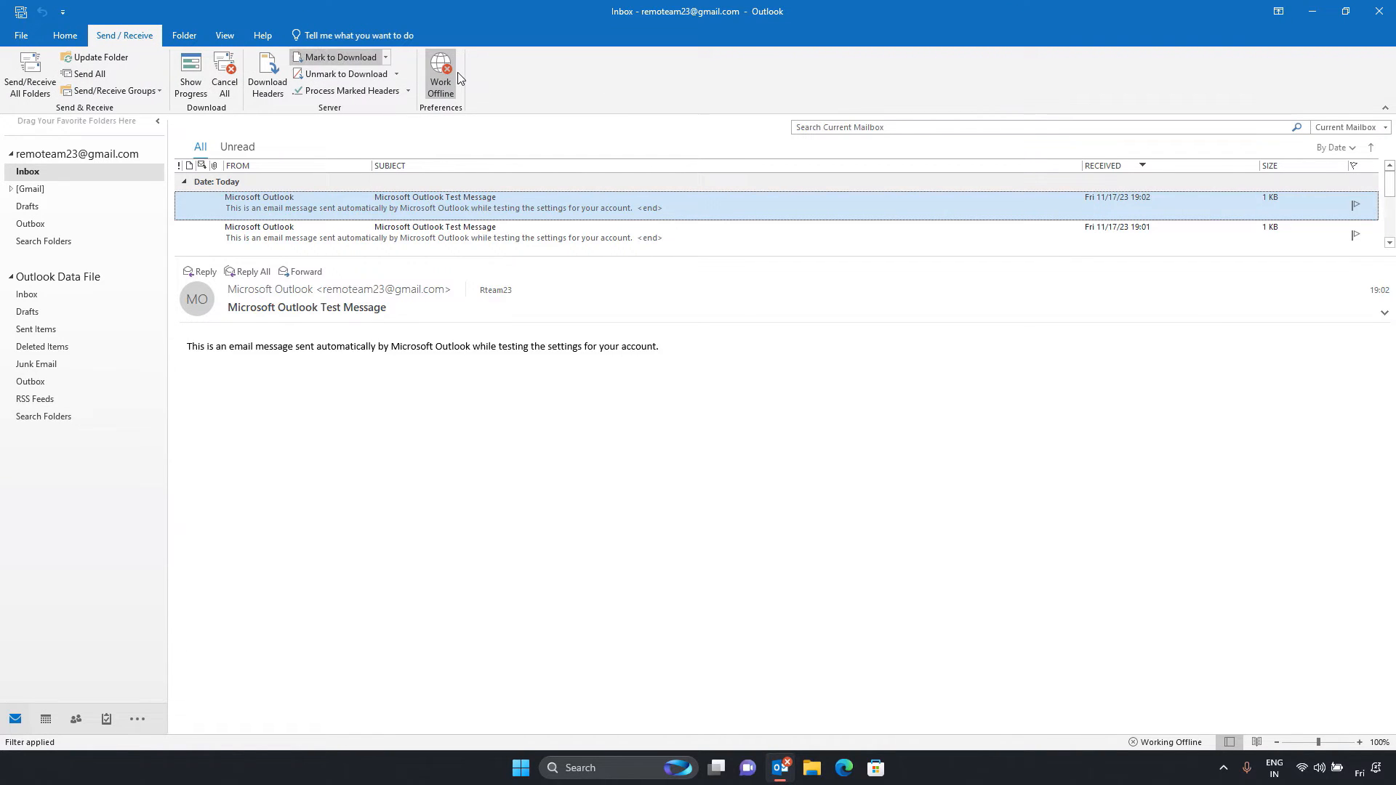
click(440, 74)
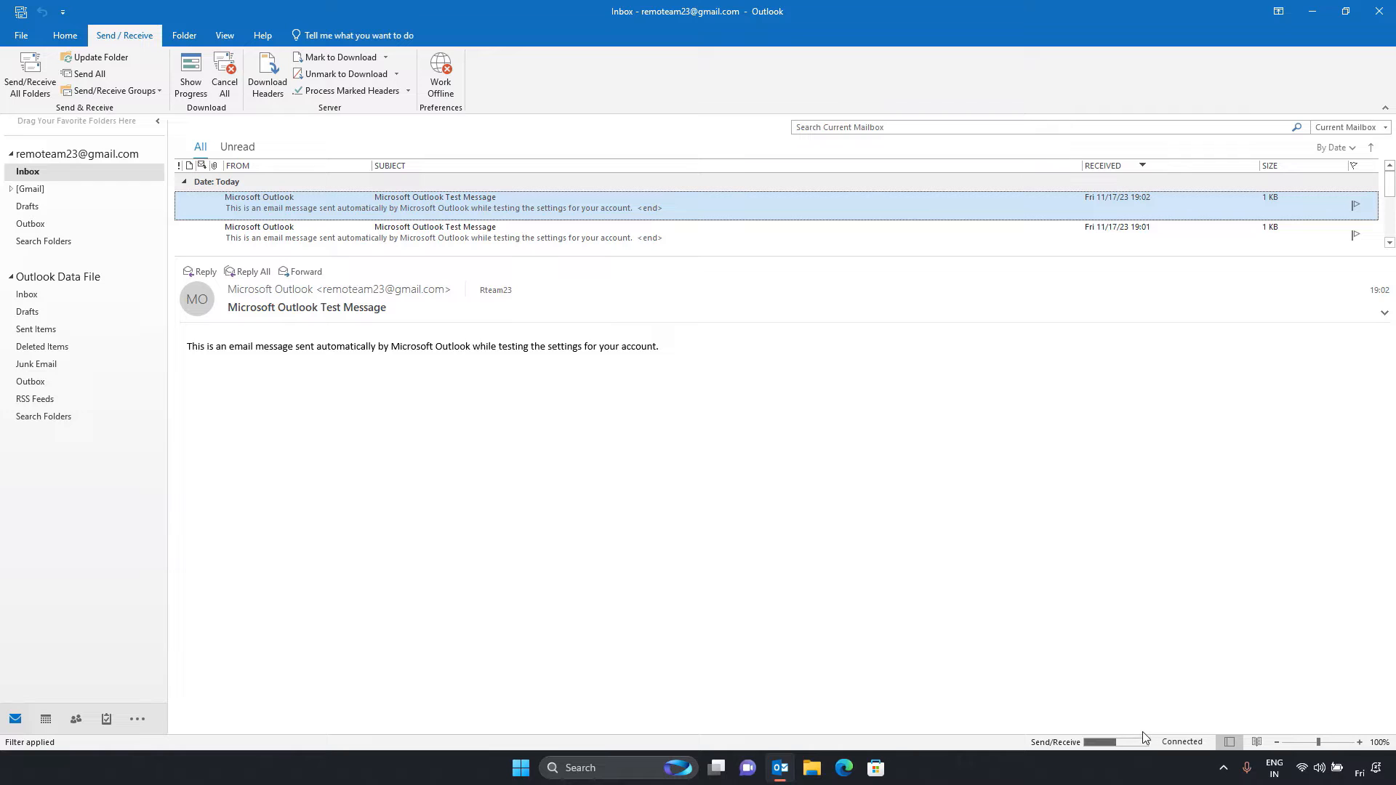
click(64, 35)
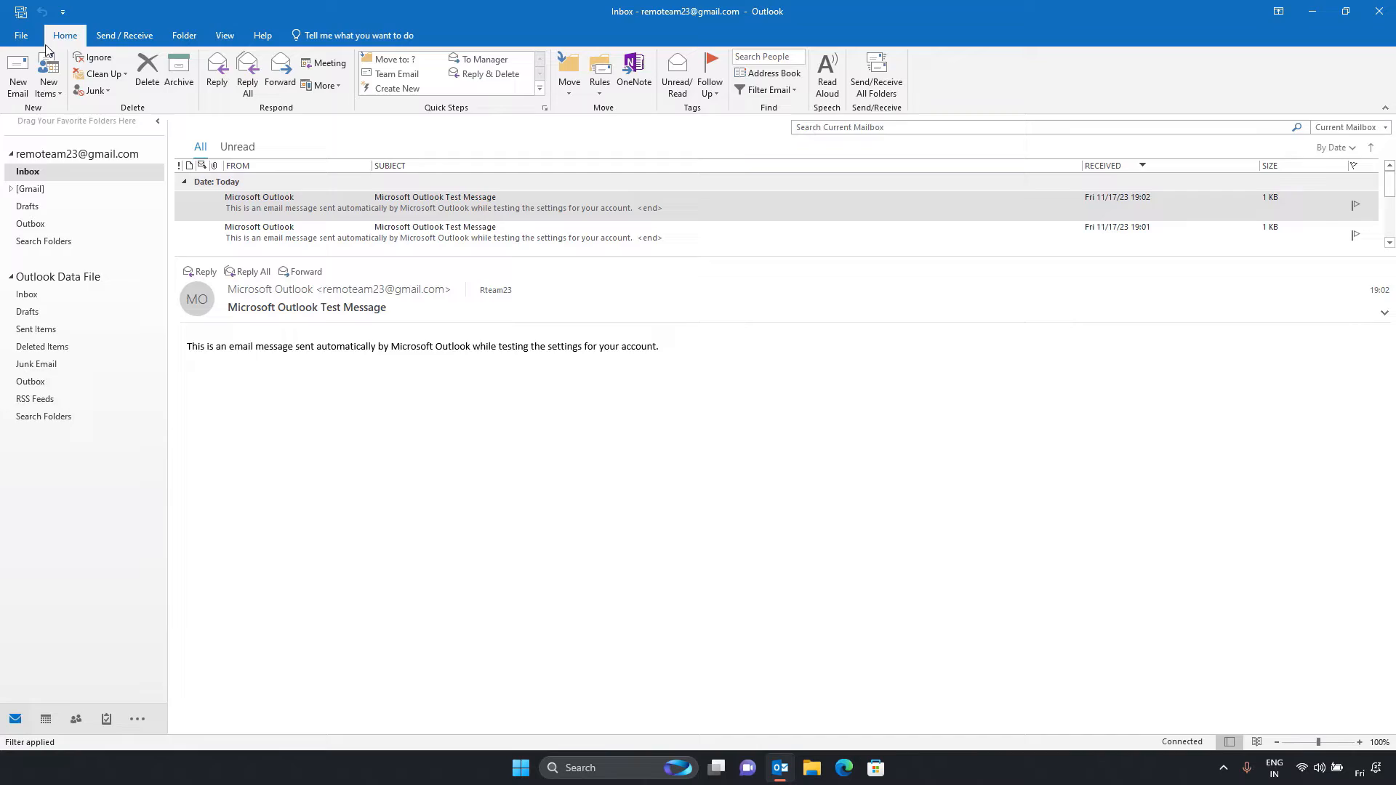
Run Update Now from File > Office Account and dismiss the 'You're up to date' message
click(20, 35)
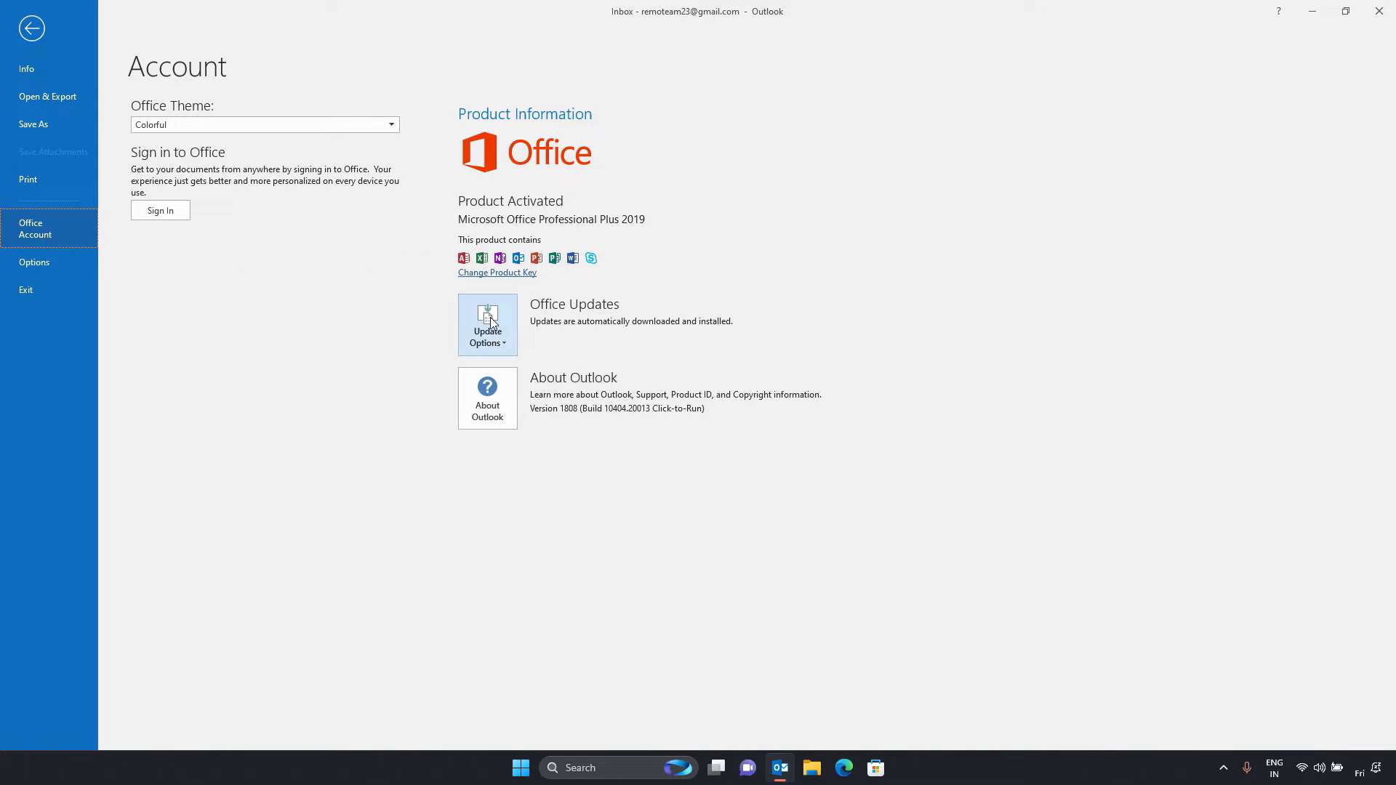
click(487, 323)
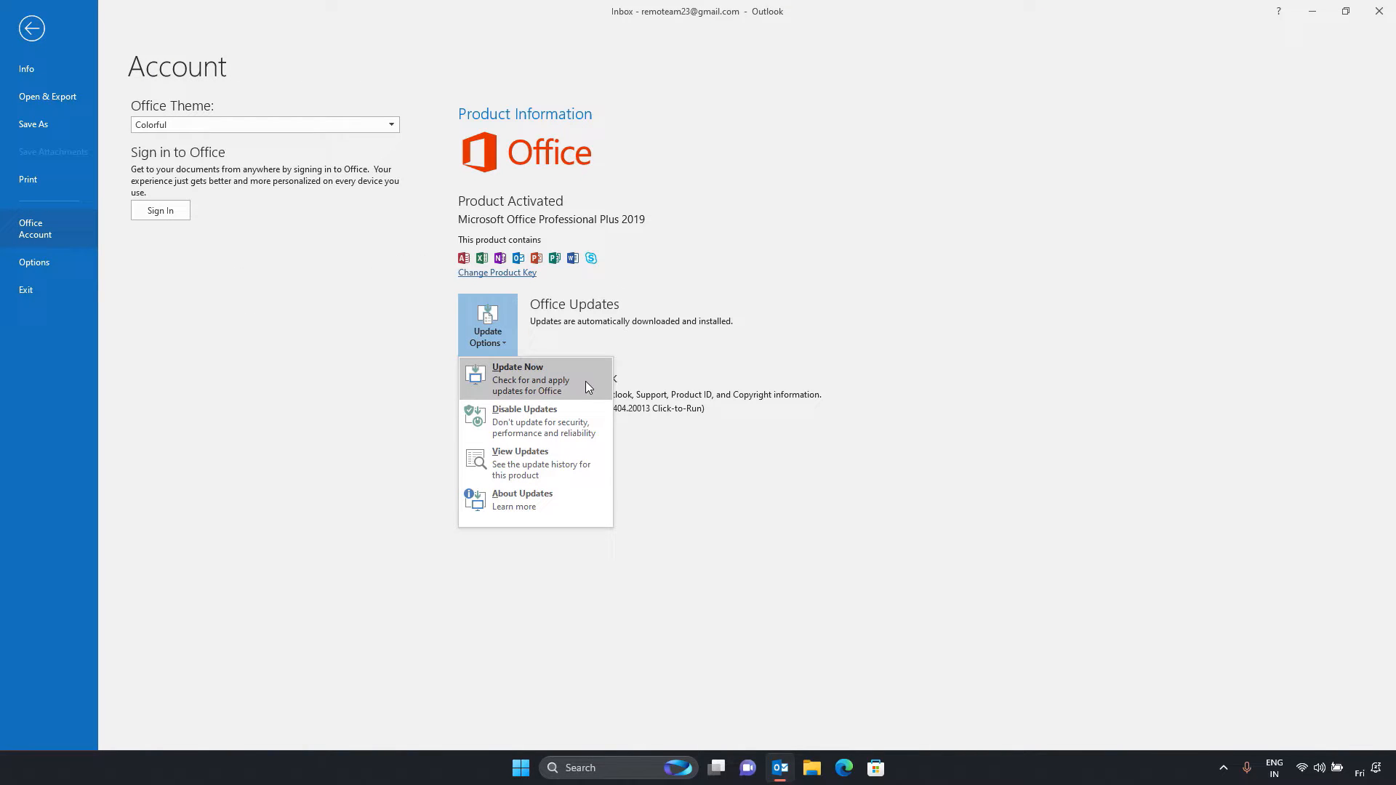
click(516, 366)
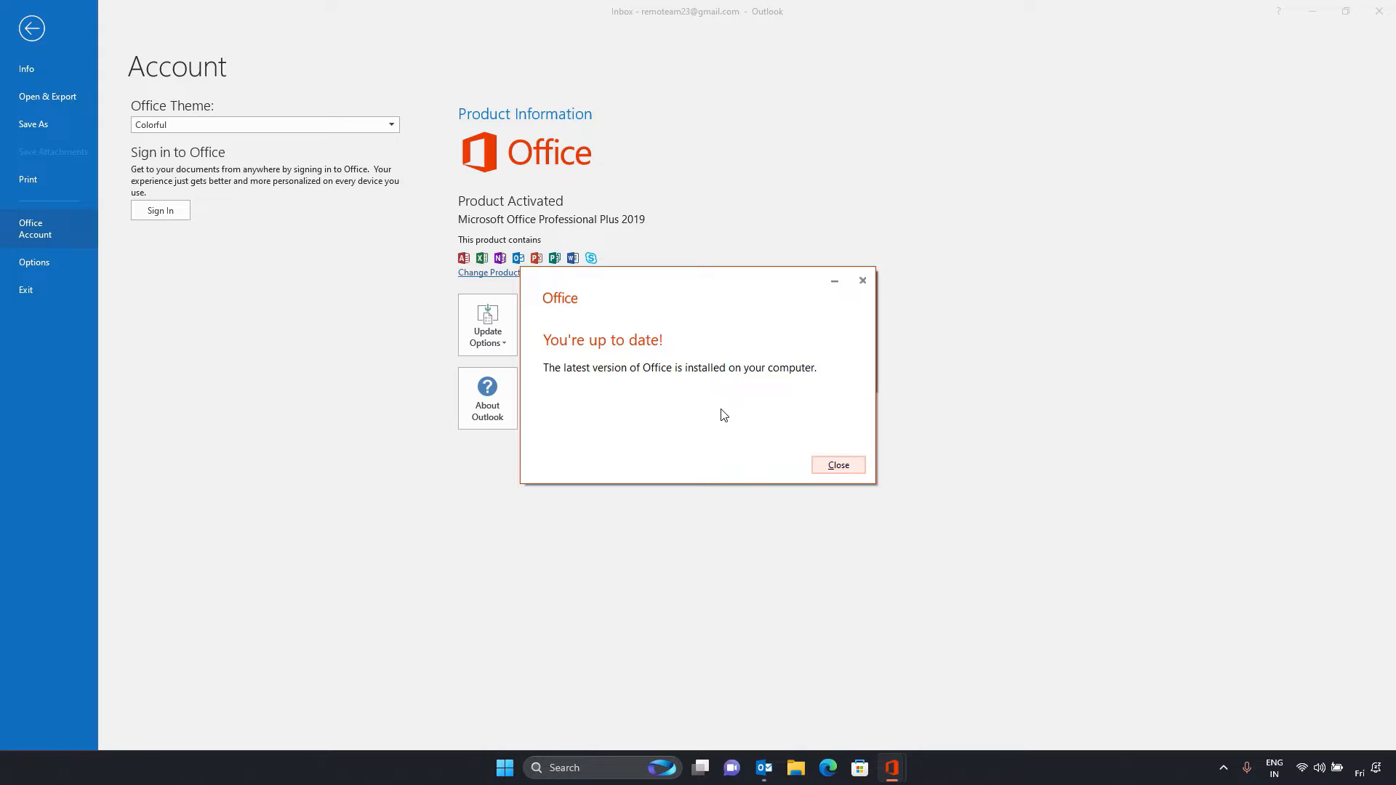
click(836, 464)
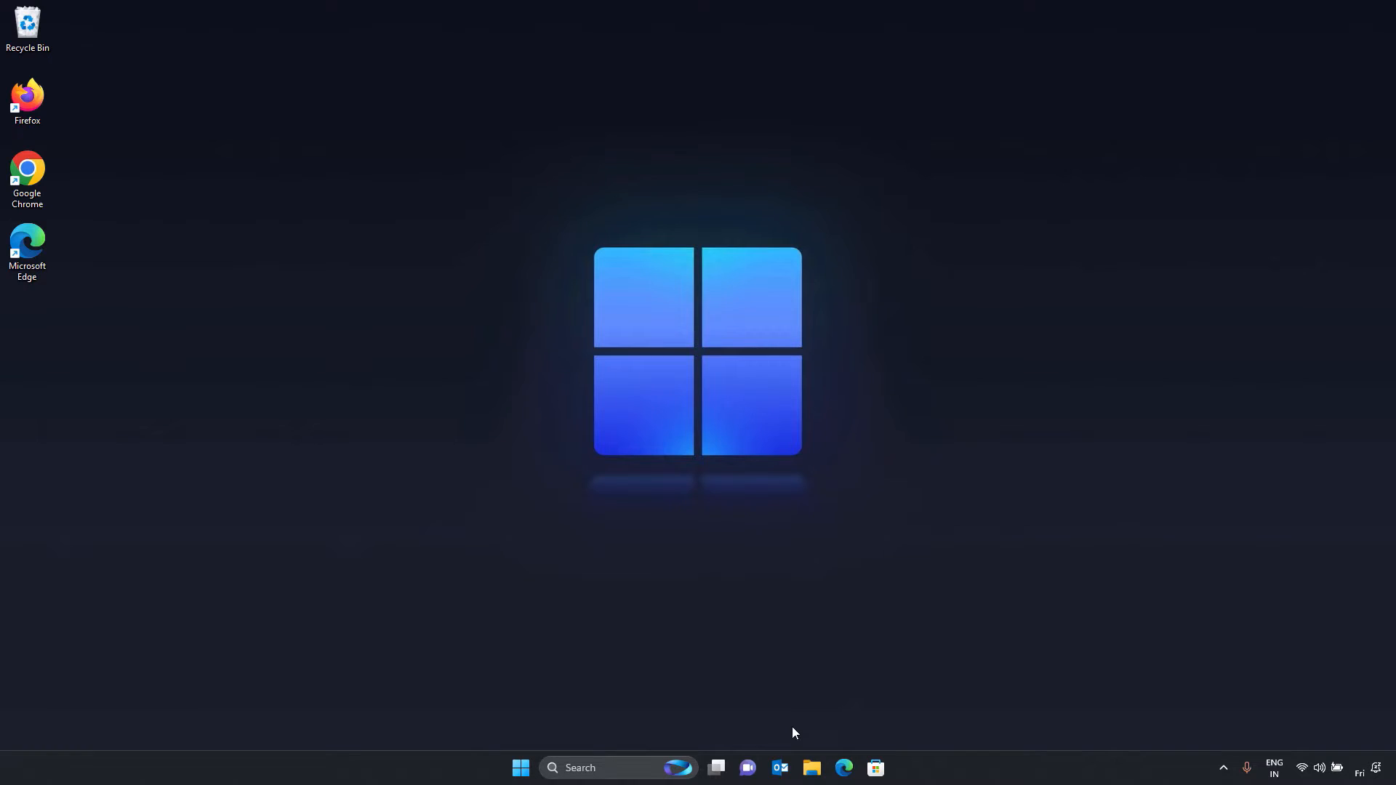
Reopen Outlook and add a mail profile named 'New Profile' from Show Profiles
click(778, 768)
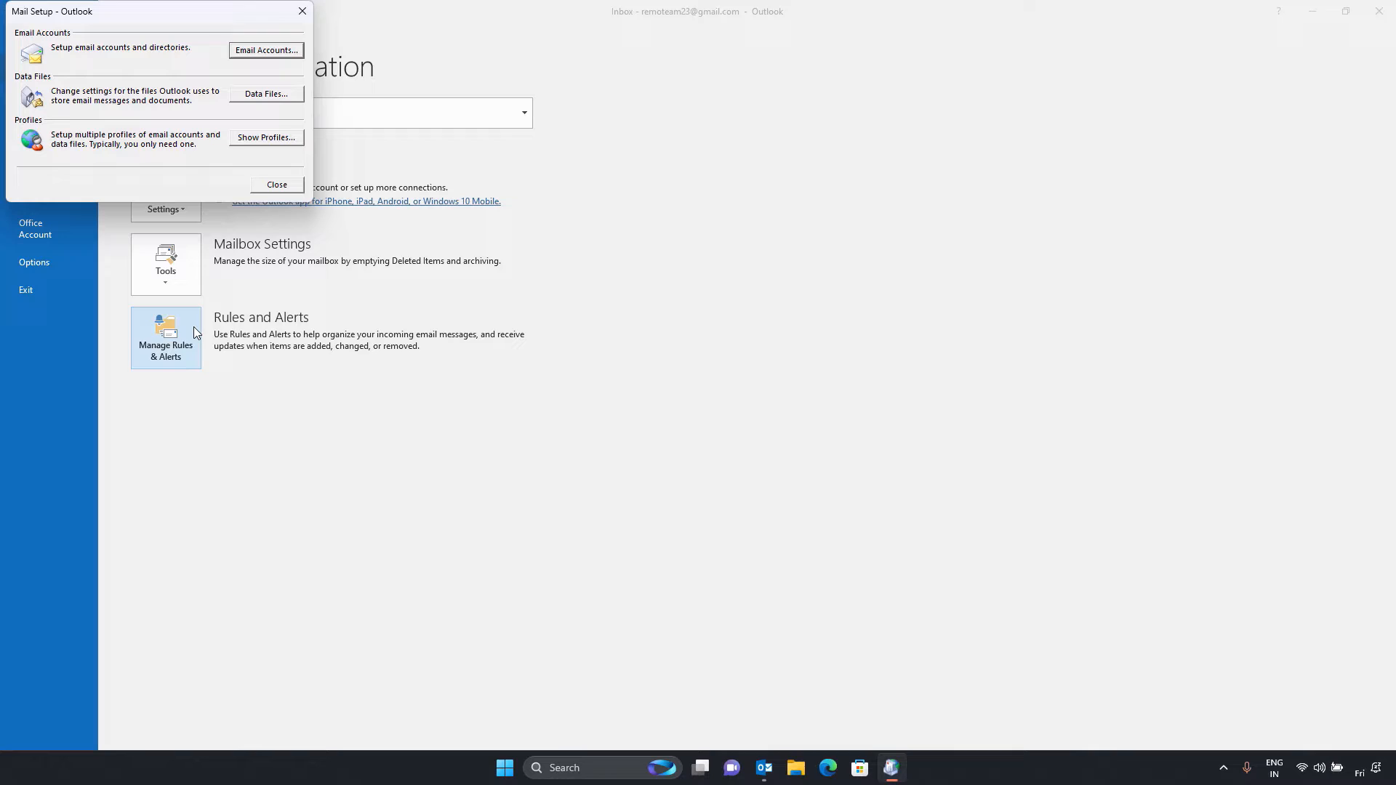
click(265, 137)
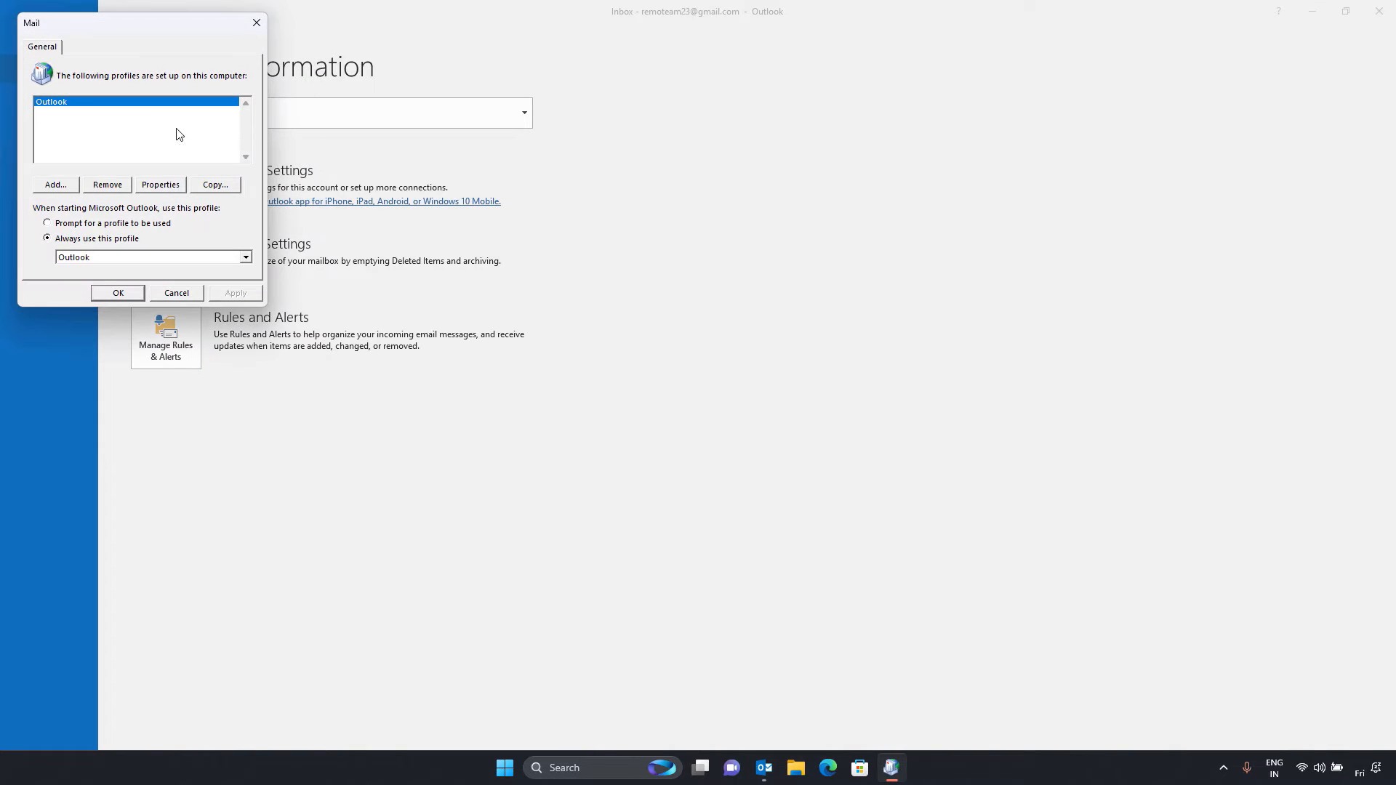
click(54, 185)
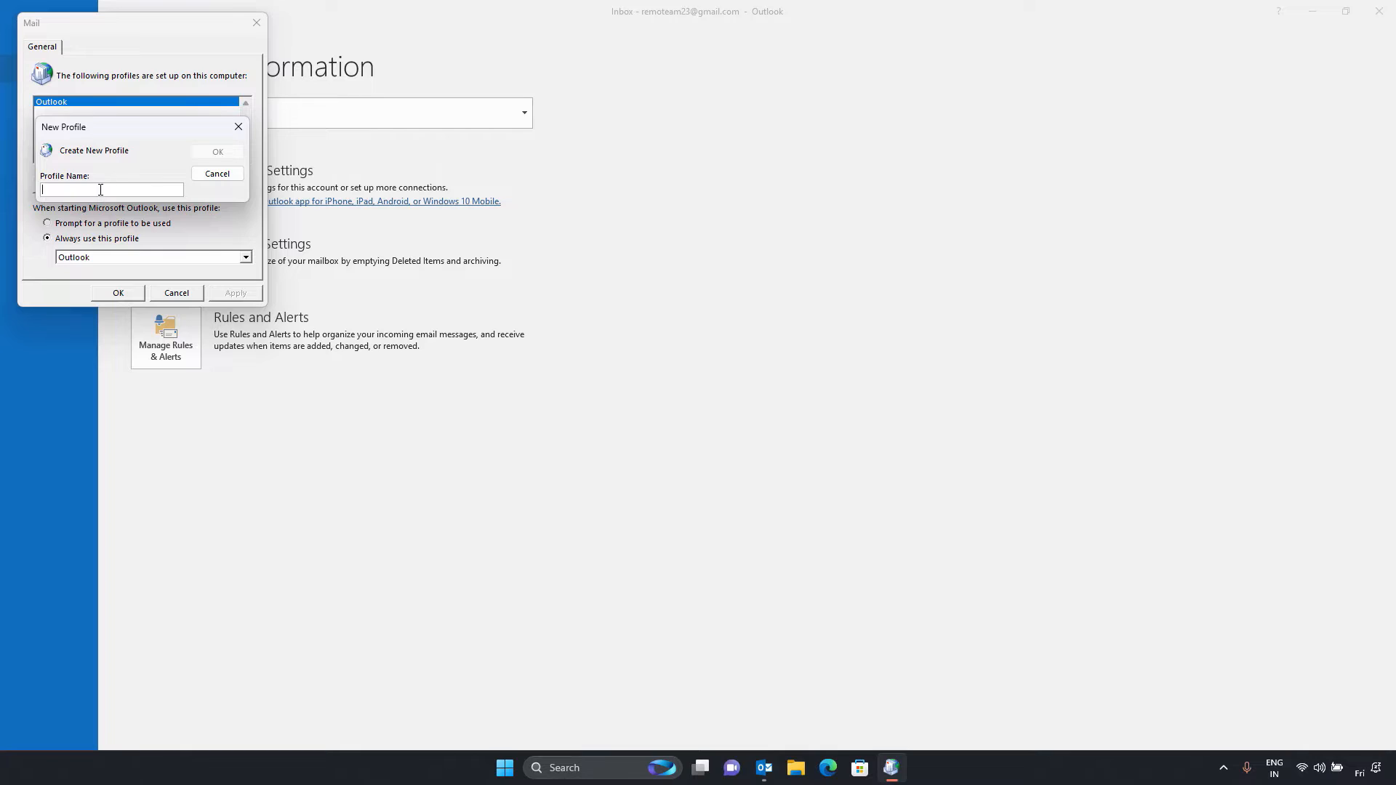
text(New Profile)
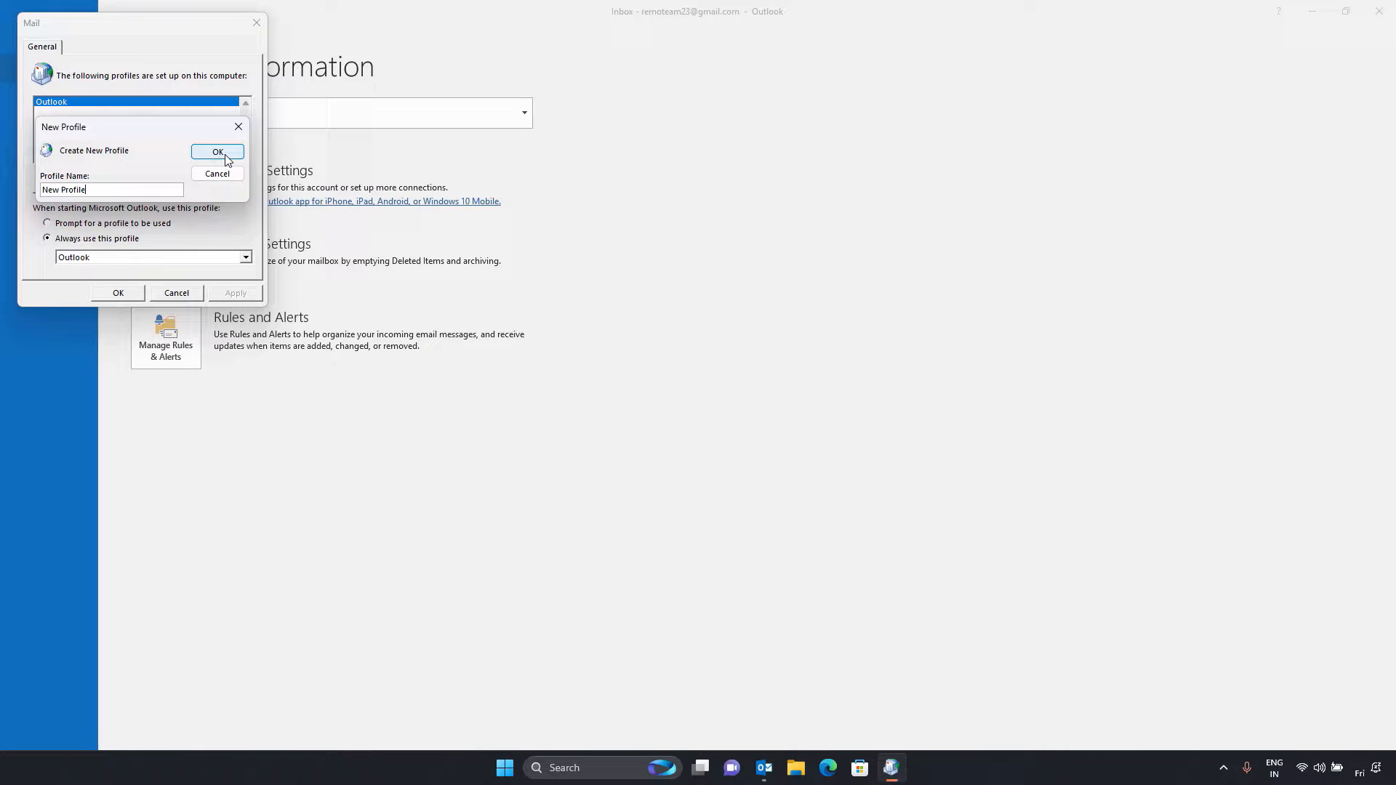
text(Run)
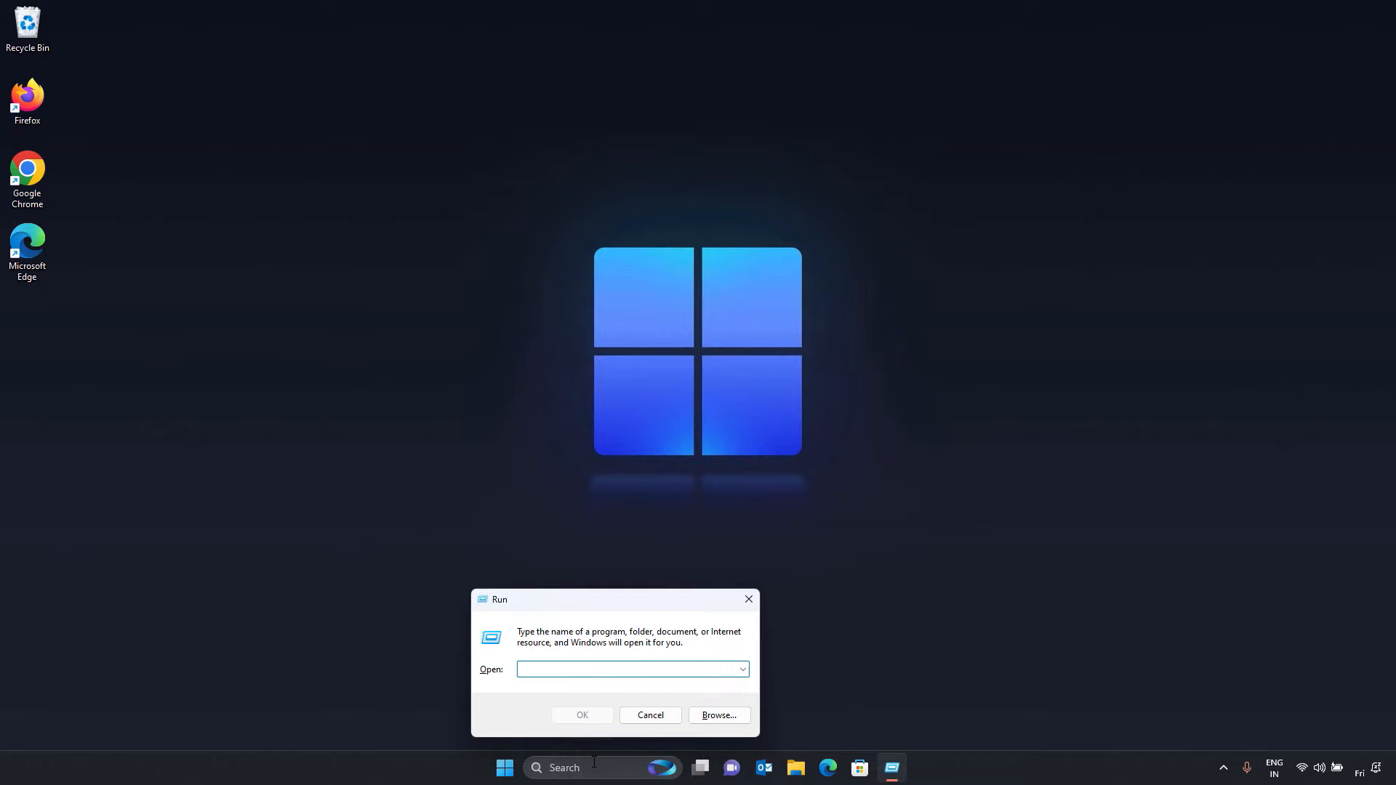
Run 'Outlook.exe /safe' from the Run dialog to start Outlook in safe mode
text(Outlook.exe /safe)
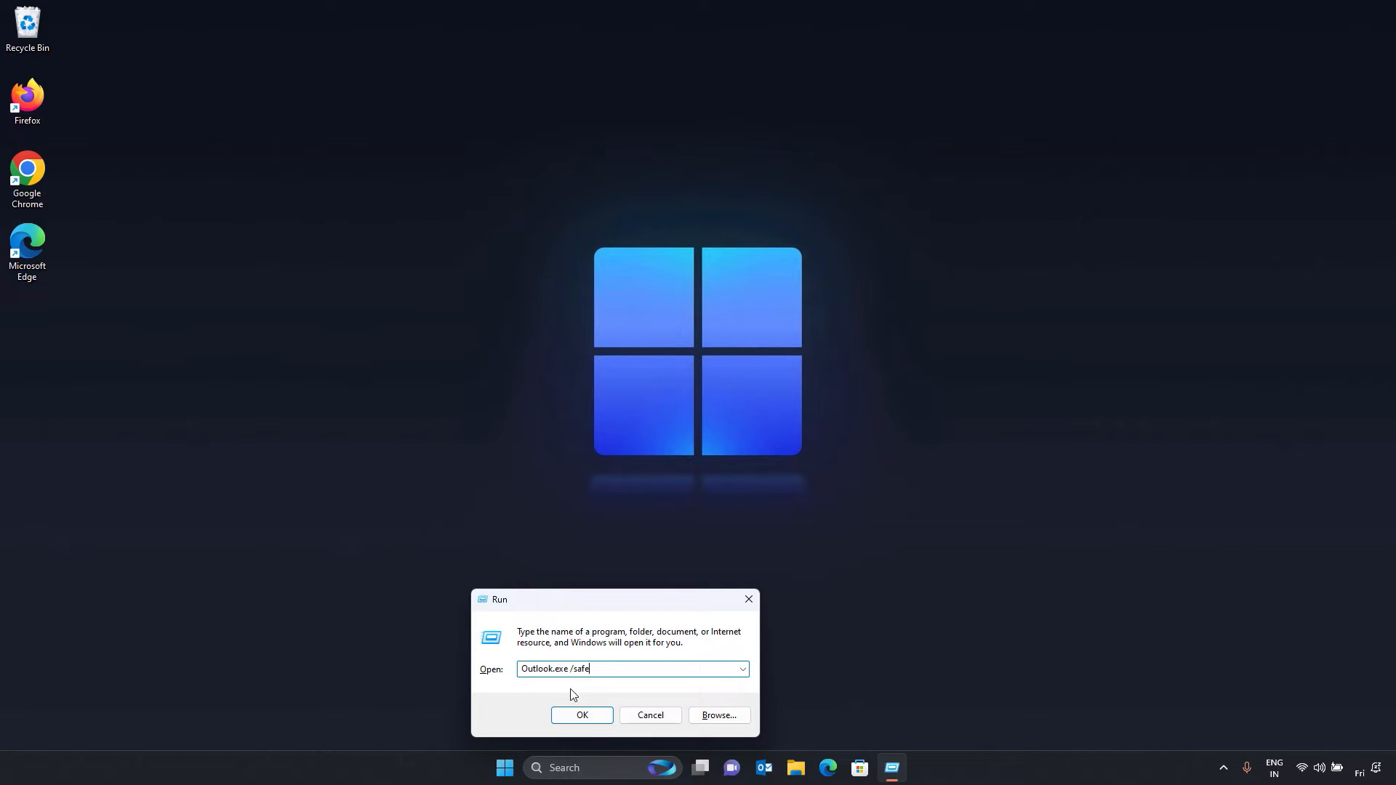
click(582, 715)
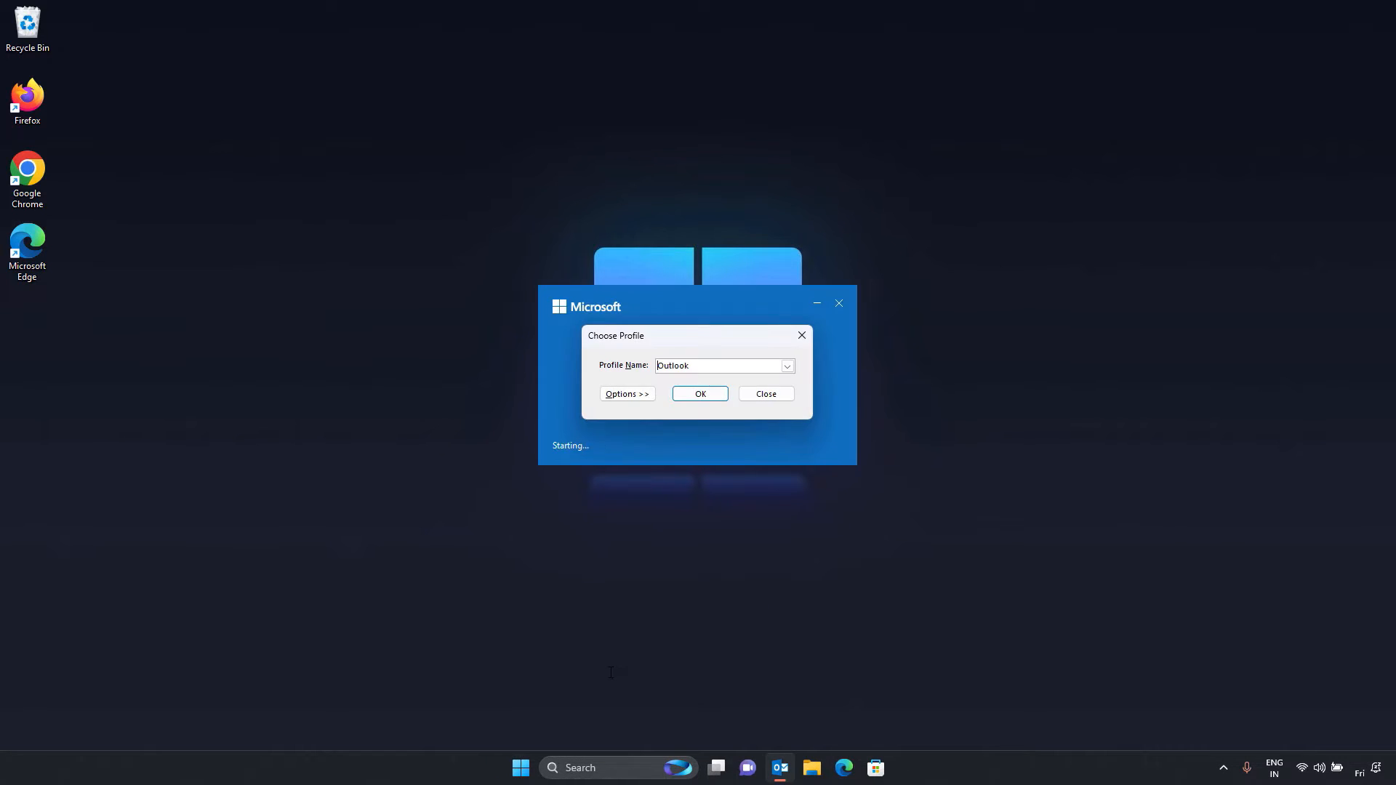
Open safe-mode Outlook with the Outlook profile, accept the terms, and toggle Work Offline
click(700, 393)
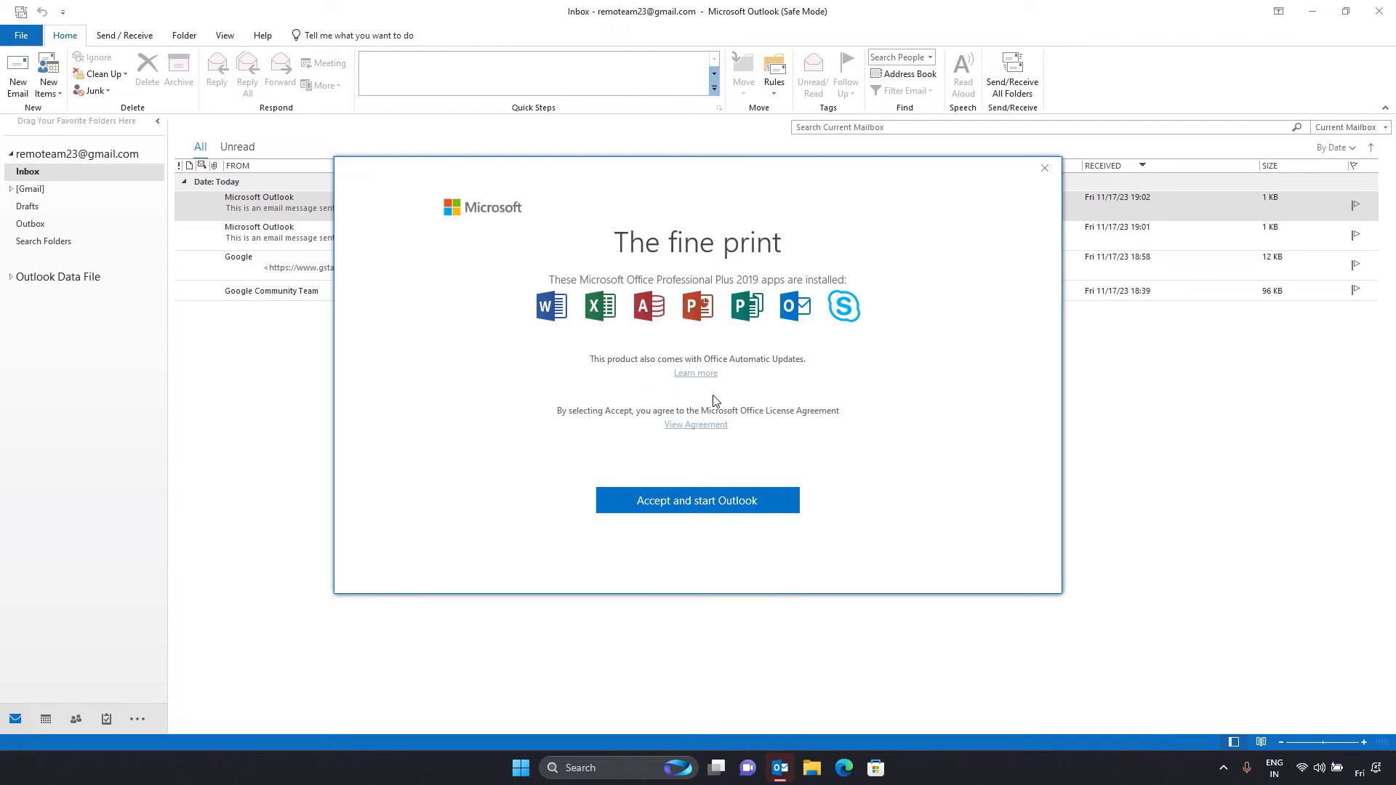
click(697, 500)
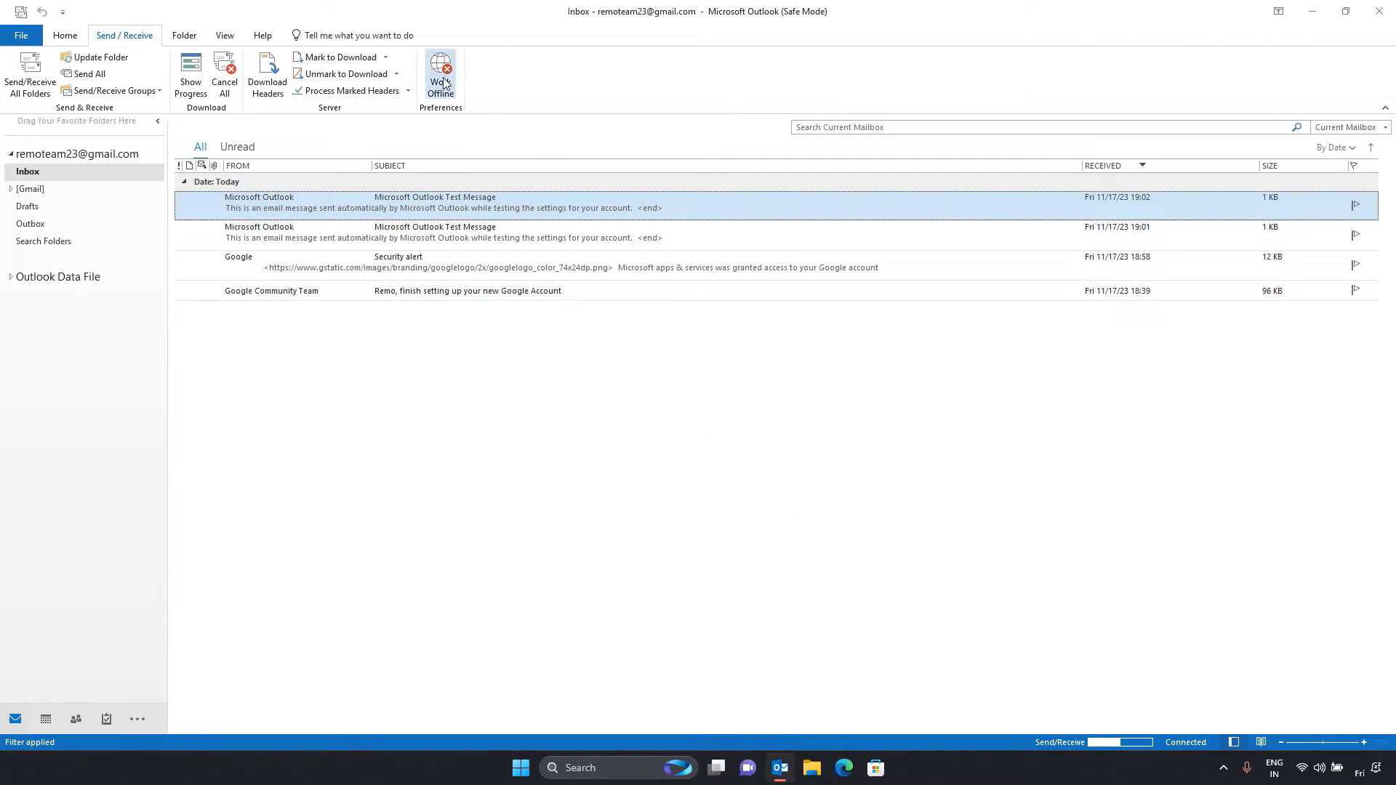
click(64, 35)
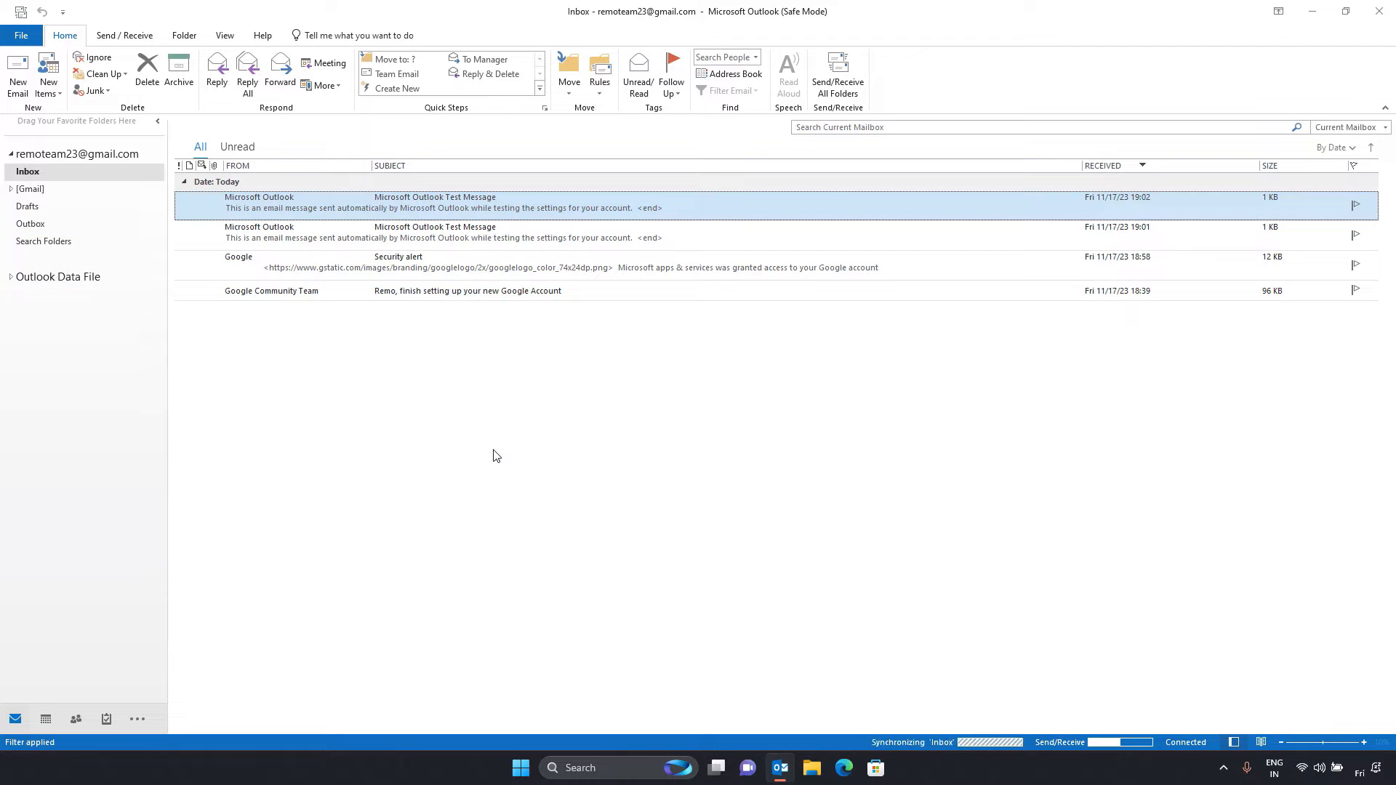
click(123, 35)
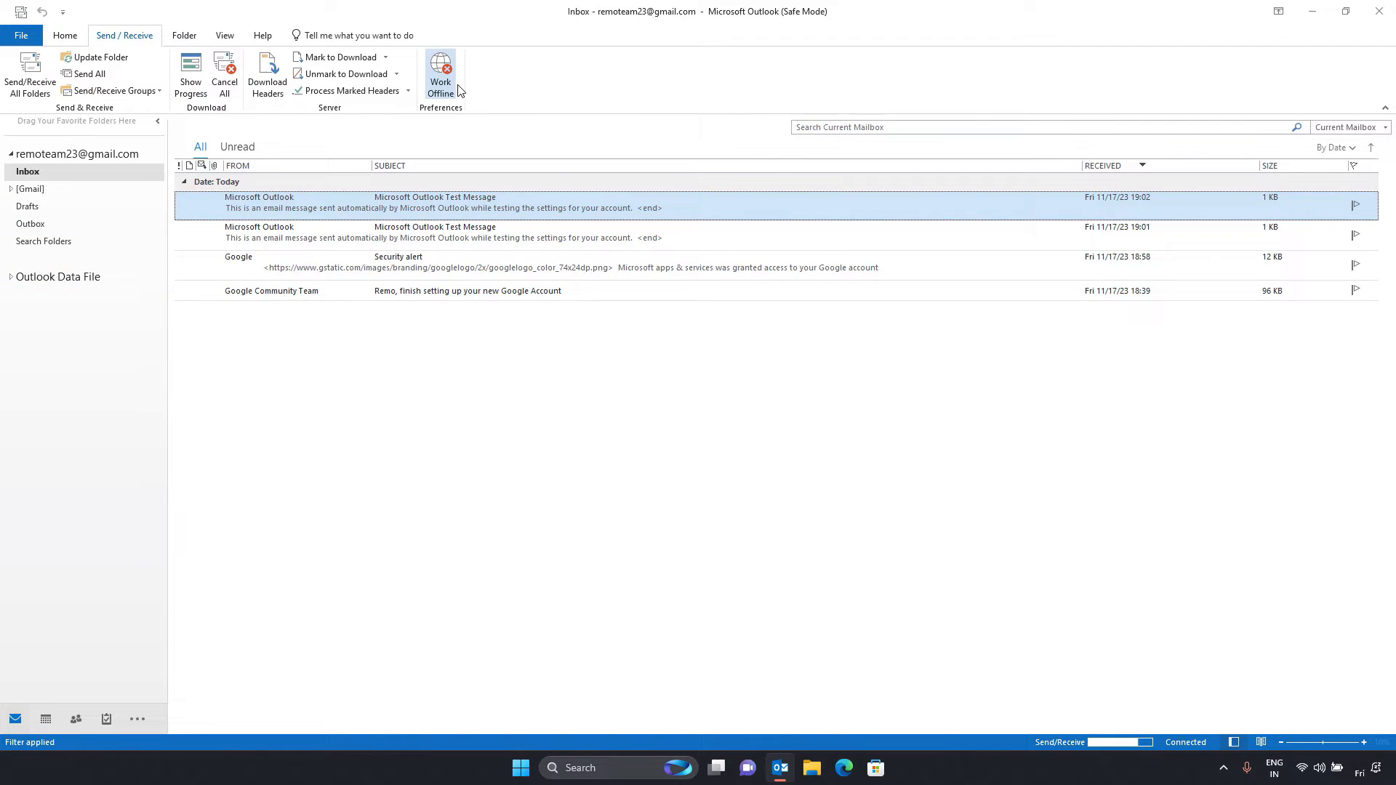
click(440, 75)
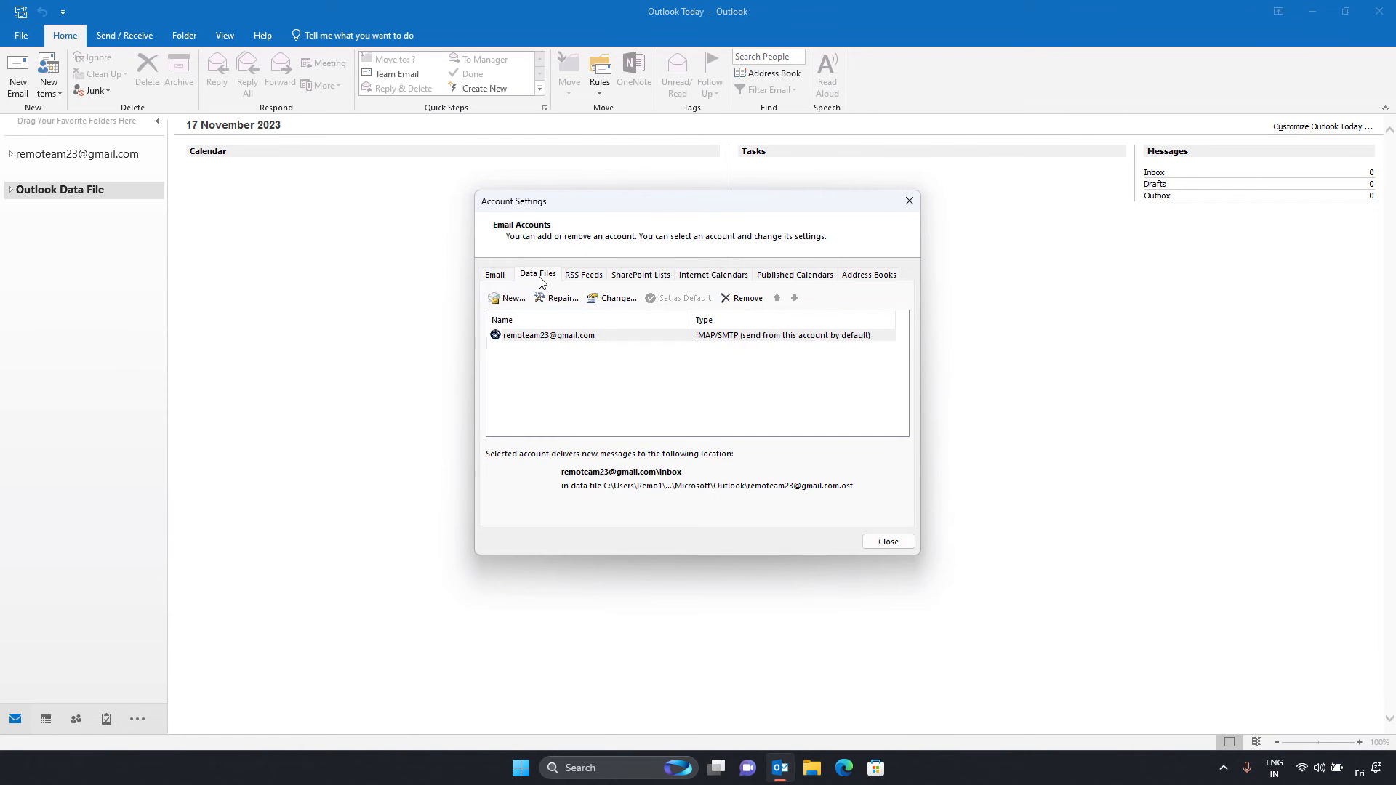
View the .pst and .ost data file locations, close Account Settings, and exit Outlook
click(537, 275)
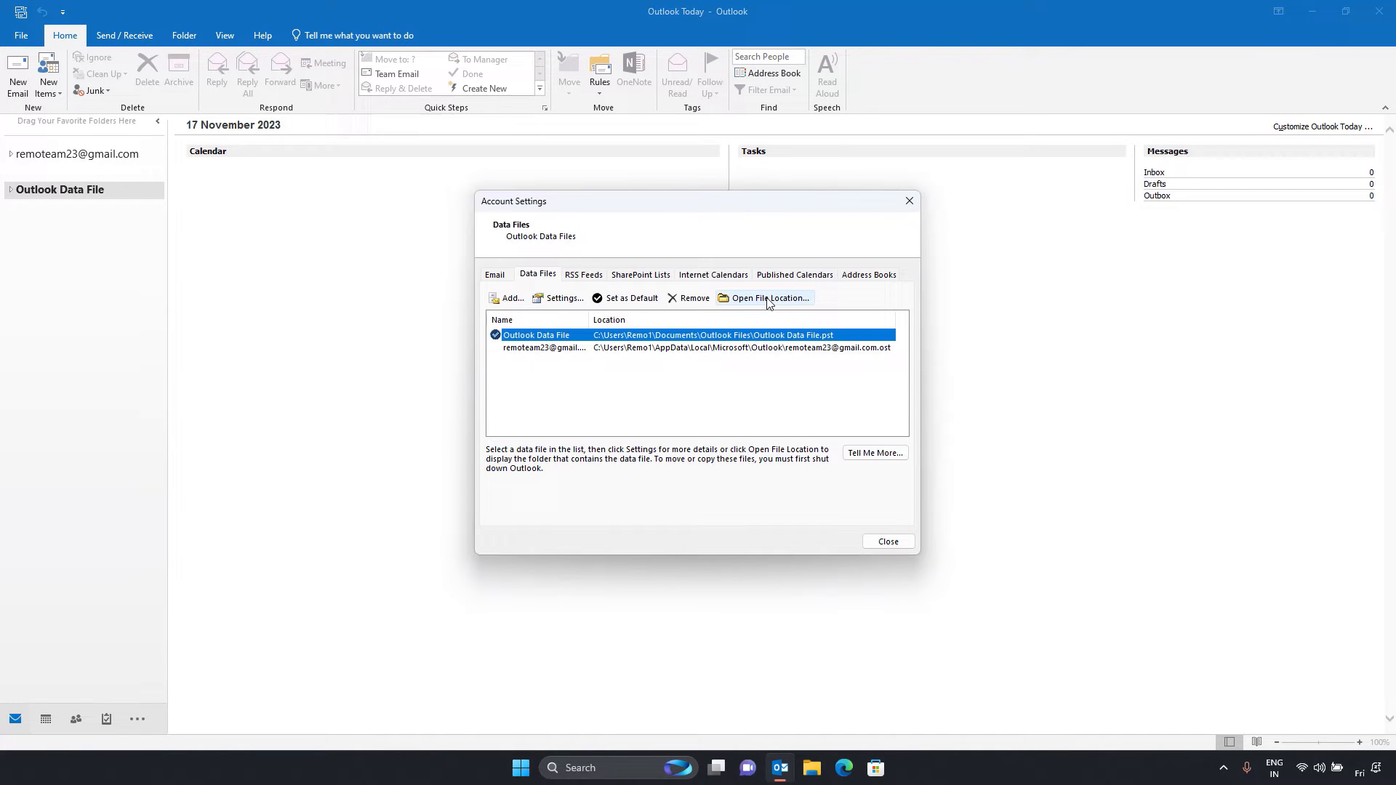
click(886, 541)
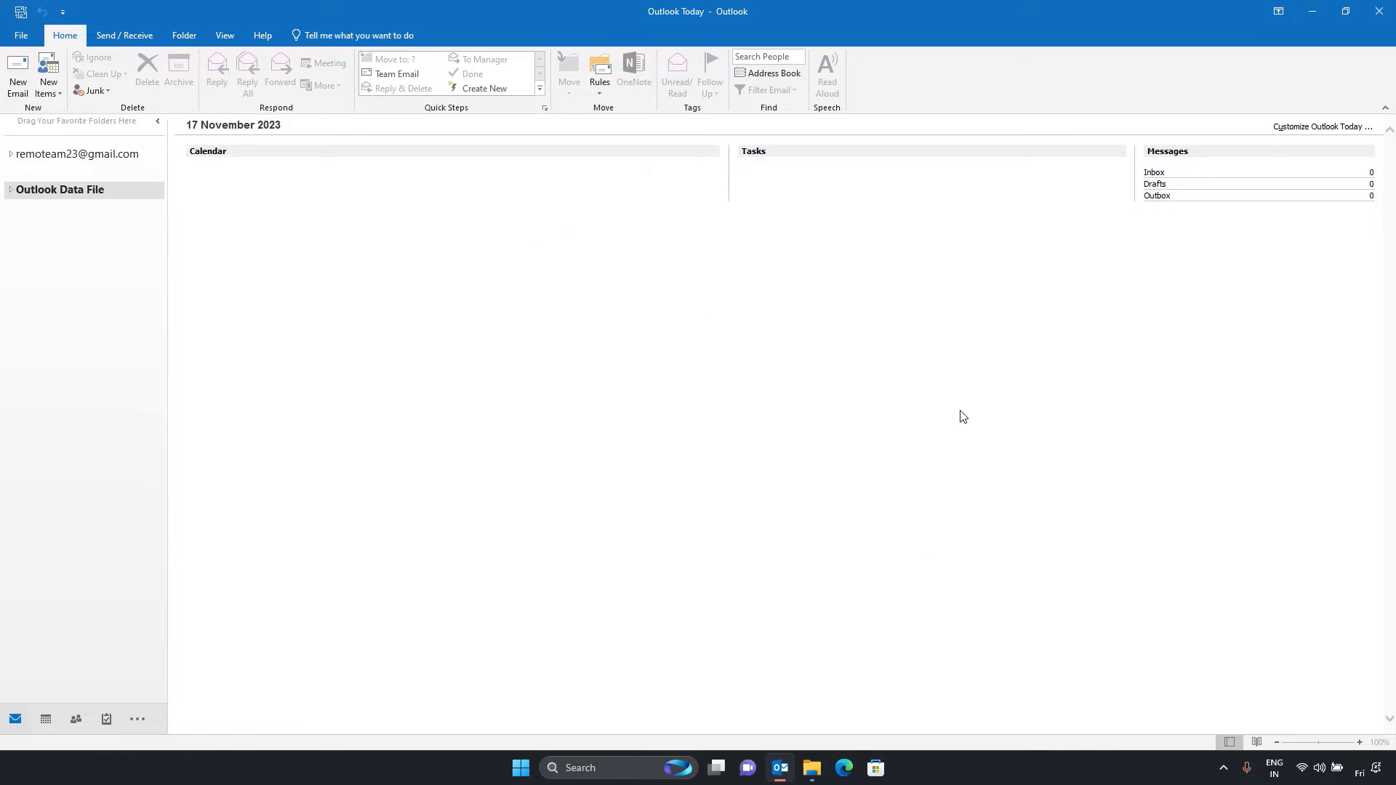
click(810, 774)
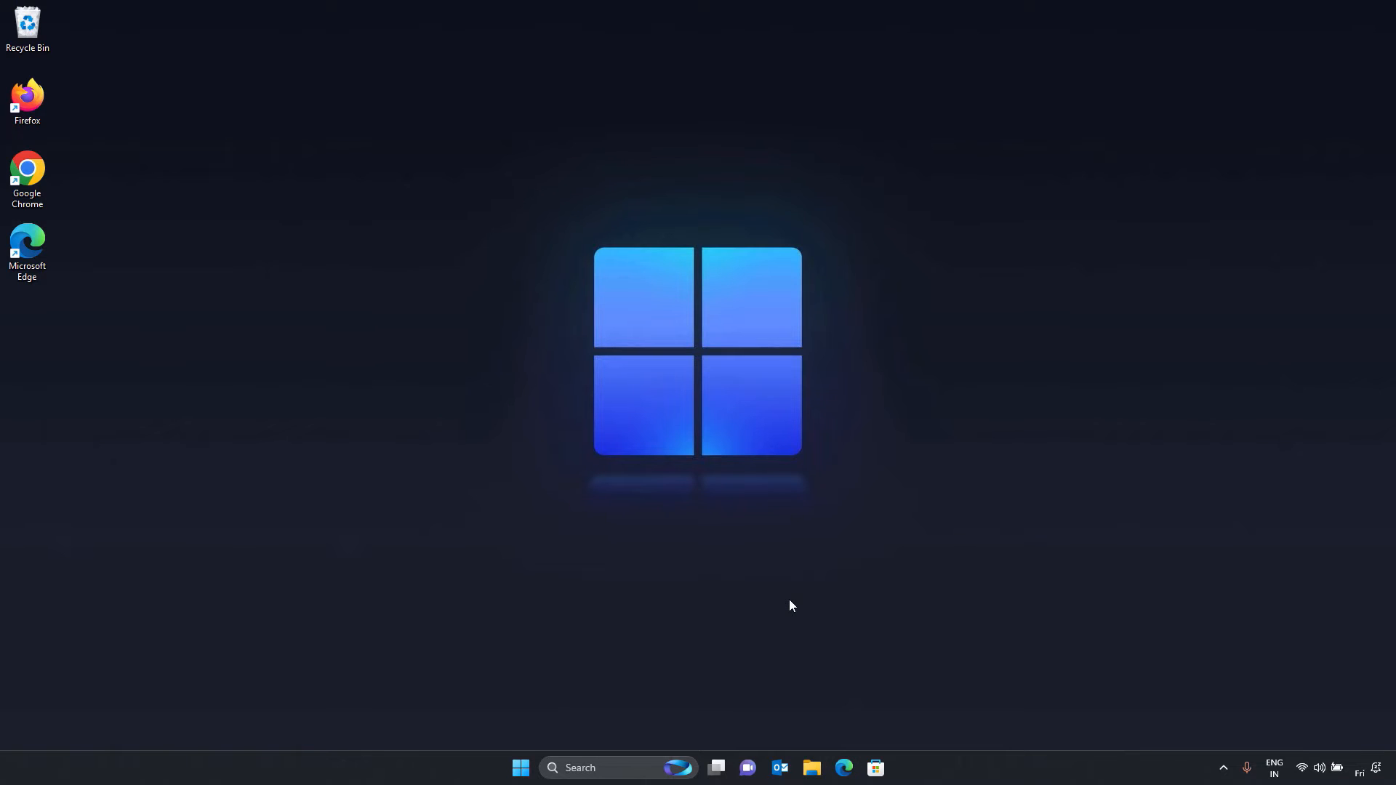
Relaunch Outlook and show the File Account Information page for the IMAP account
click(779, 773)
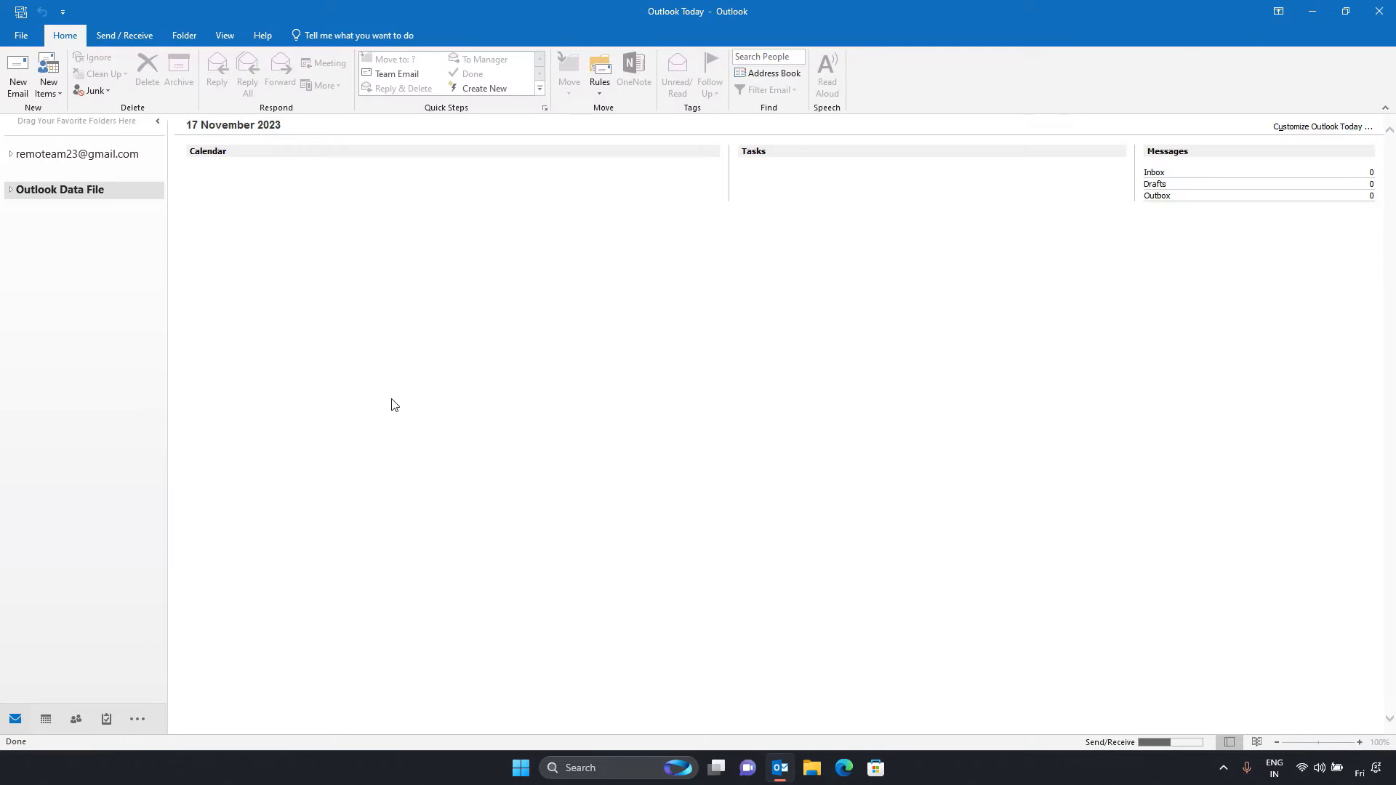
mouse_move(553, 445)
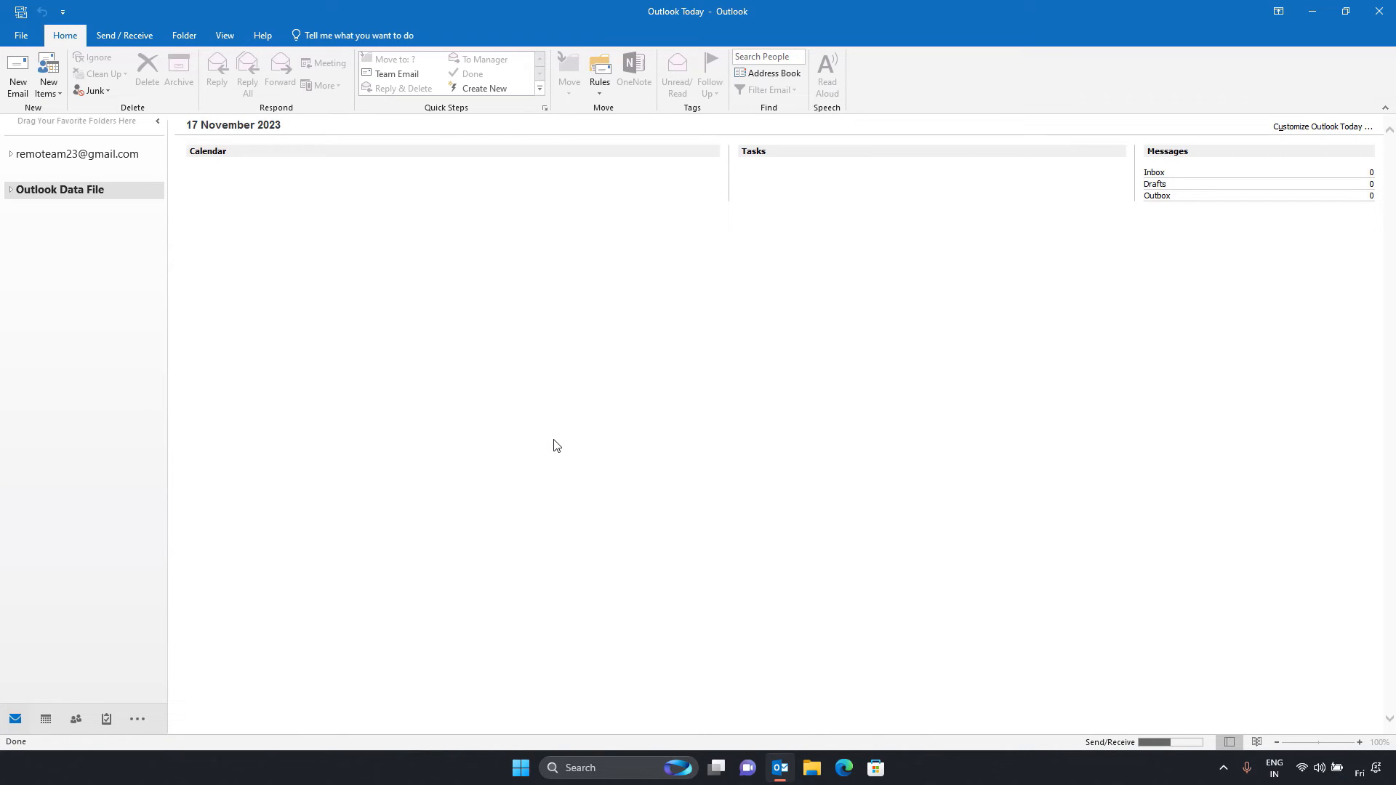
mouse_move(578, 446)
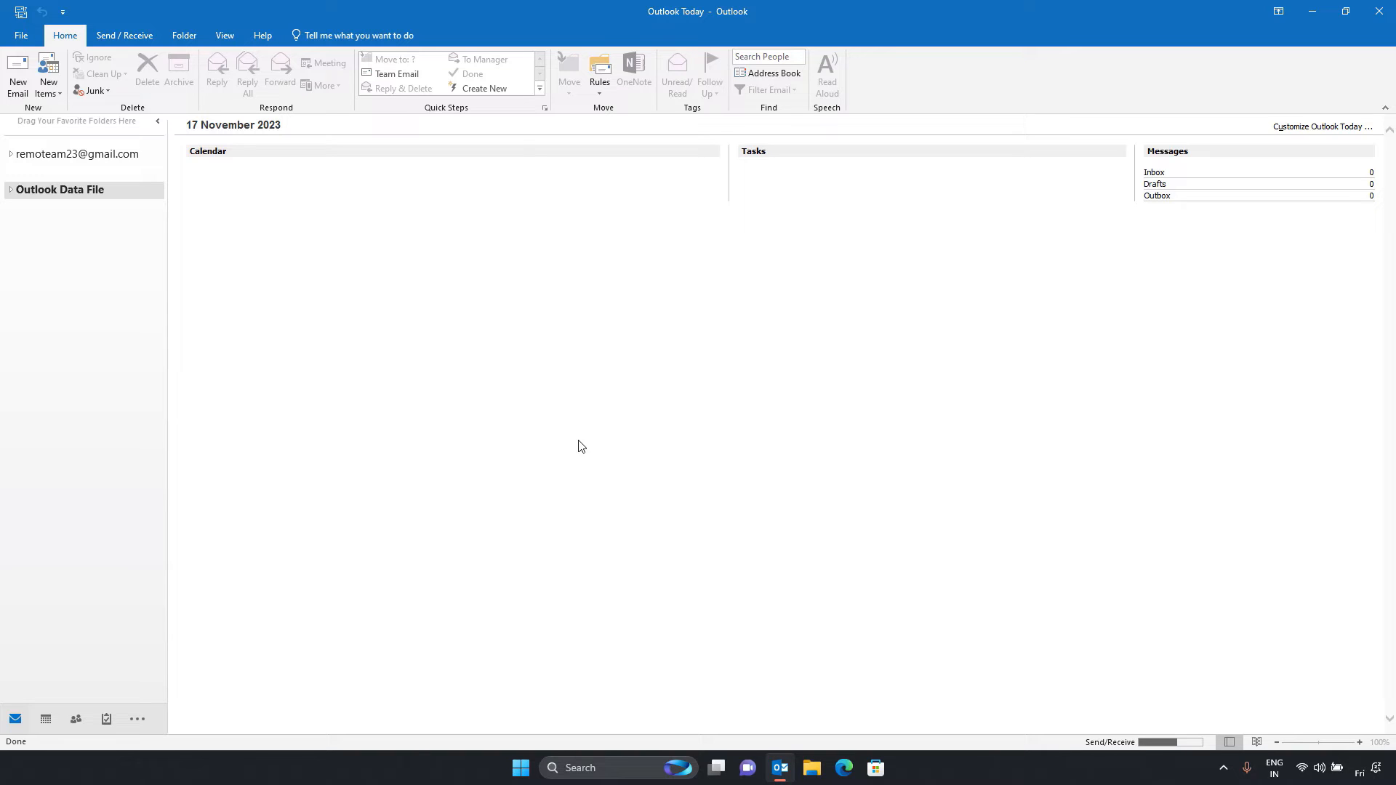
mouse_move(553, 445)
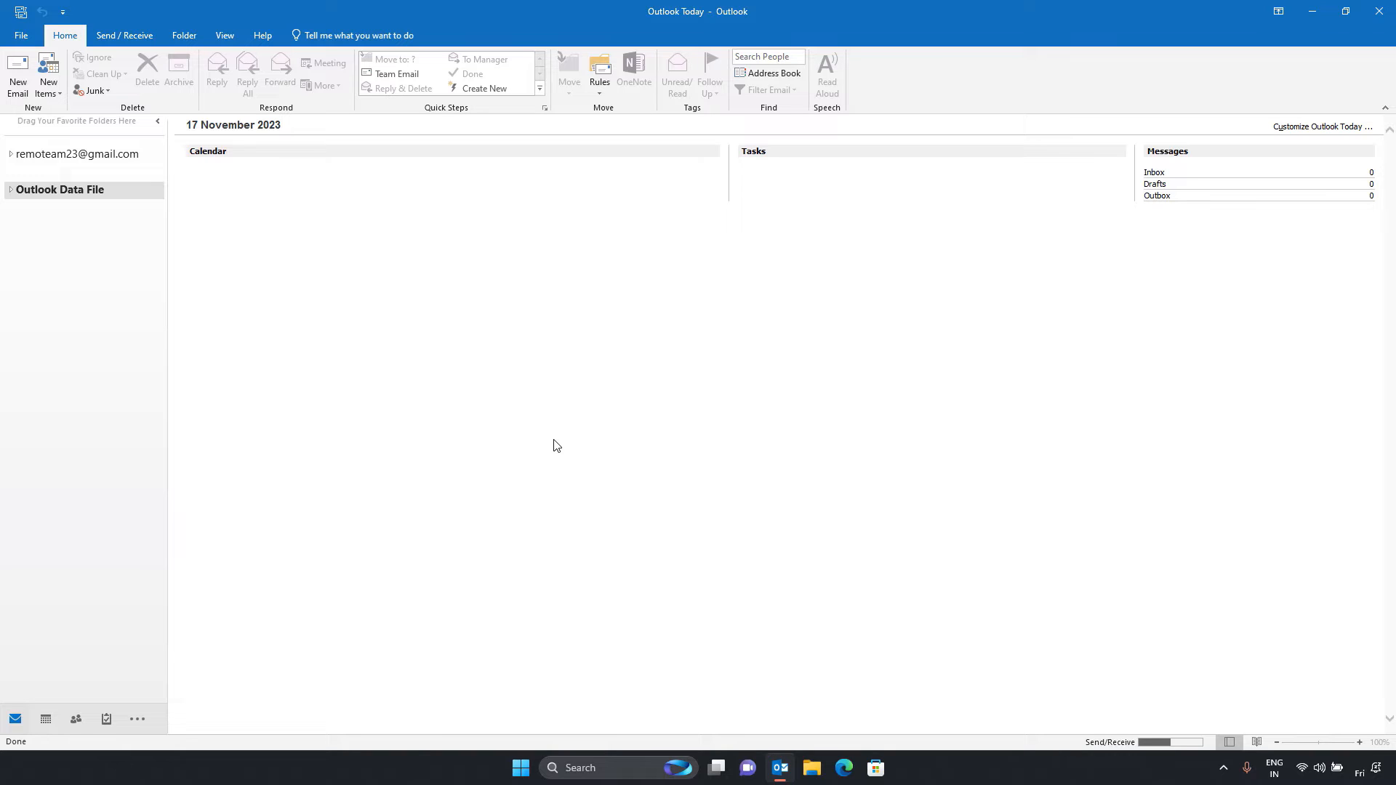
mouse_move(572, 446)
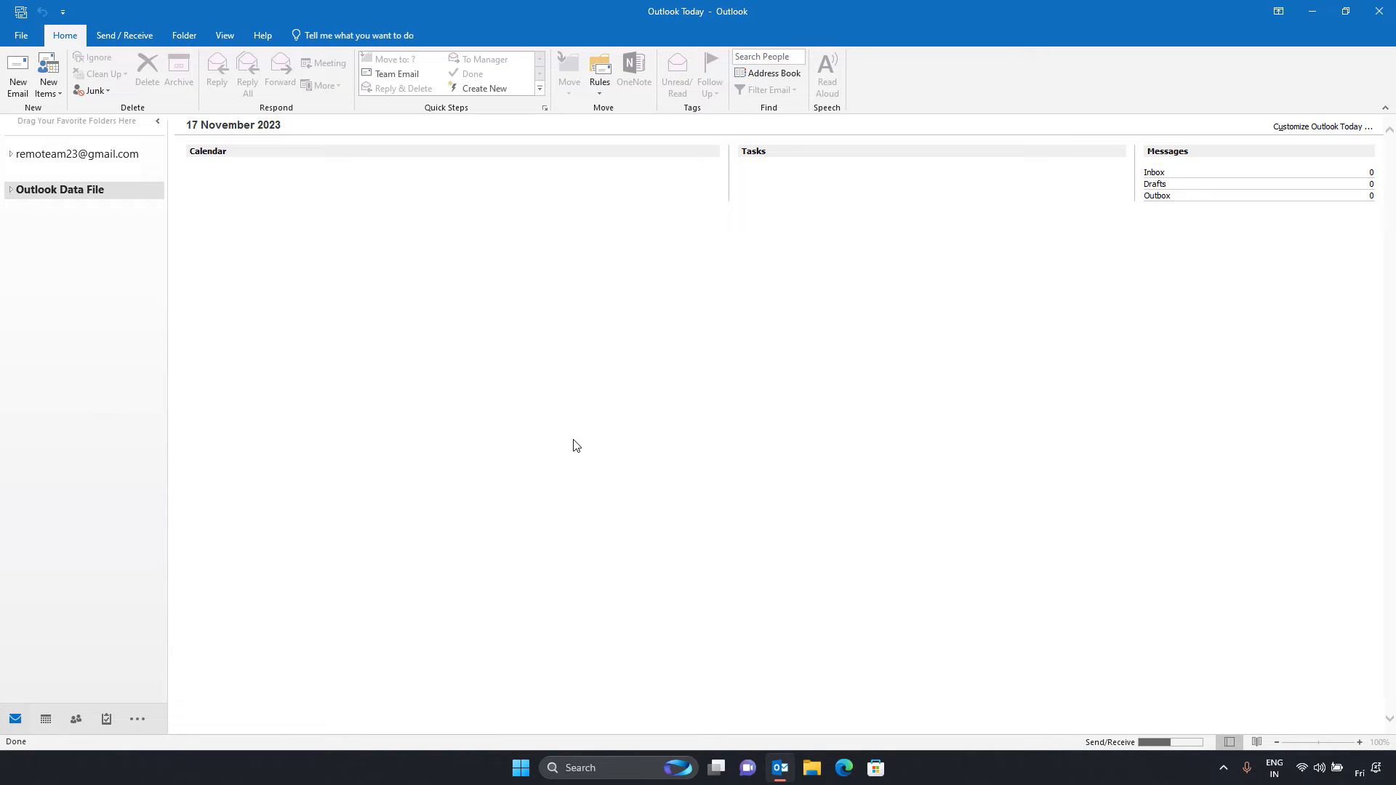
click(19, 35)
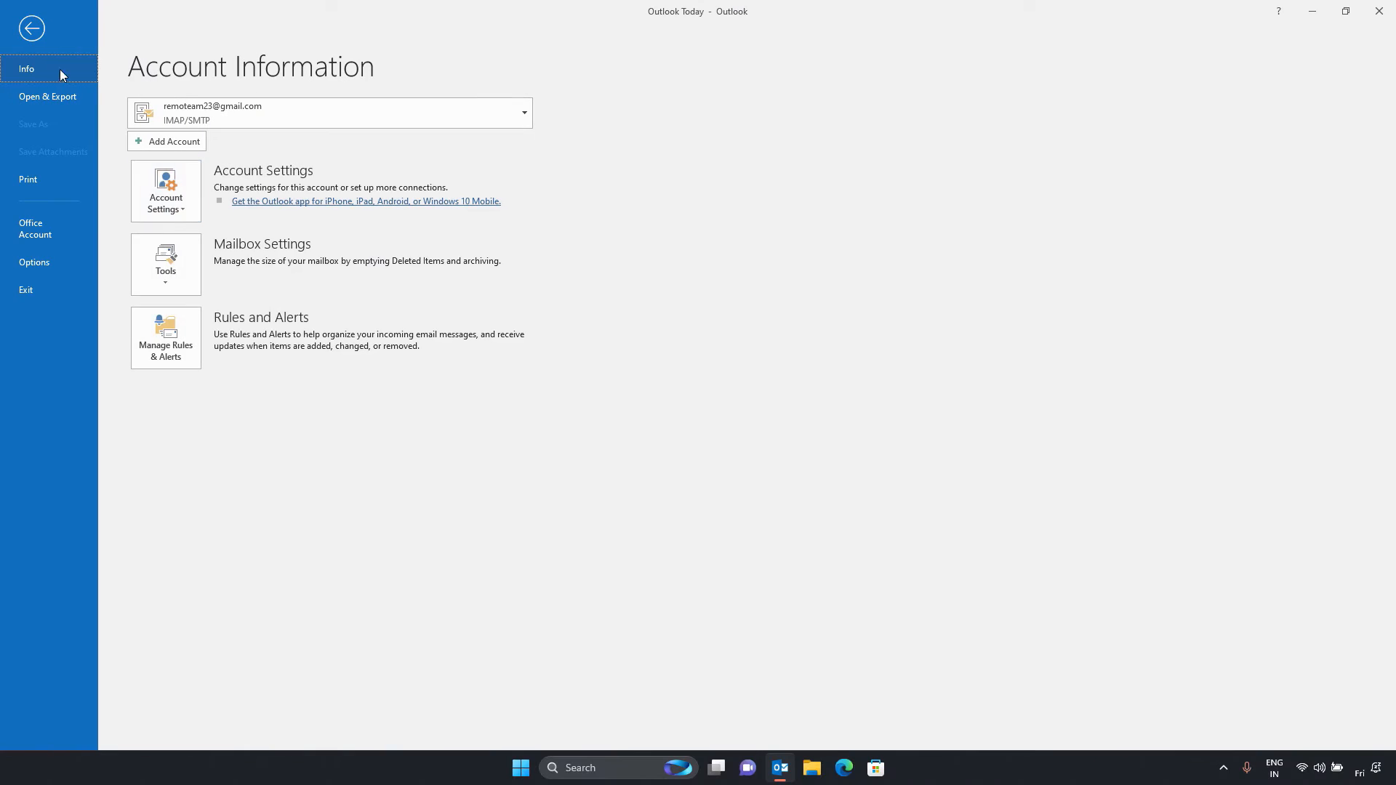
Review the IMAP account in Account Settings, then close the dialog and exit Outlook
click(166, 190)
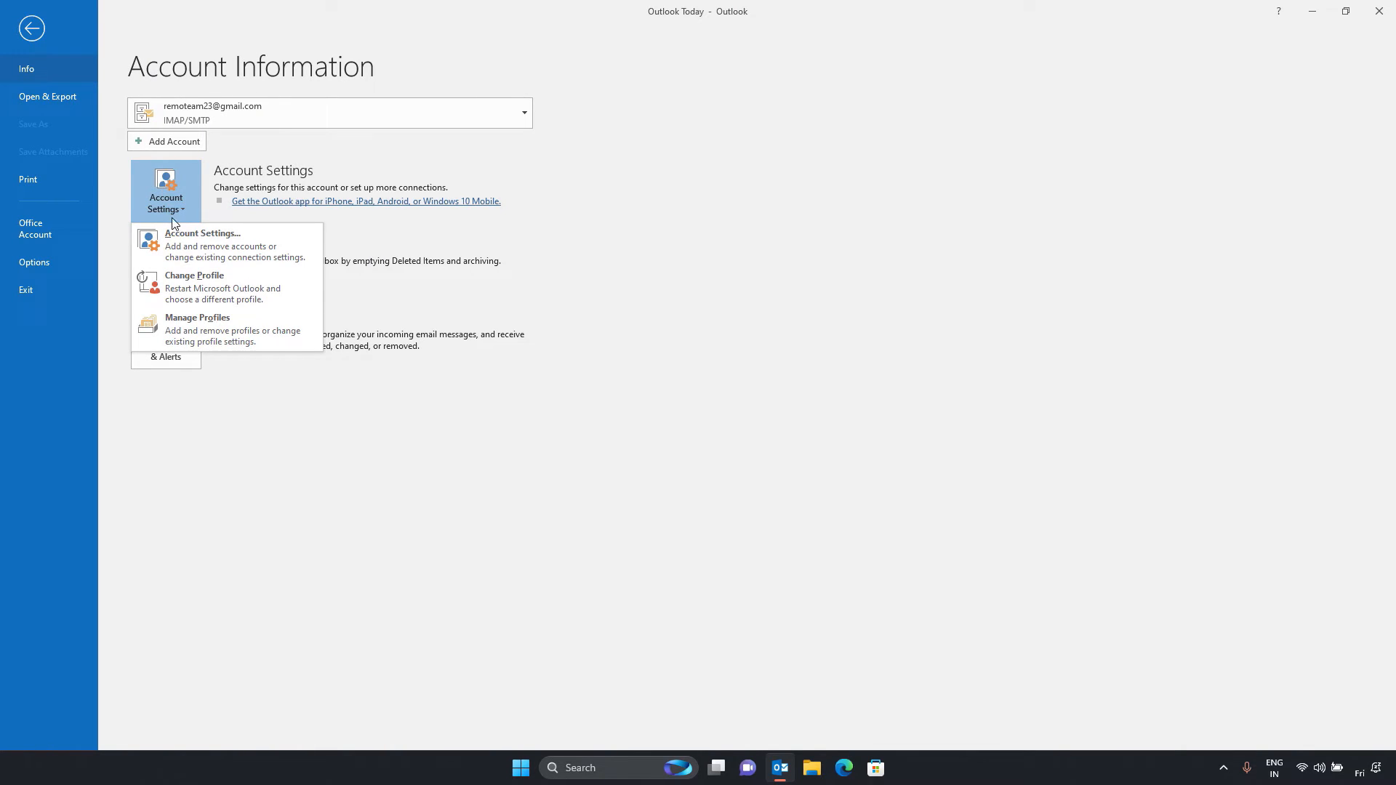
click(203, 234)
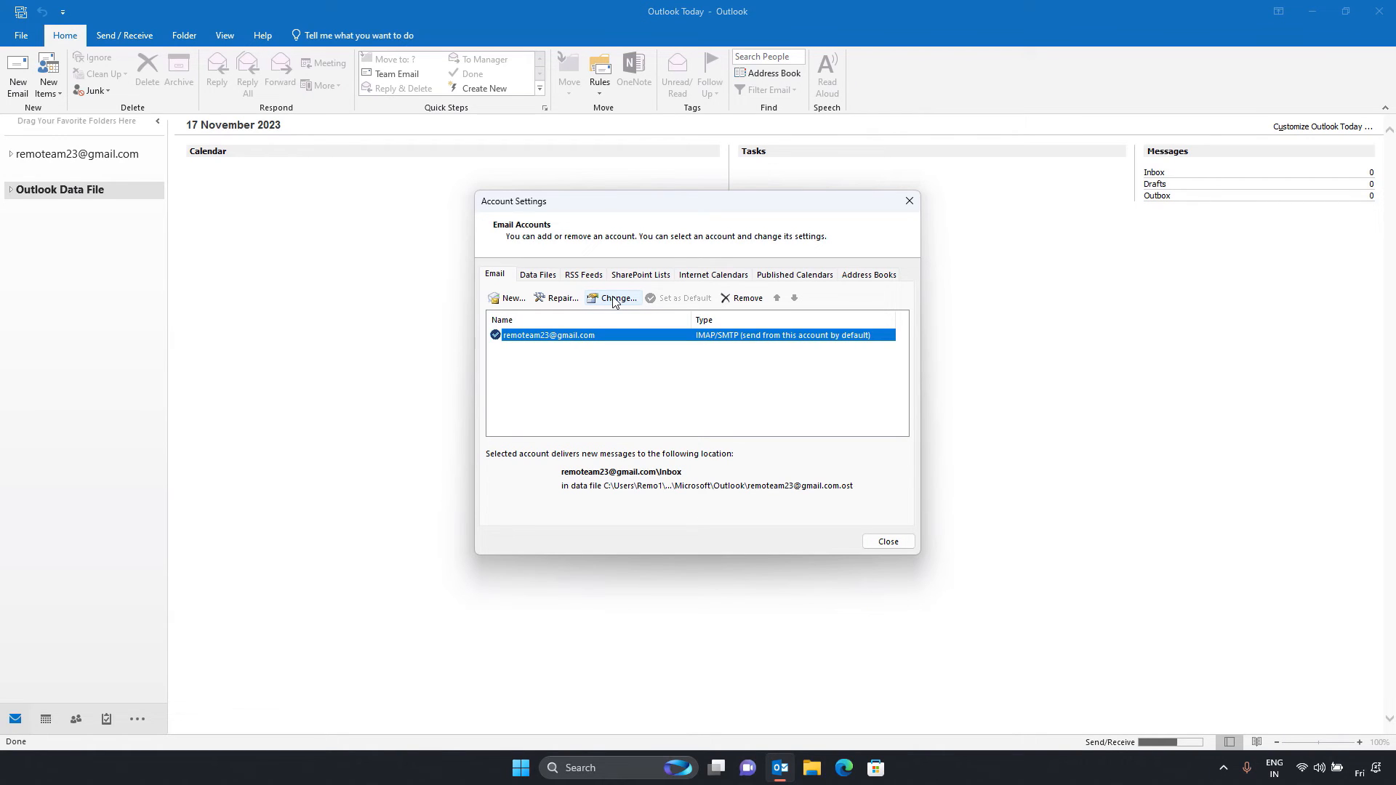
mouse_move(698, 441)
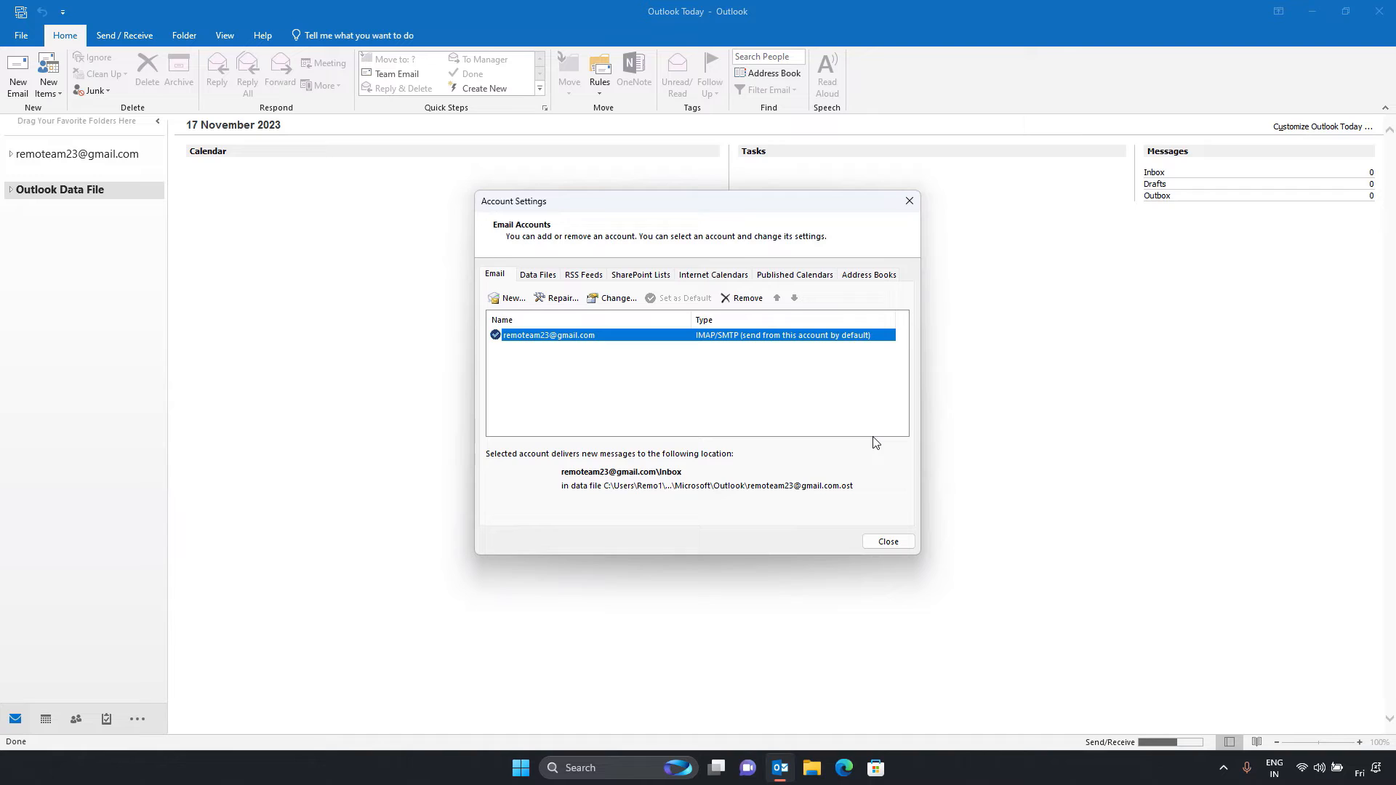
mouse_move(872, 473)
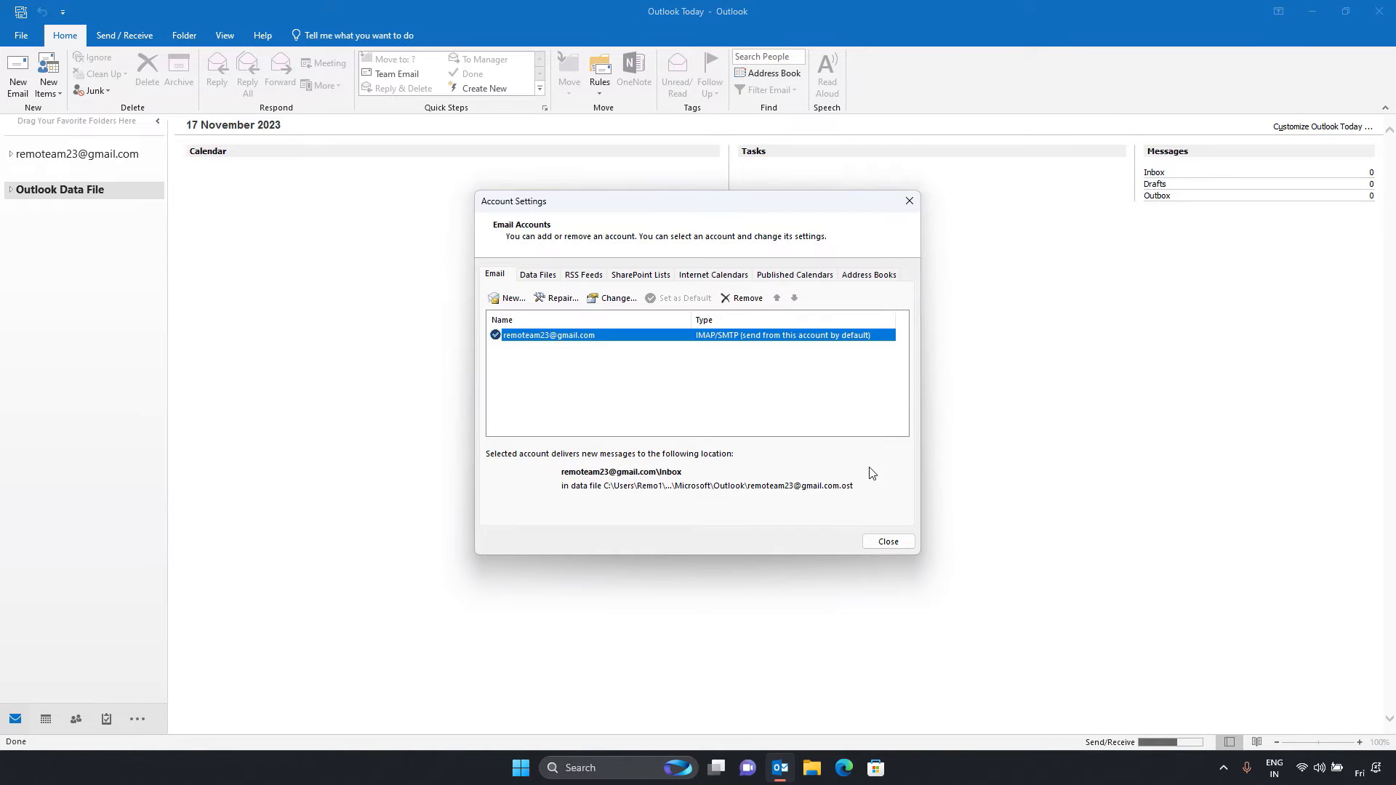
click(887, 541)
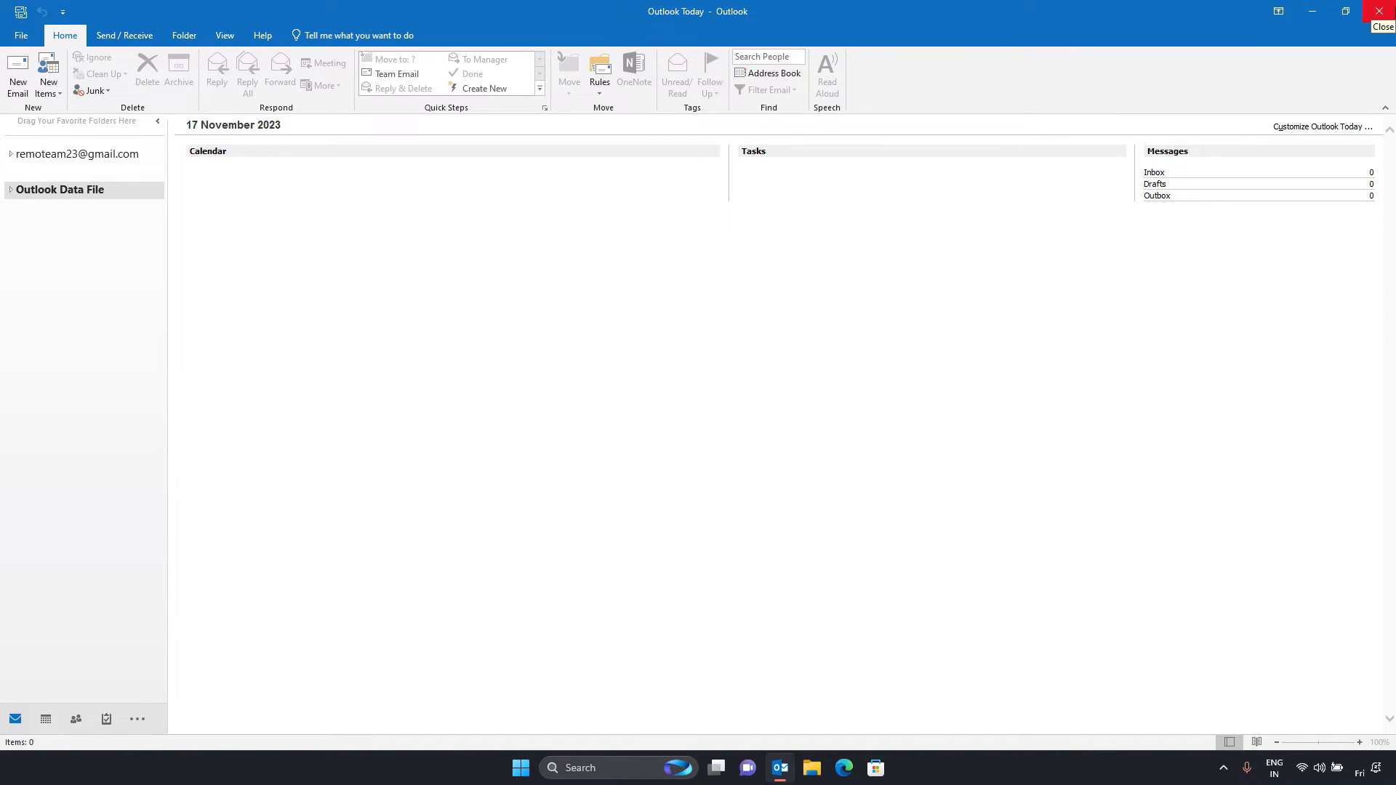
click(1383, 11)
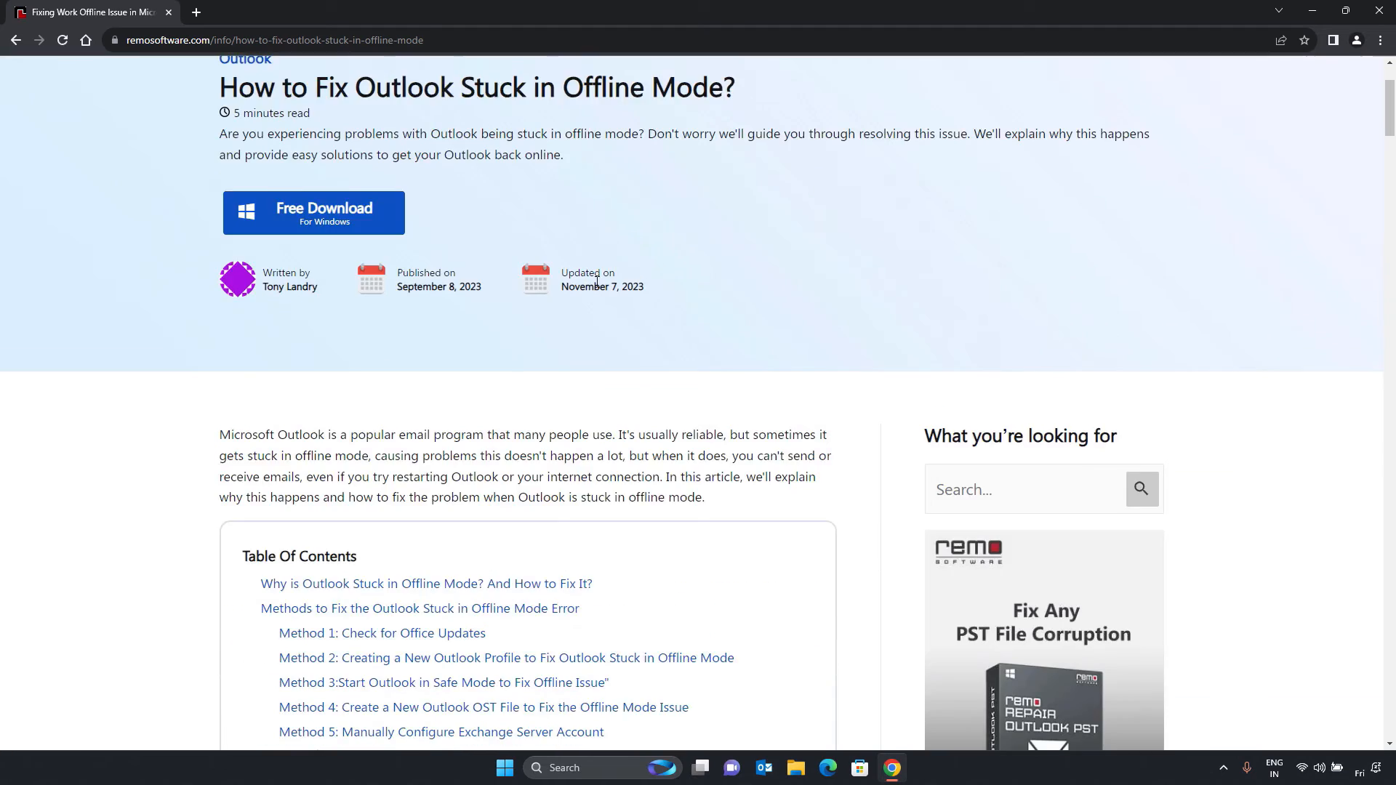
Scroll to the Remo PST Repair Tool section and start its free download
scroll(down, 3)
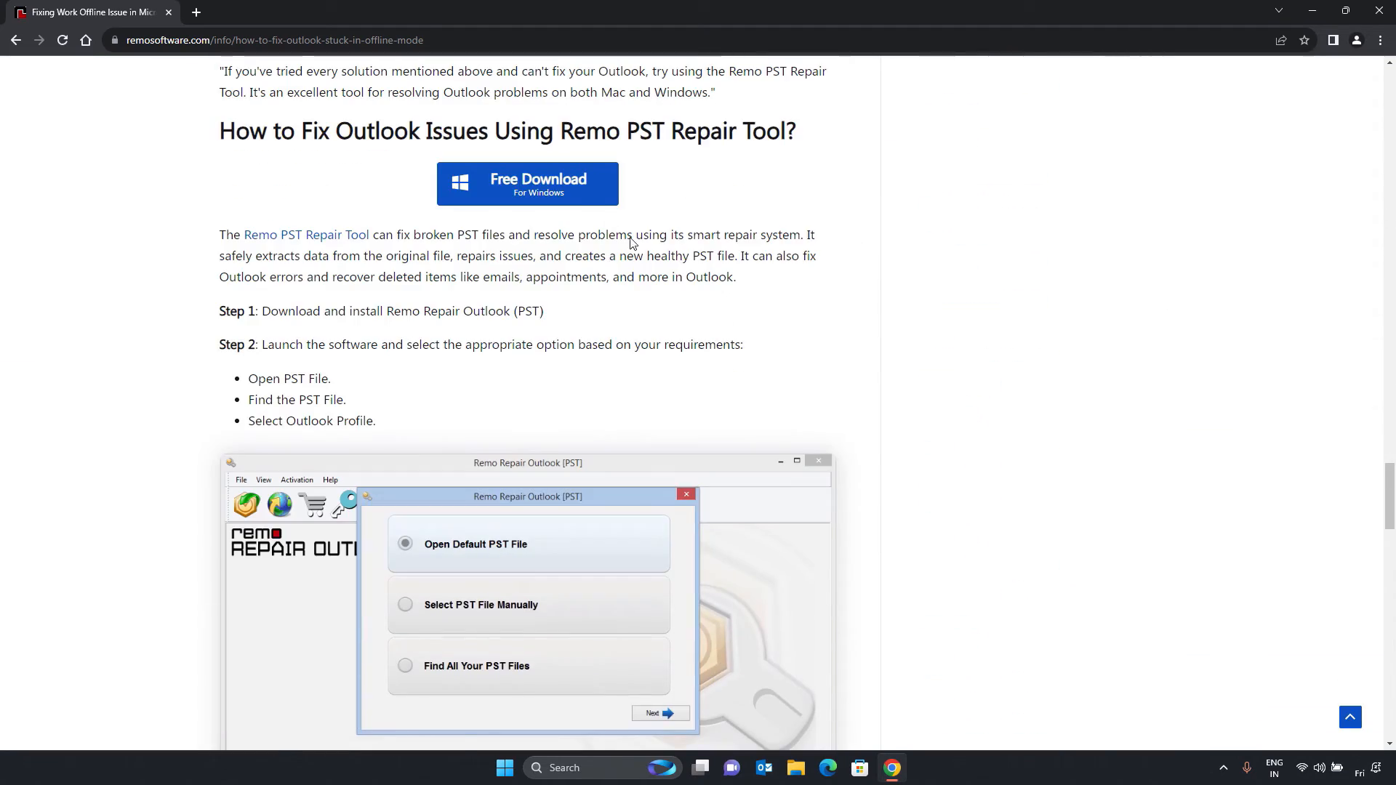
click(527, 183)
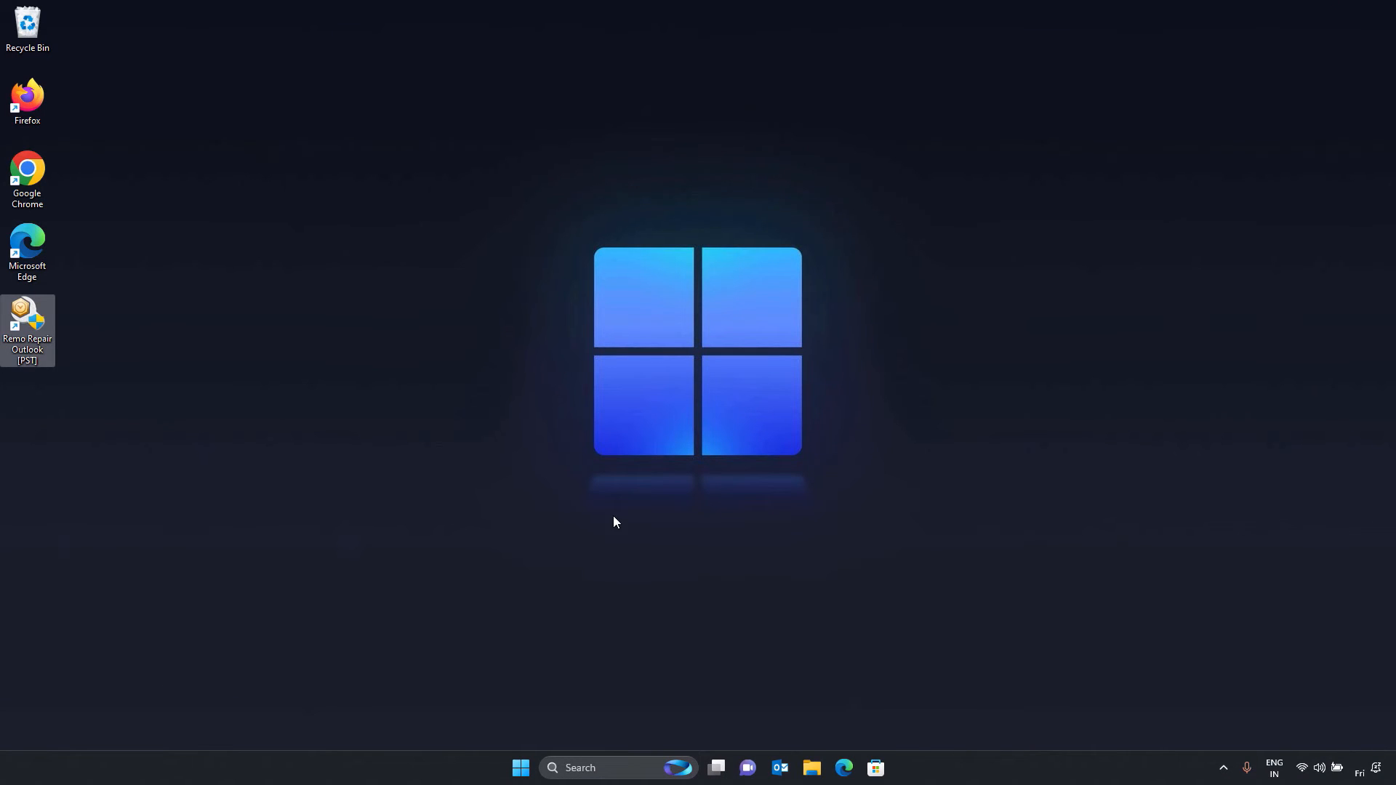
Launch Remo Repair Outlook (PST) from its desktop shortcut
double_click(28, 317)
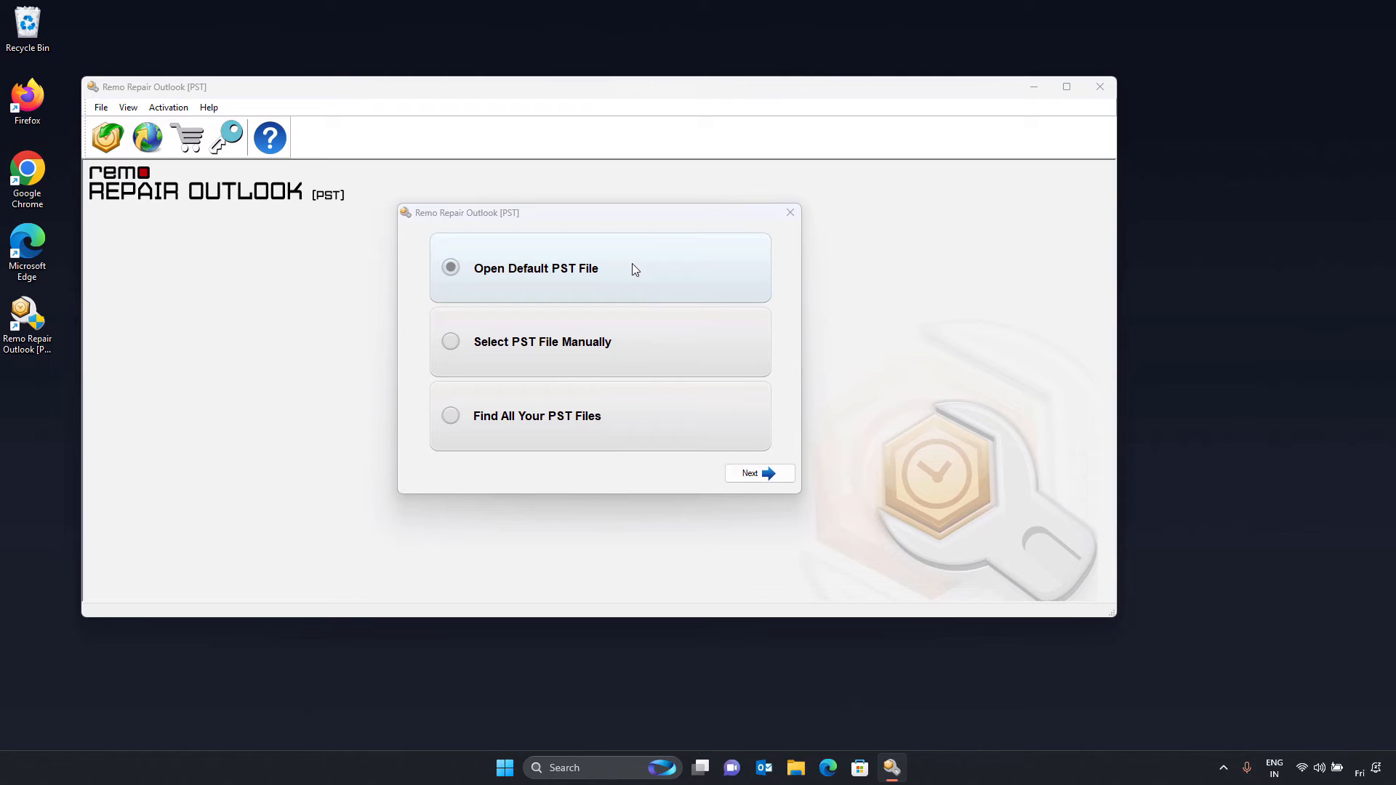
mouse_move(667, 281)
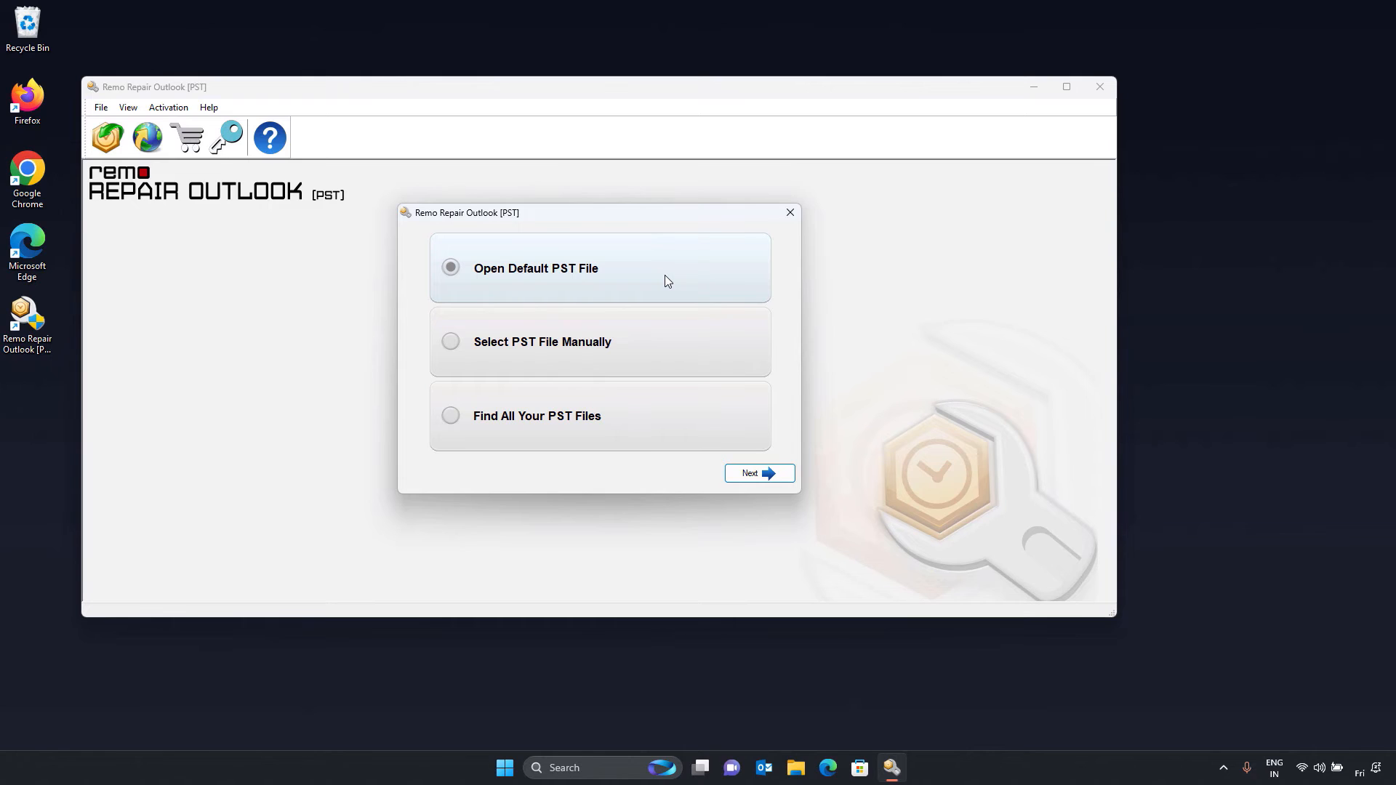
mouse_move(677, 345)
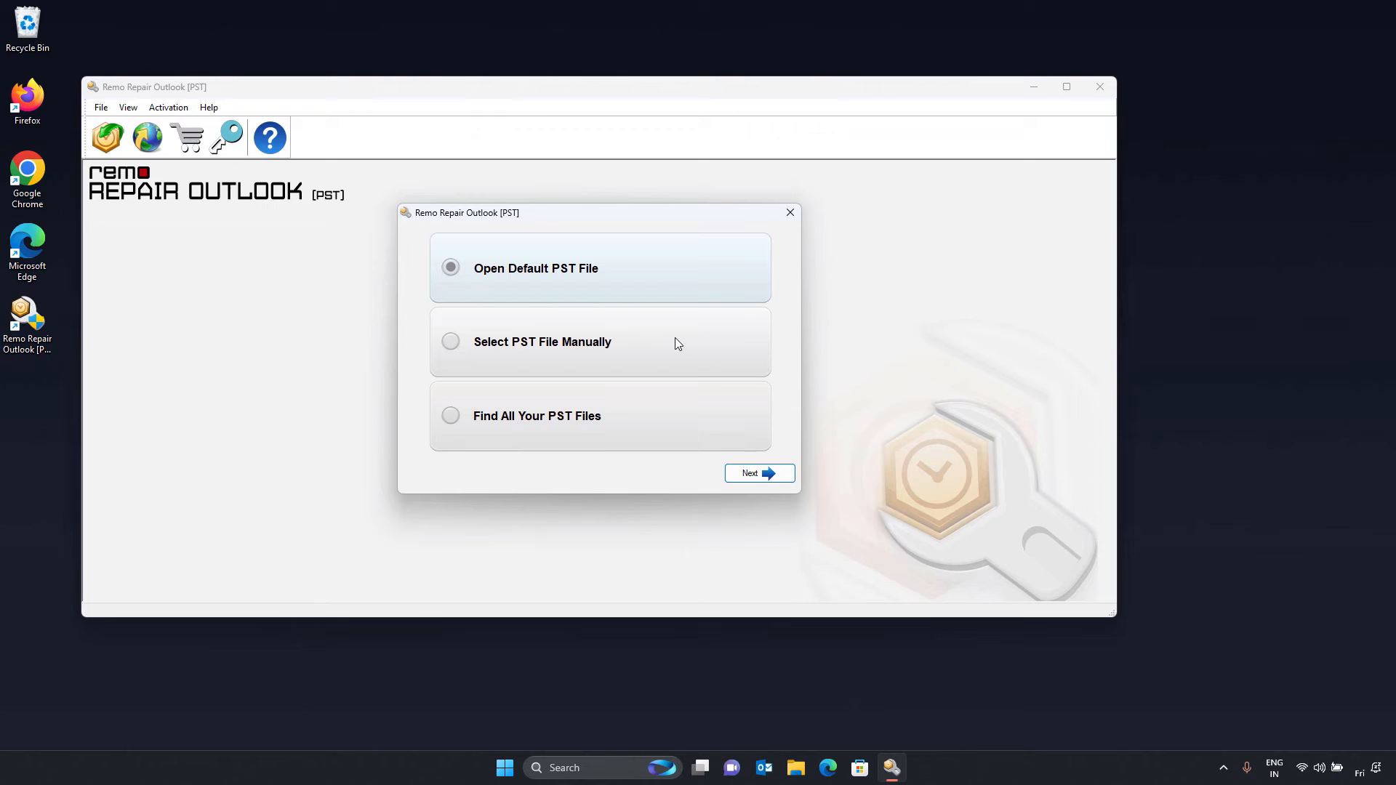
mouse_move(689, 429)
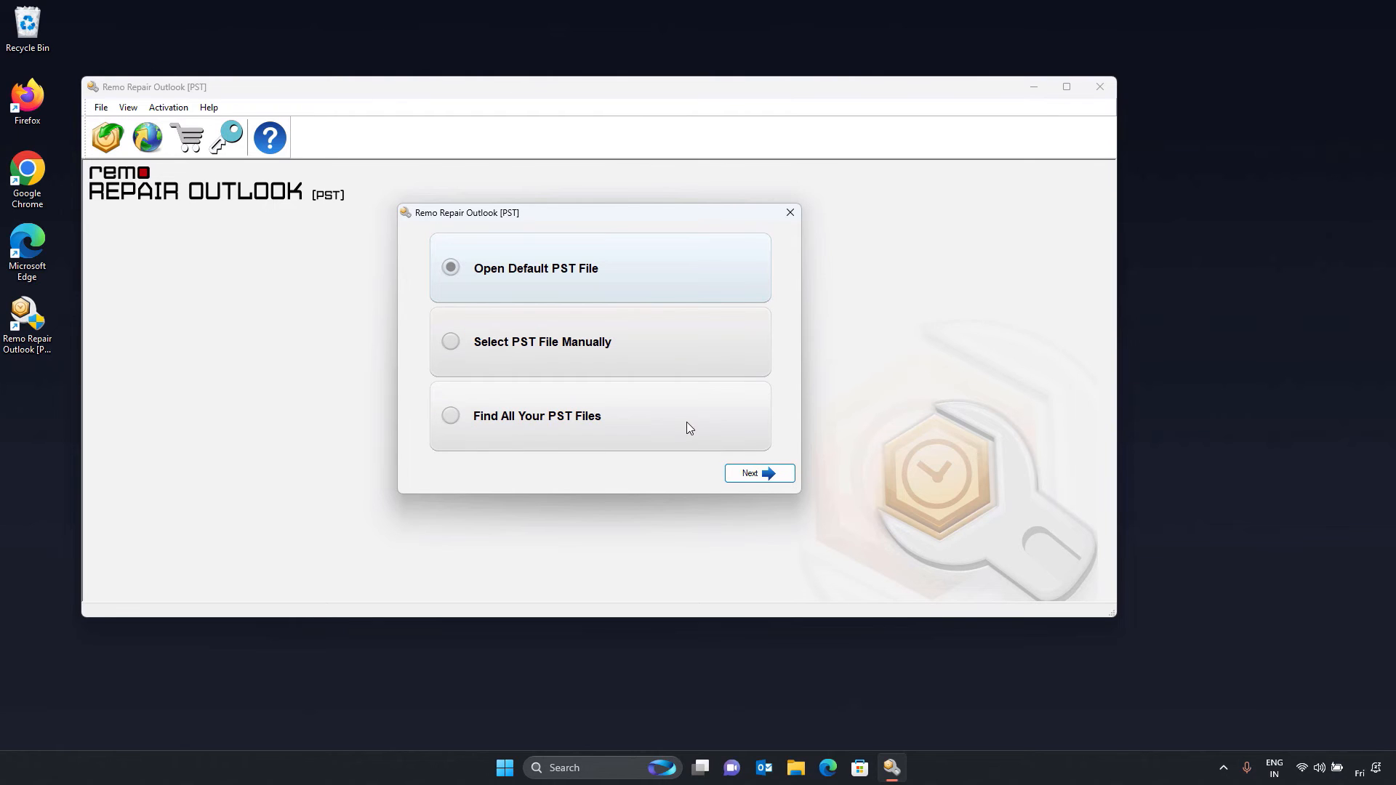
mouse_move(686, 428)
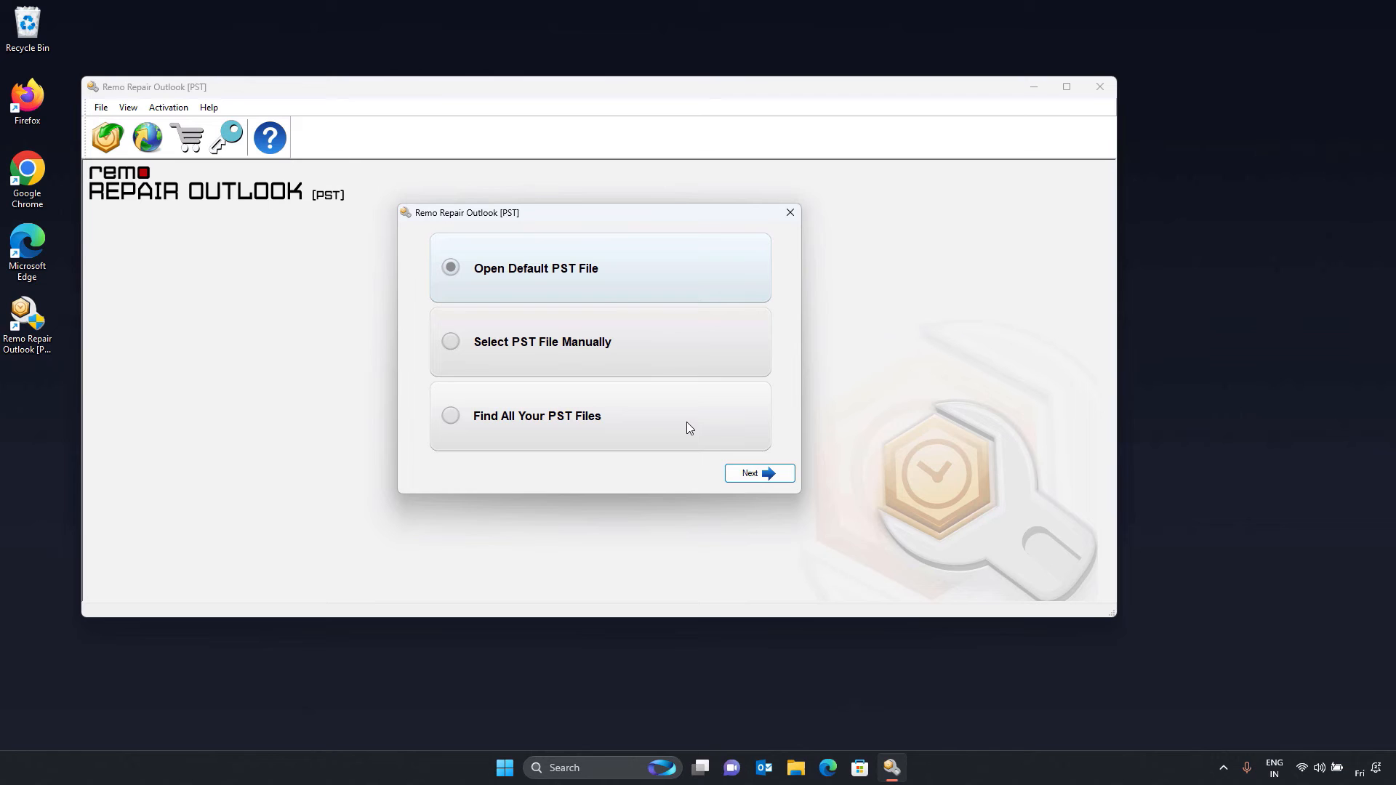
Manually select 'Outlook Data File' as the PST file to repair
click(451, 341)
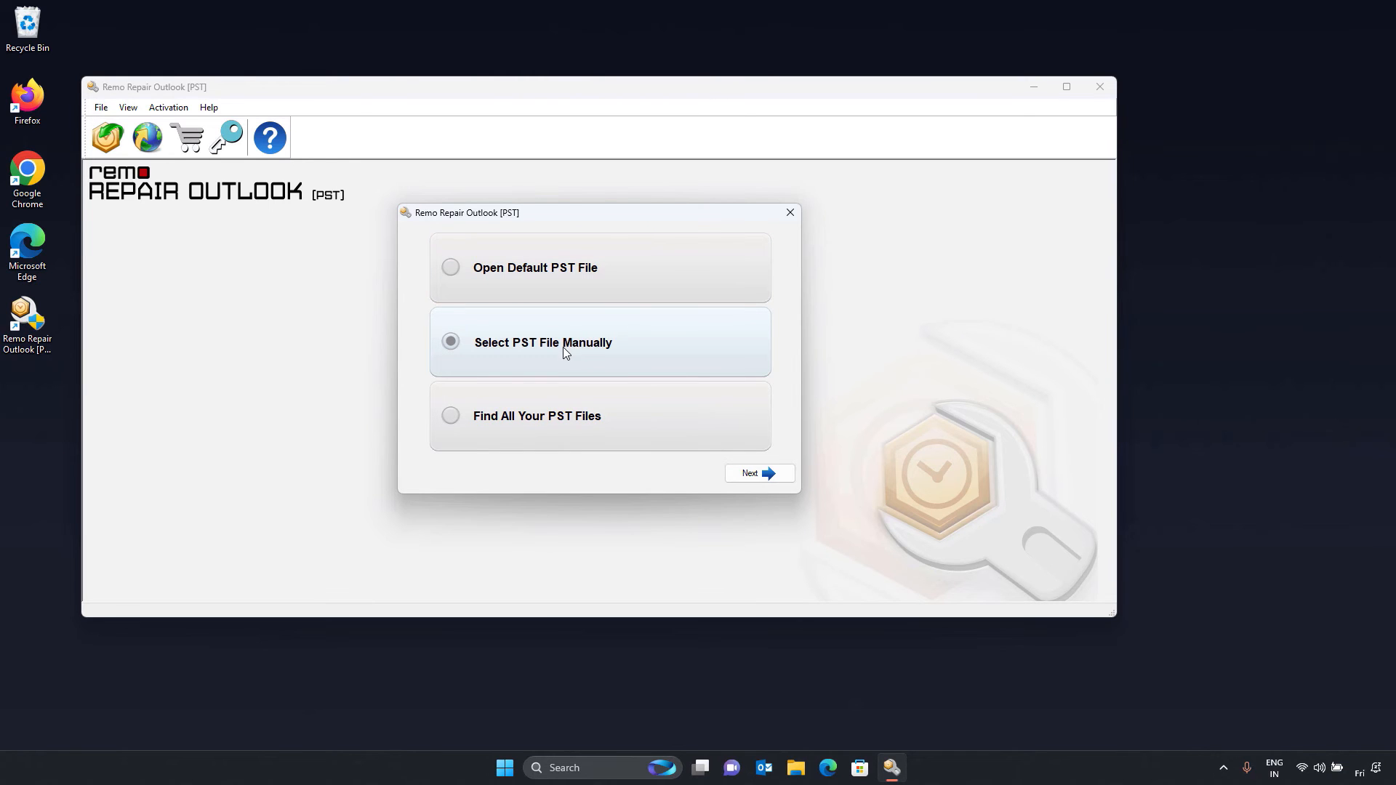
click(757, 472)
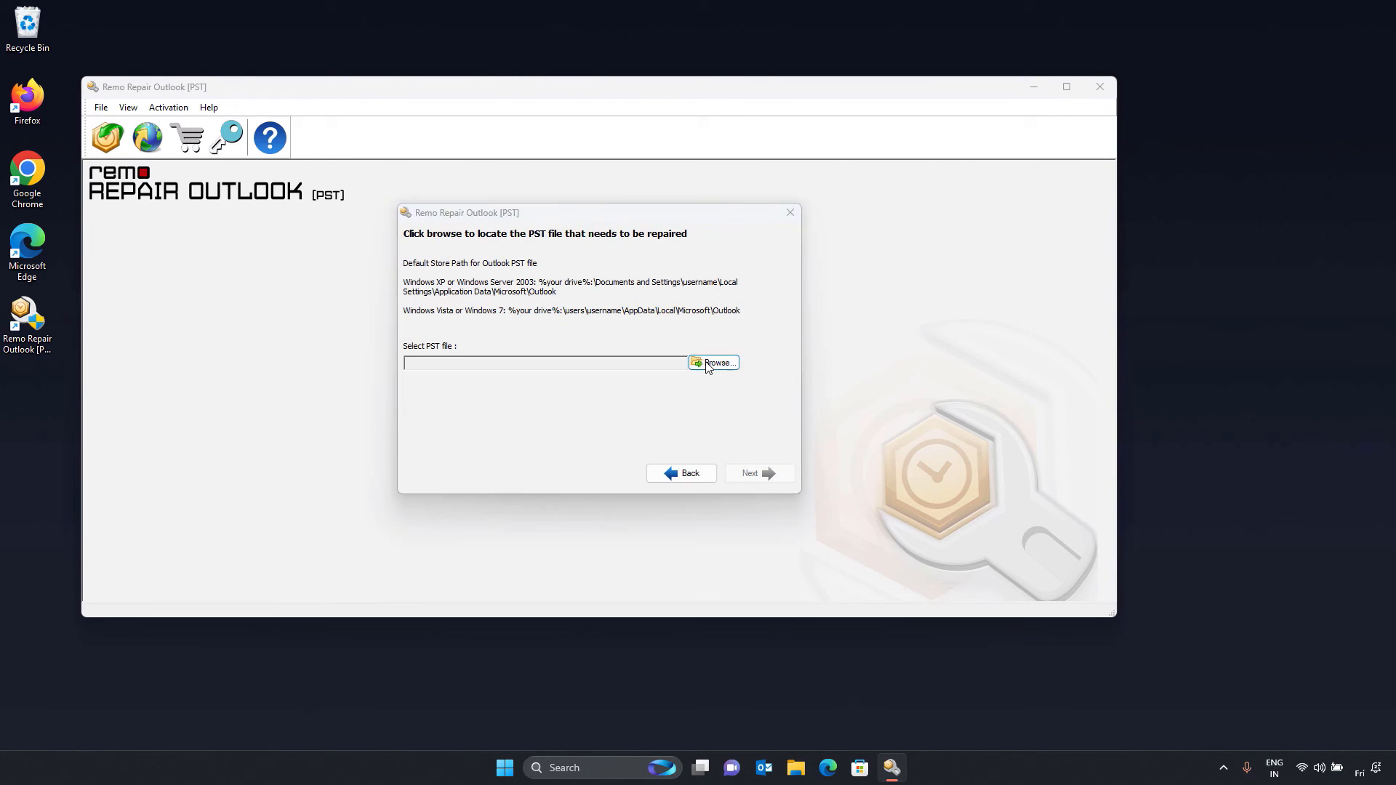
click(718, 364)
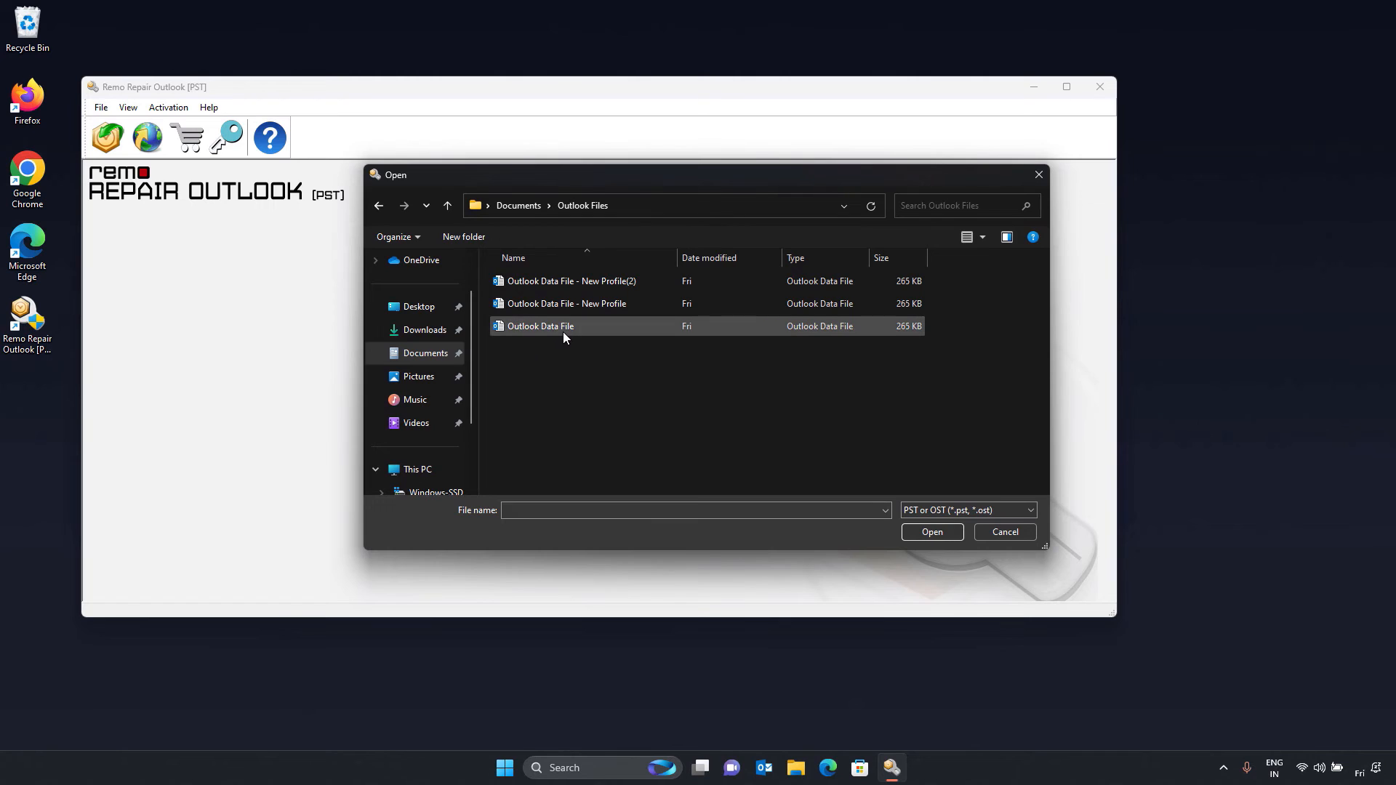
click(931, 532)
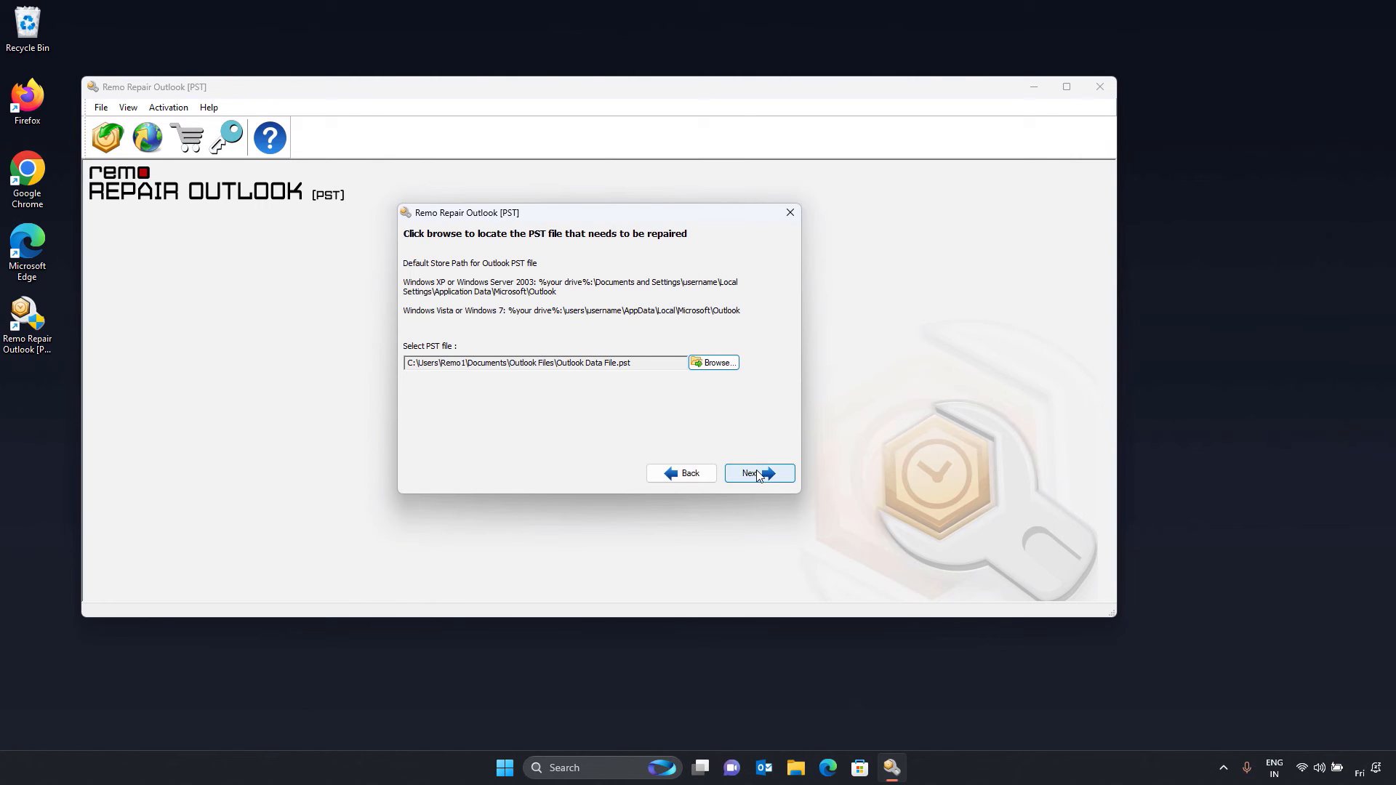
click(754, 472)
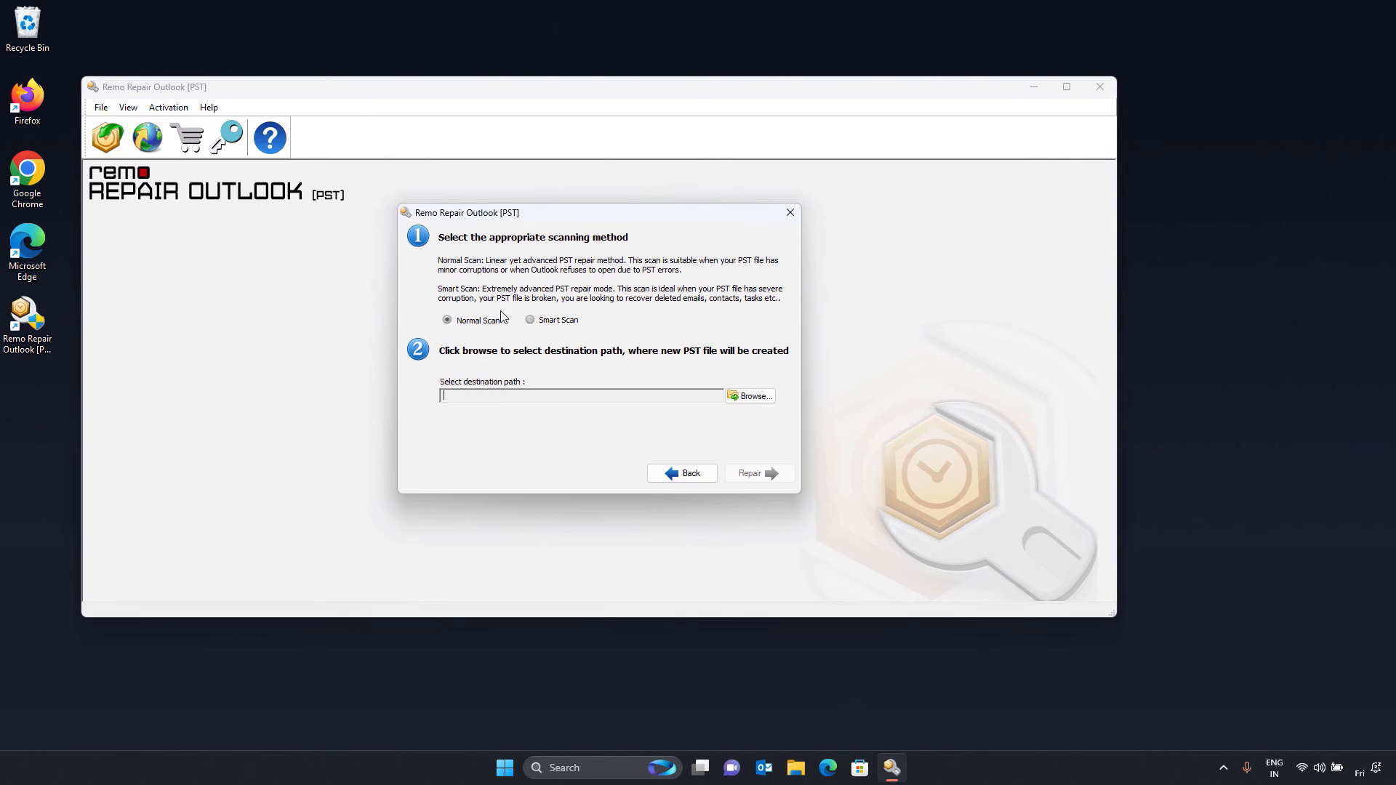
mouse_move(602, 269)
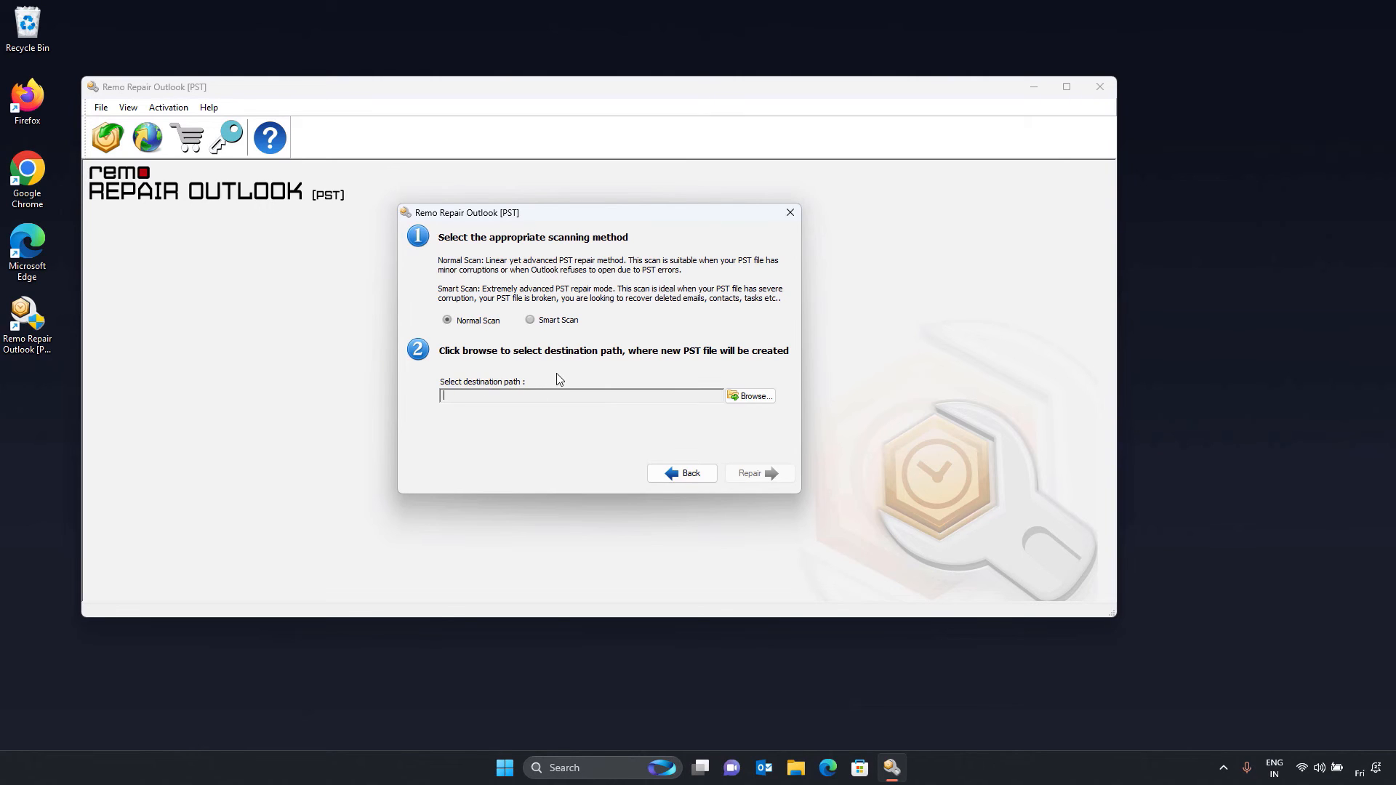
mouse_move(550, 325)
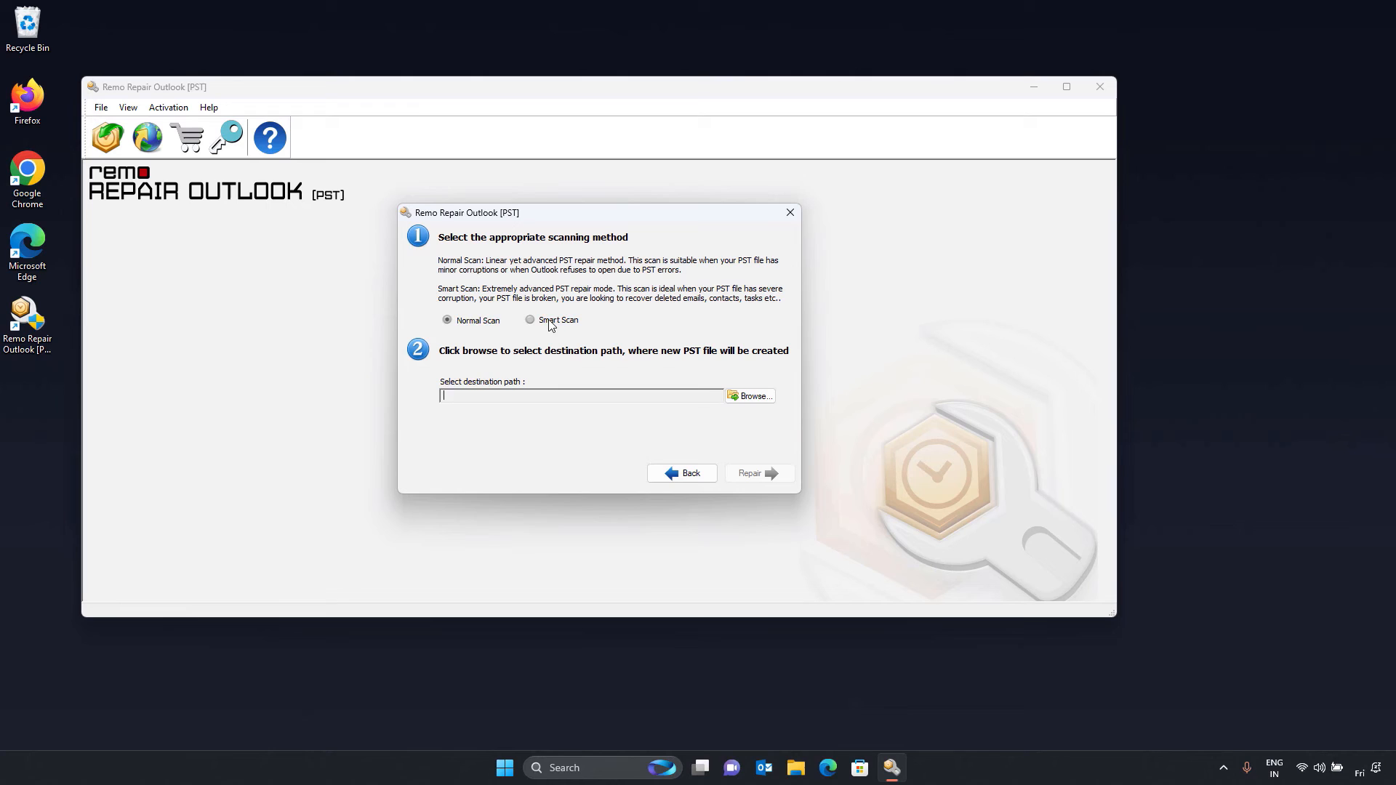
Keep Normal Scan, save output to a new Desktop folder 'Repaired', and start the repair
click(751, 396)
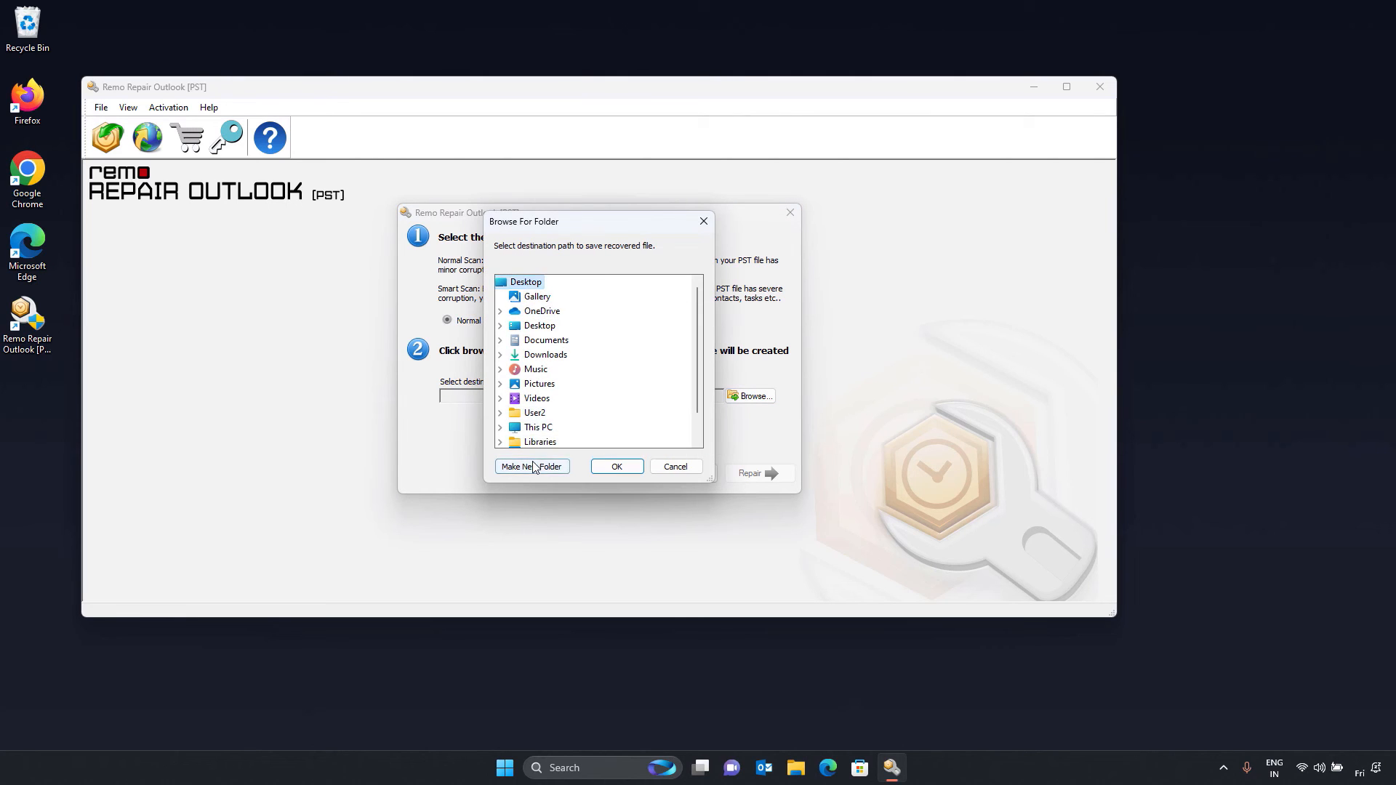
click(531, 465)
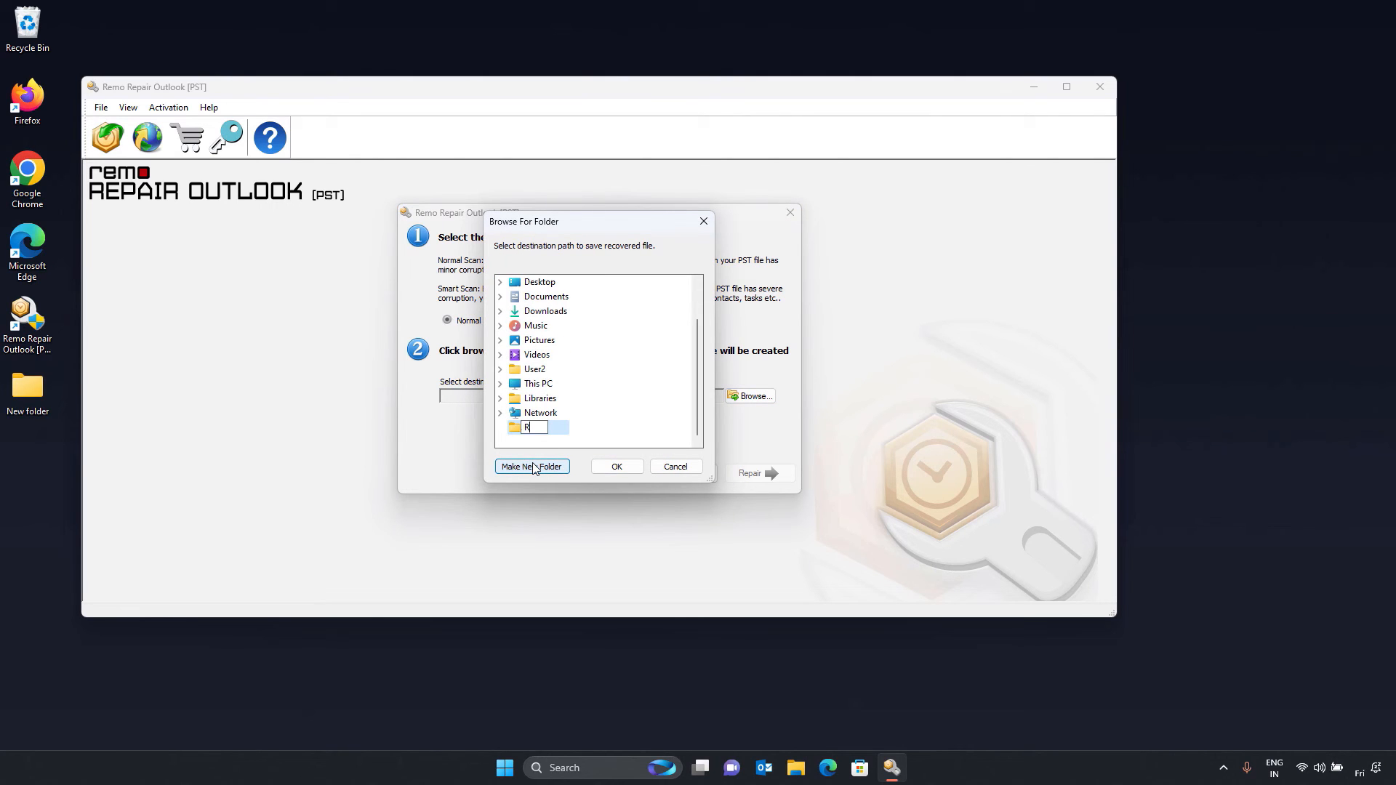
text(epaired)
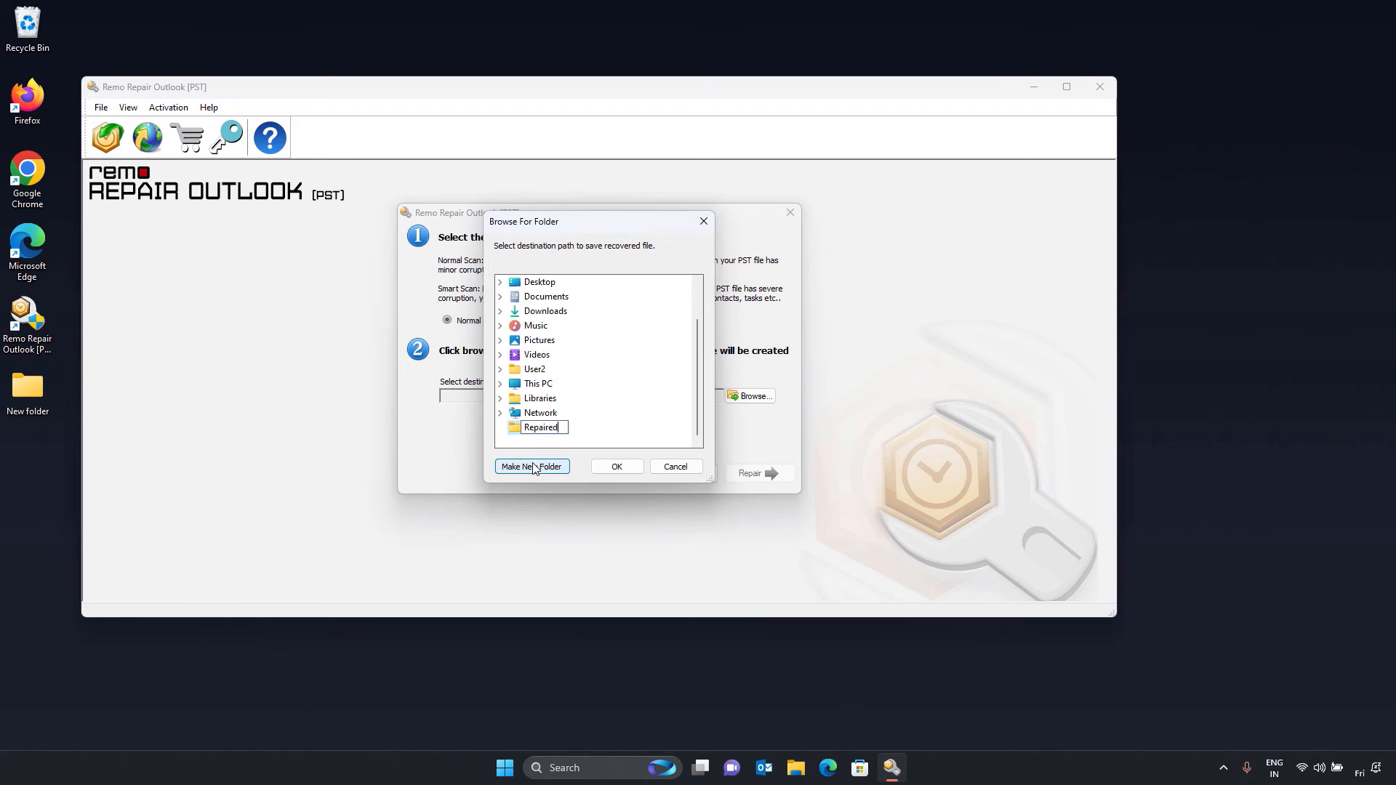
click(616, 467)
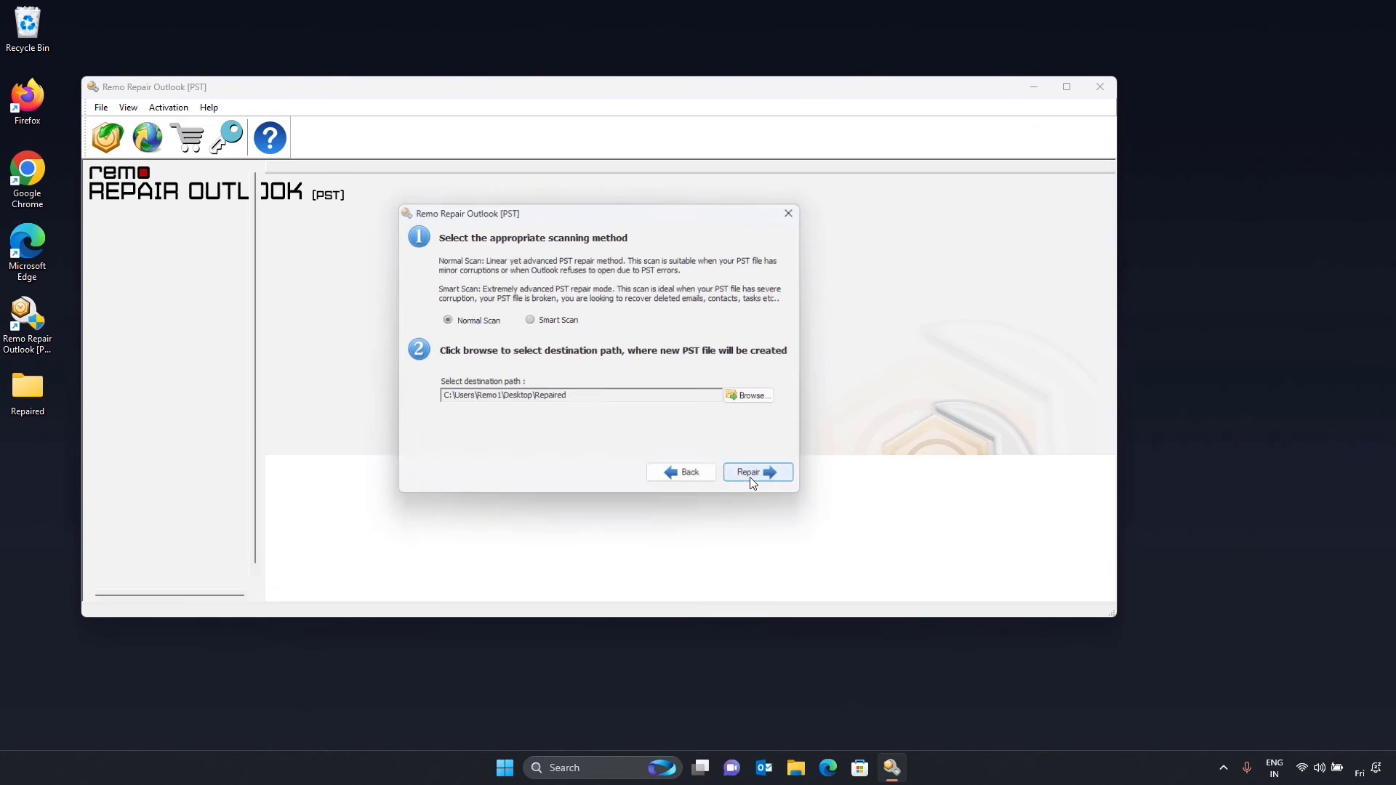
click(751, 472)
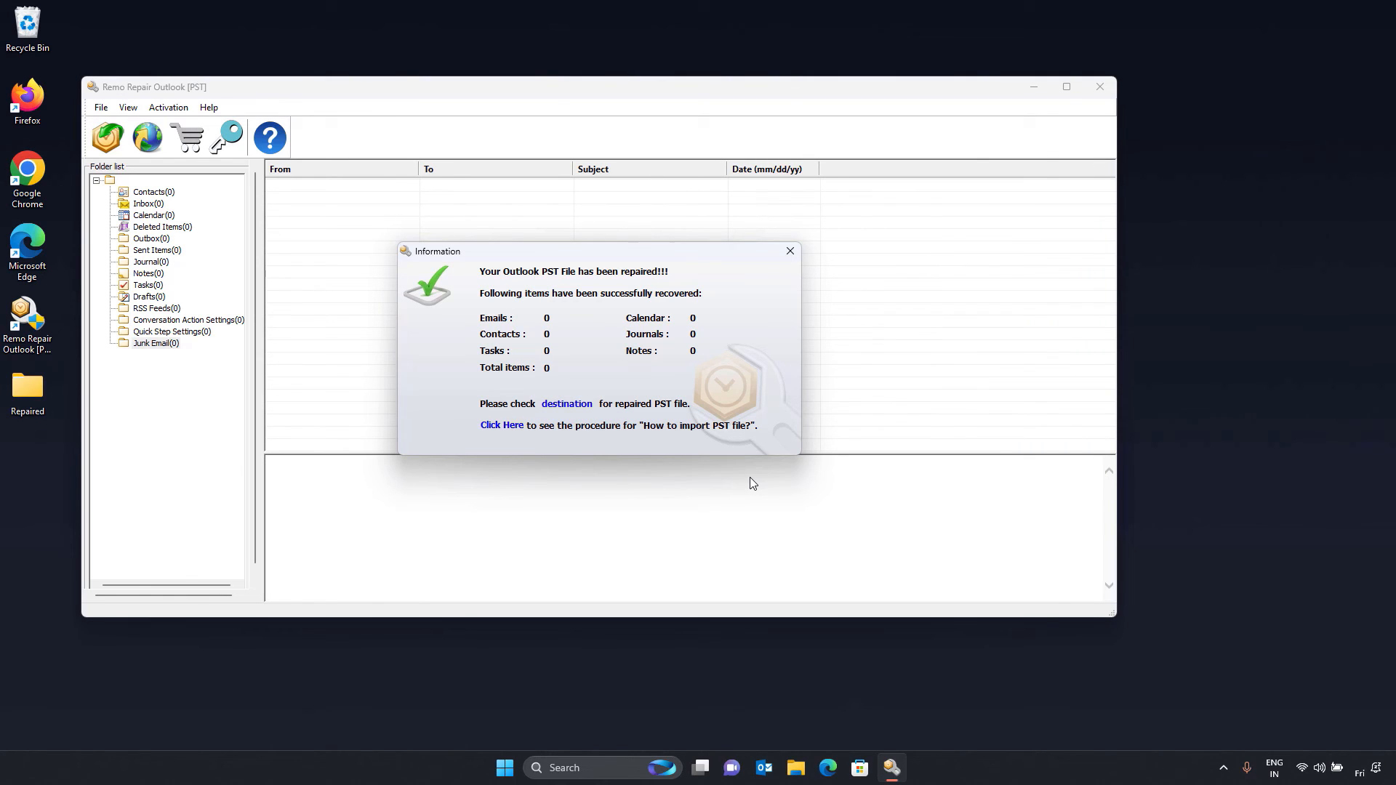
Close the repair completion Information summary to reveal the recovered folder list
click(566, 406)
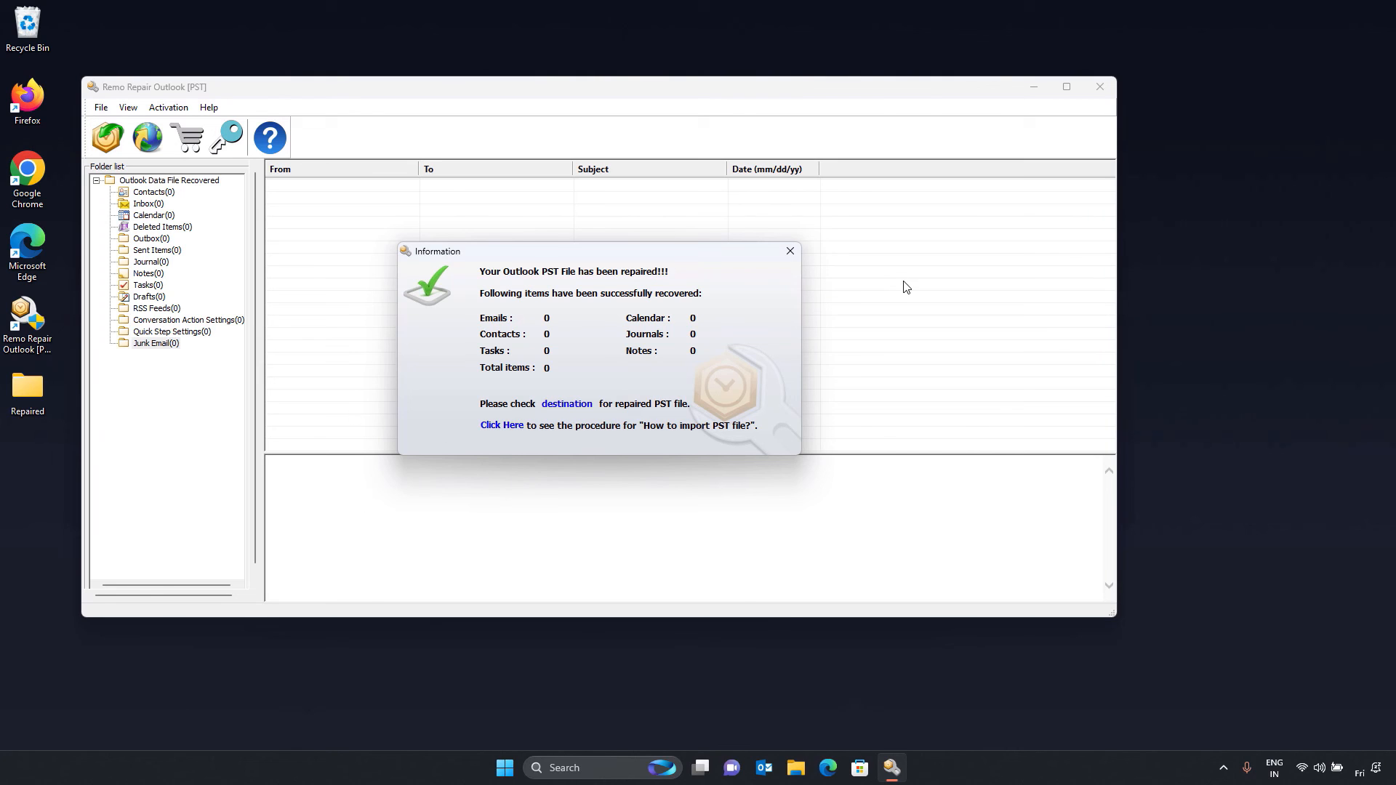
mouse_move(786, 297)
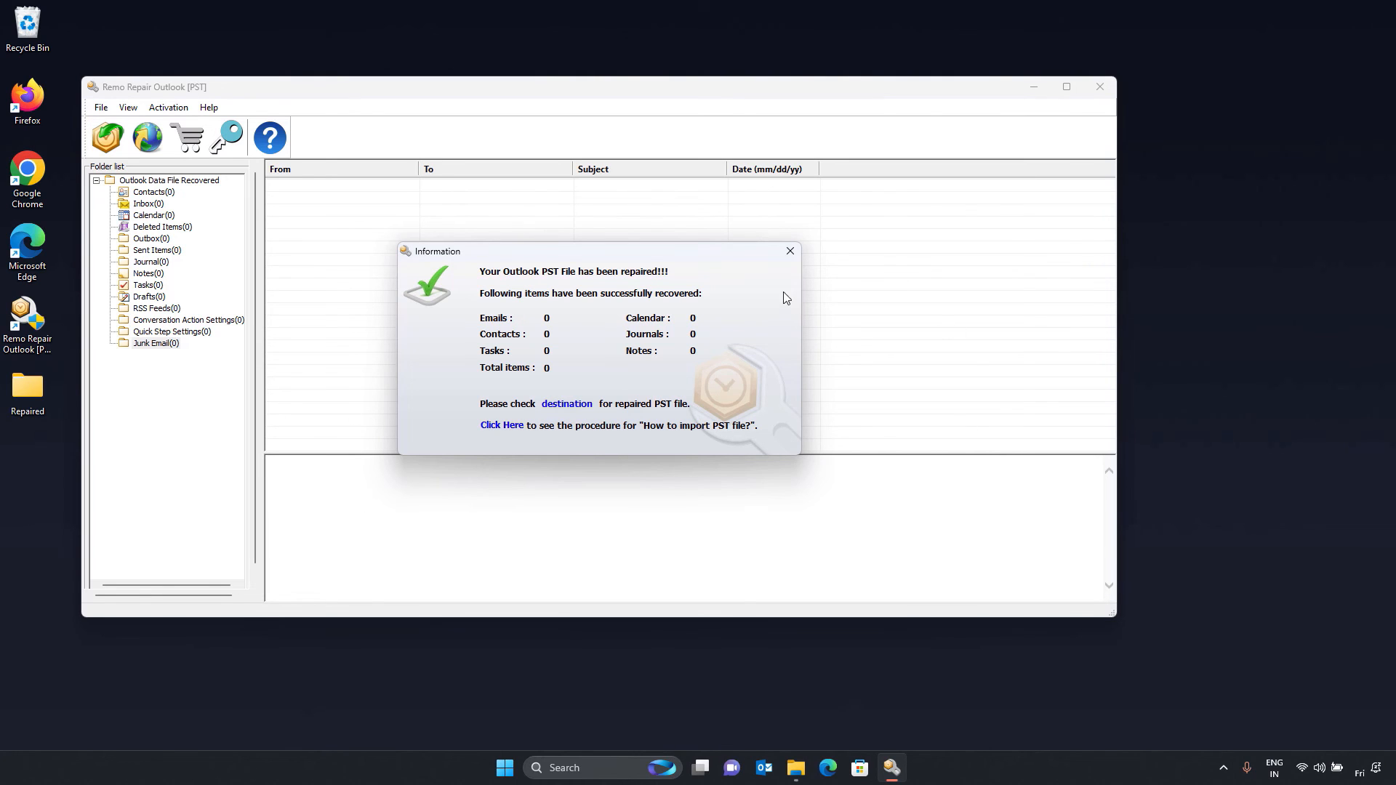
click(789, 251)
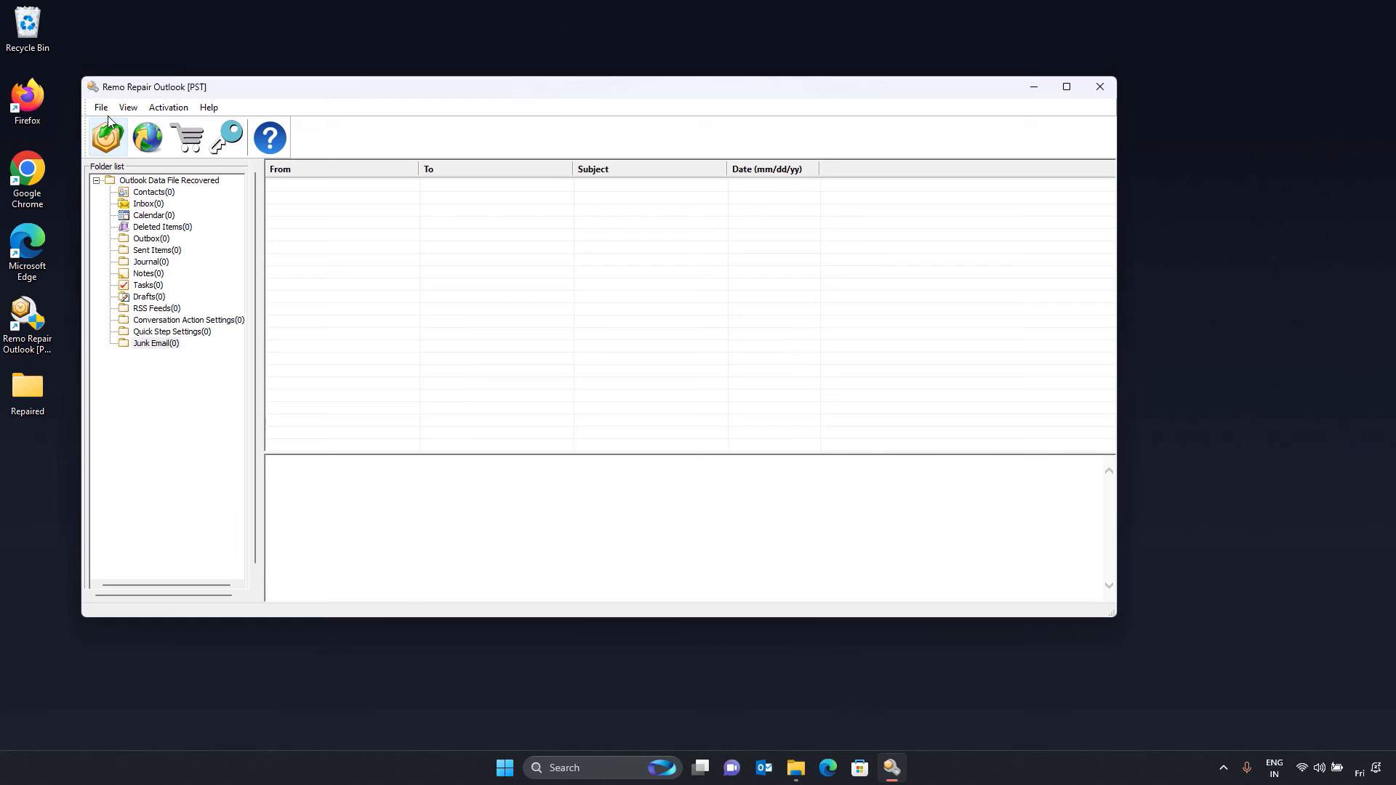
Begin a new manual repair of 'Outlook Data File' using the Smart Scan method
click(107, 137)
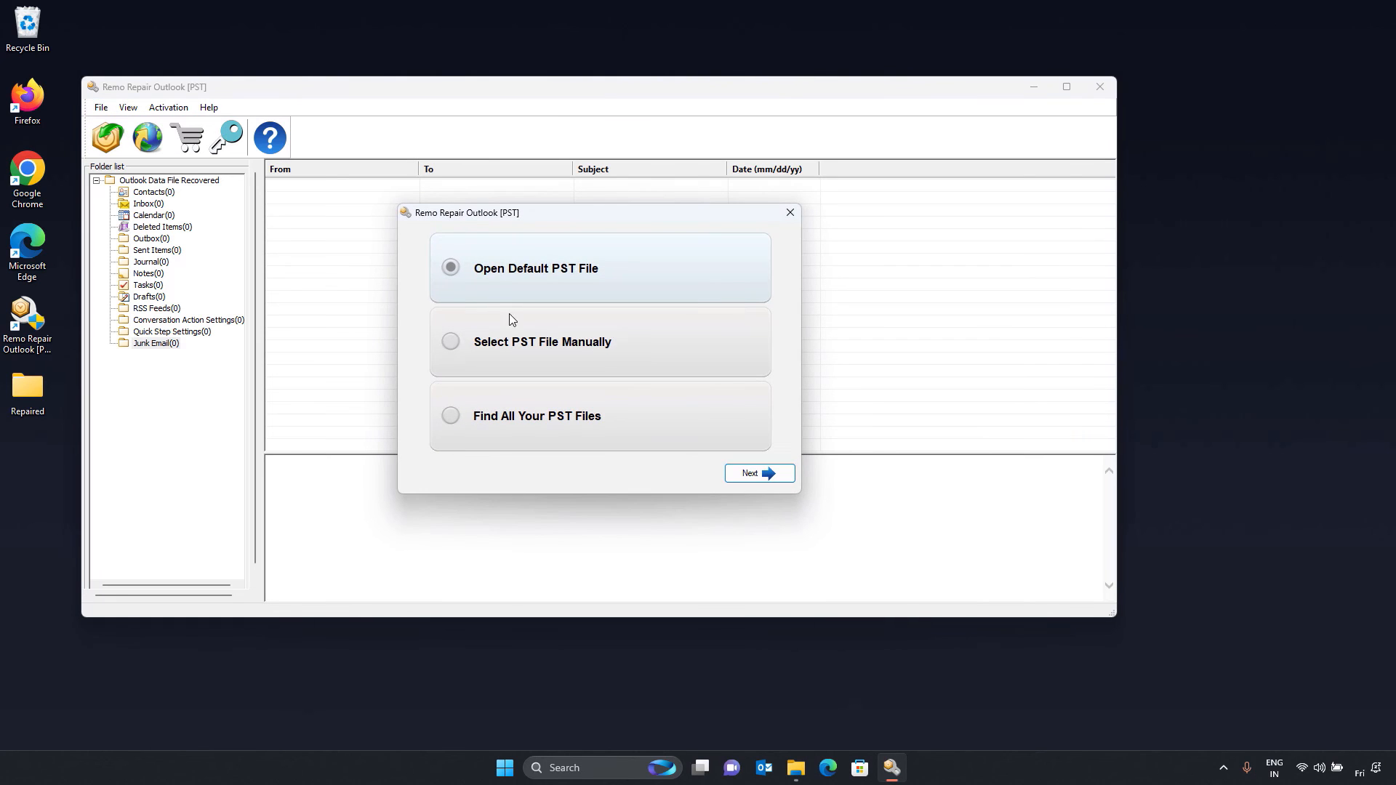
click(758, 473)
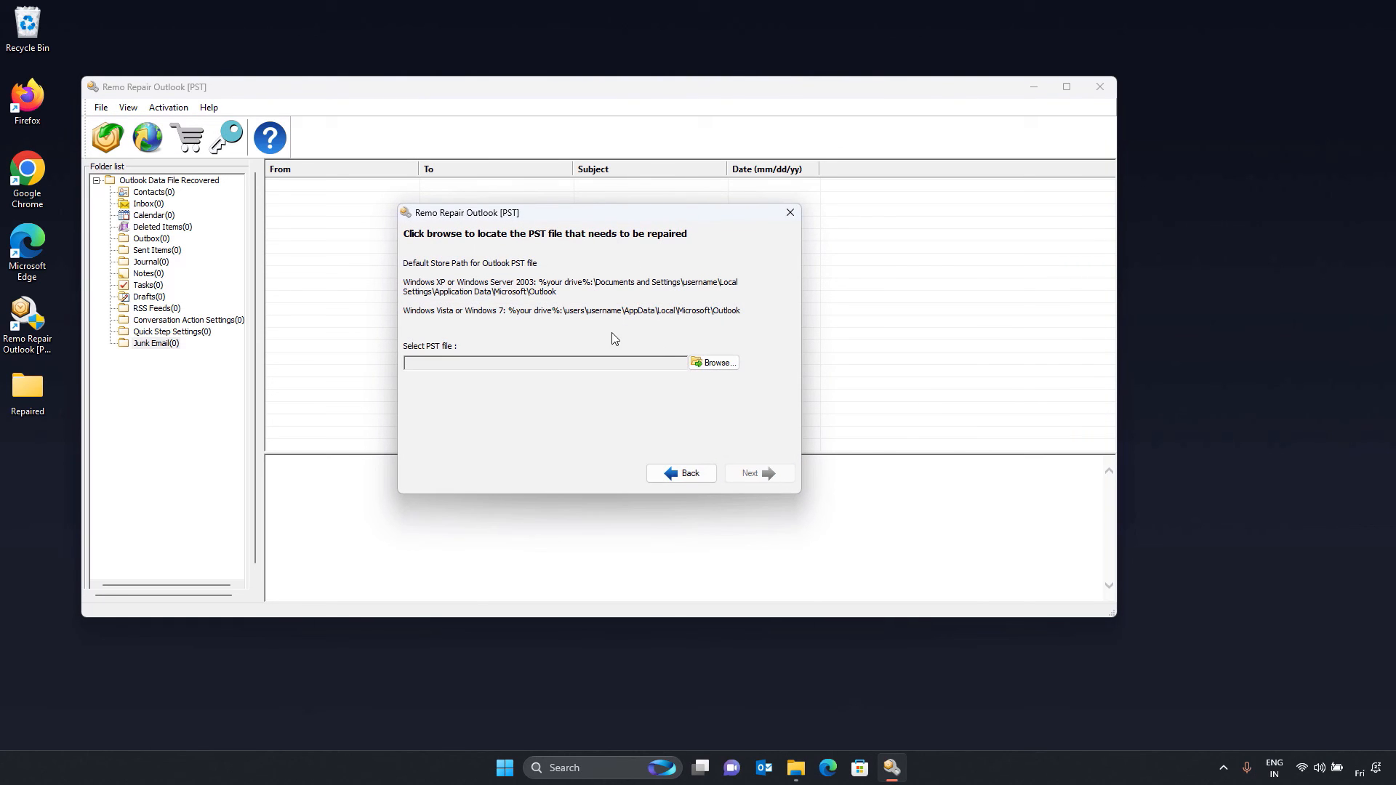
click(718, 362)
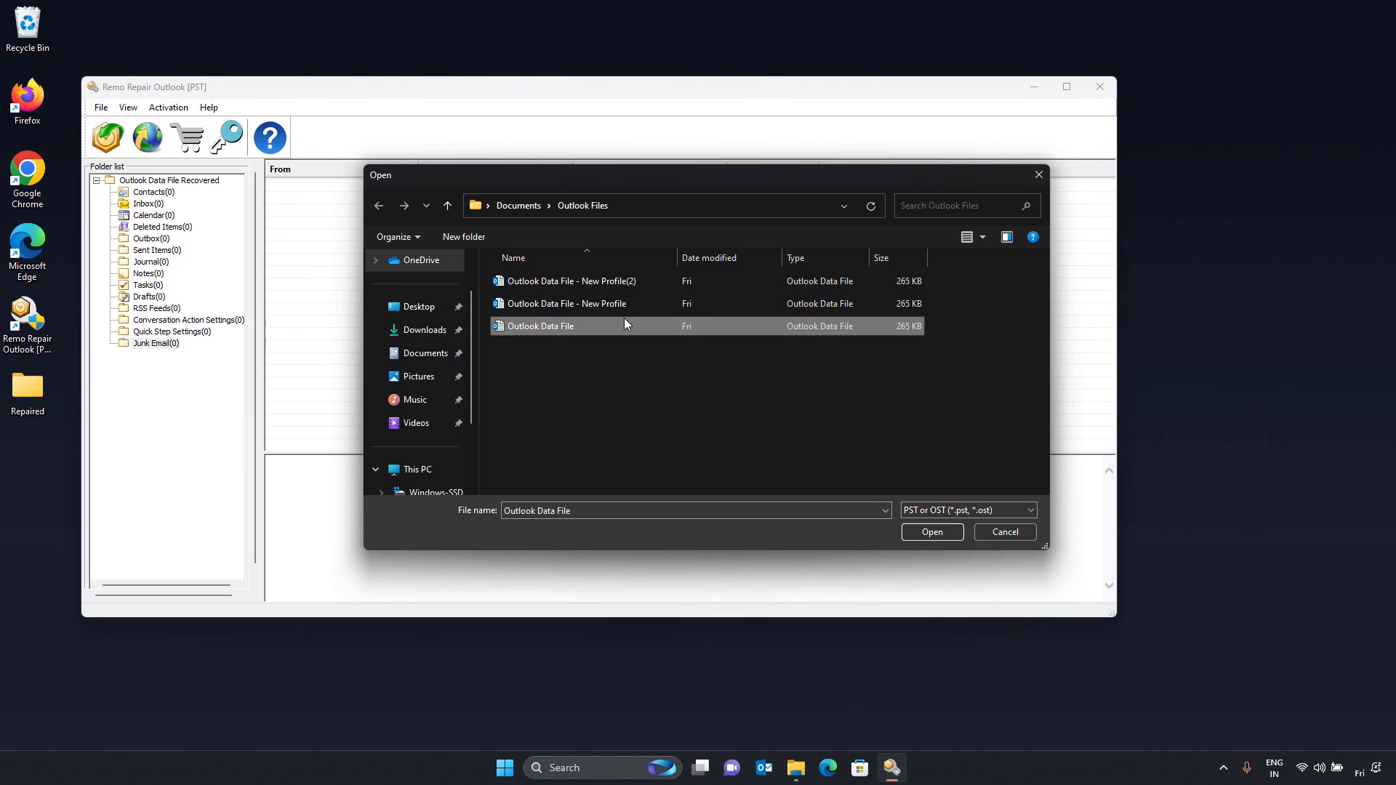
click(931, 532)
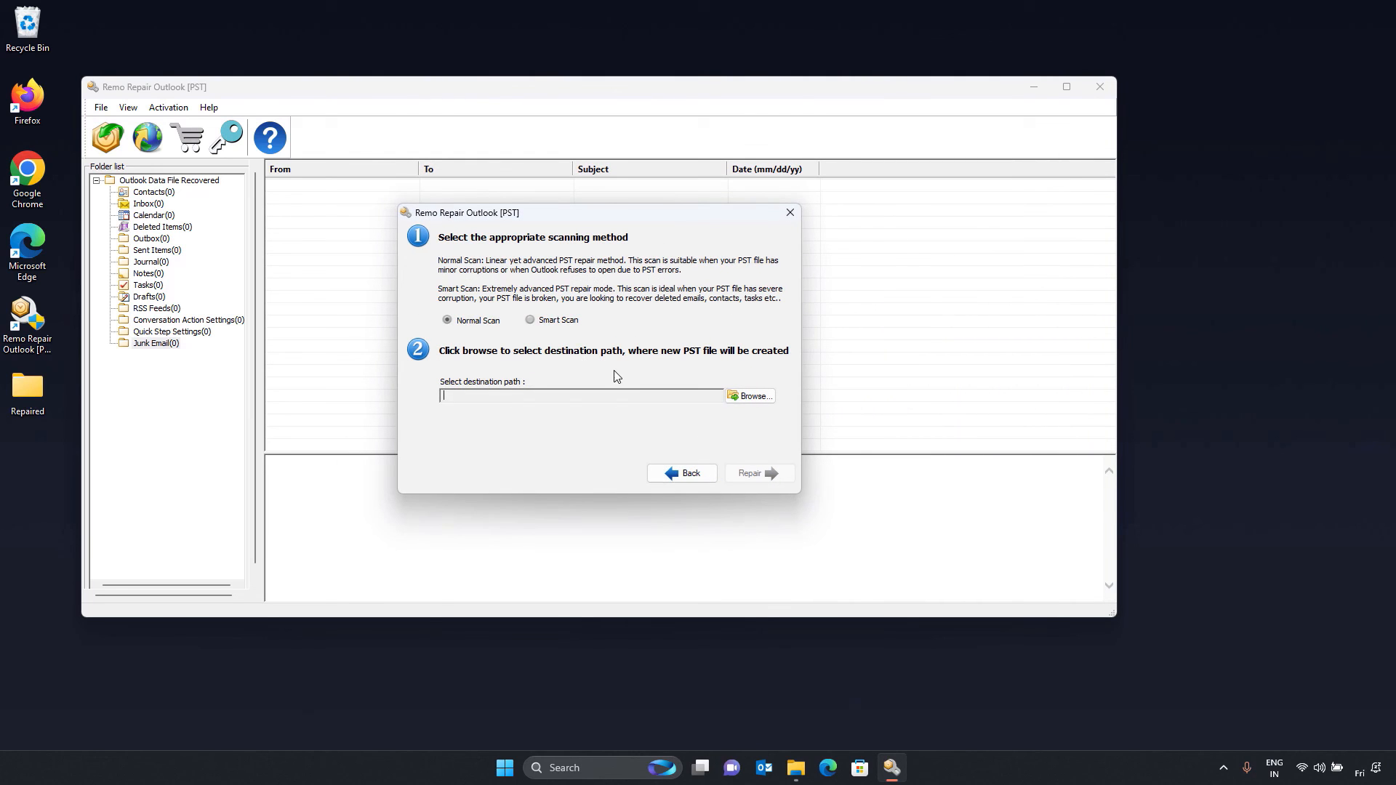
click(530, 320)
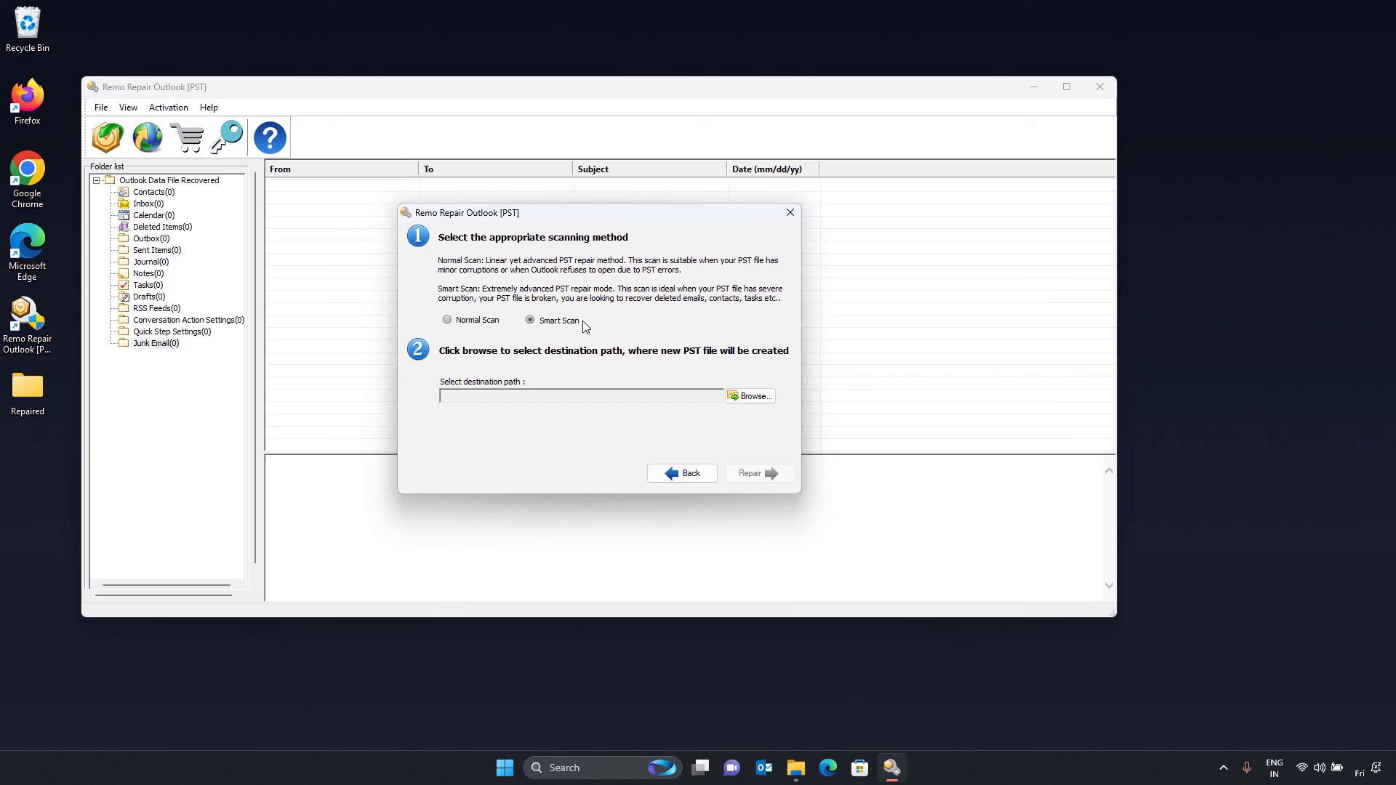
mouse_move(603, 344)
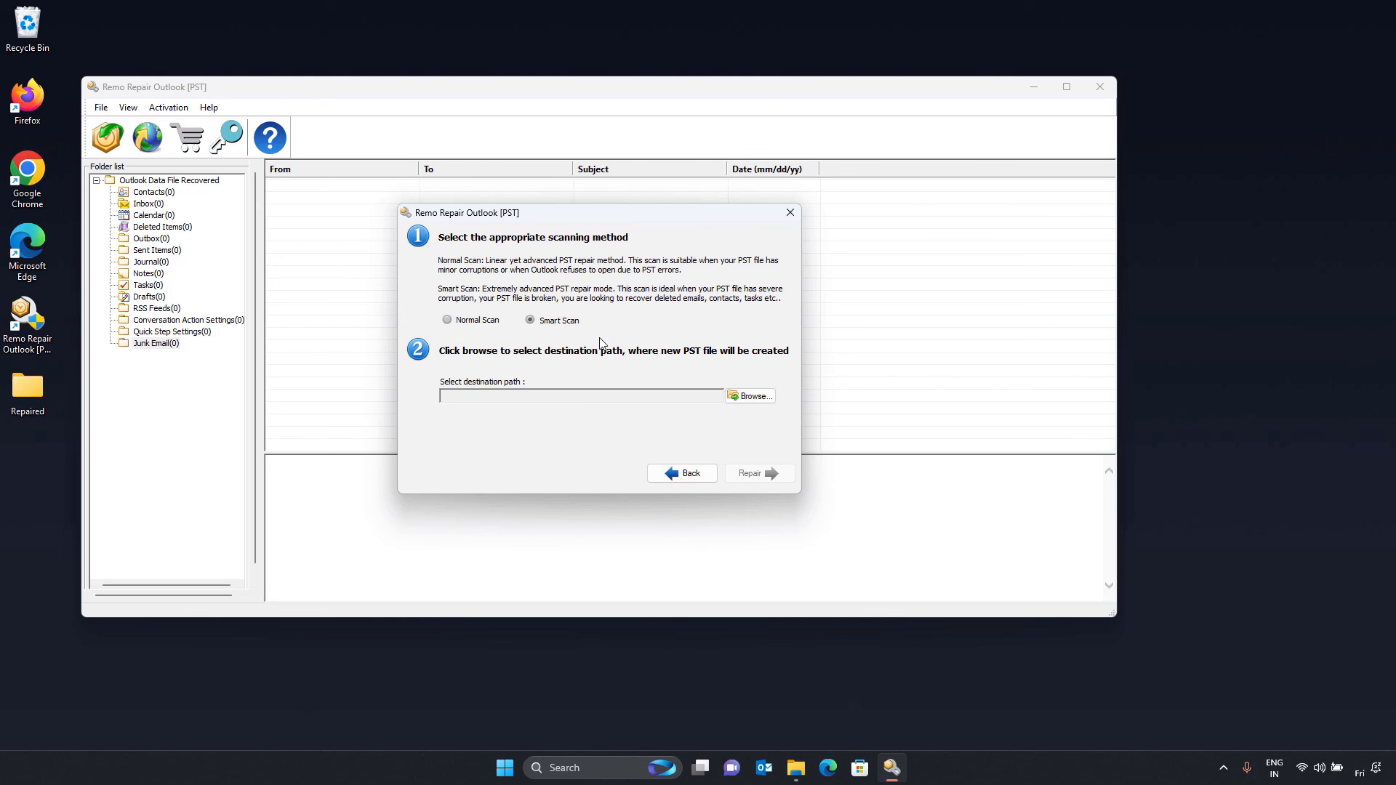
mouse_move(775, 243)
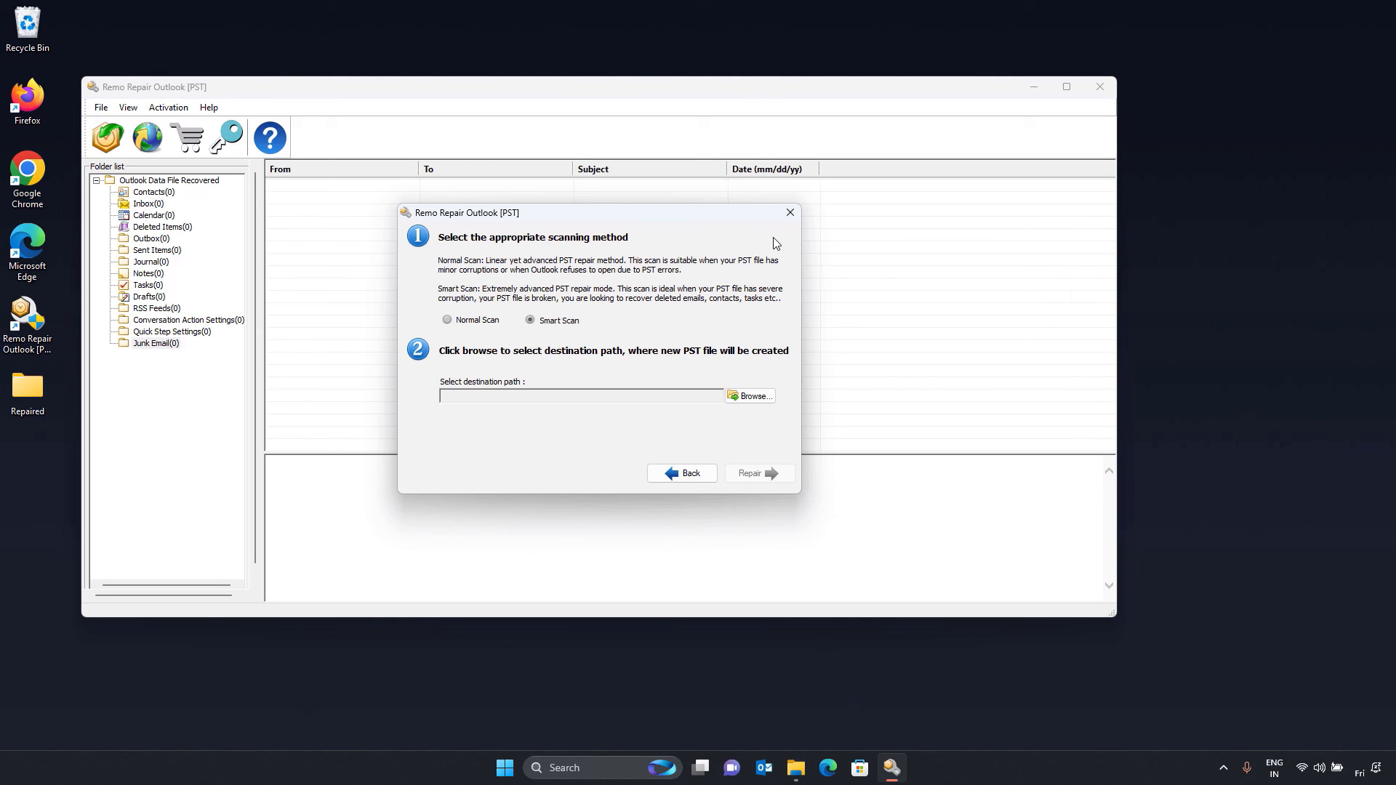